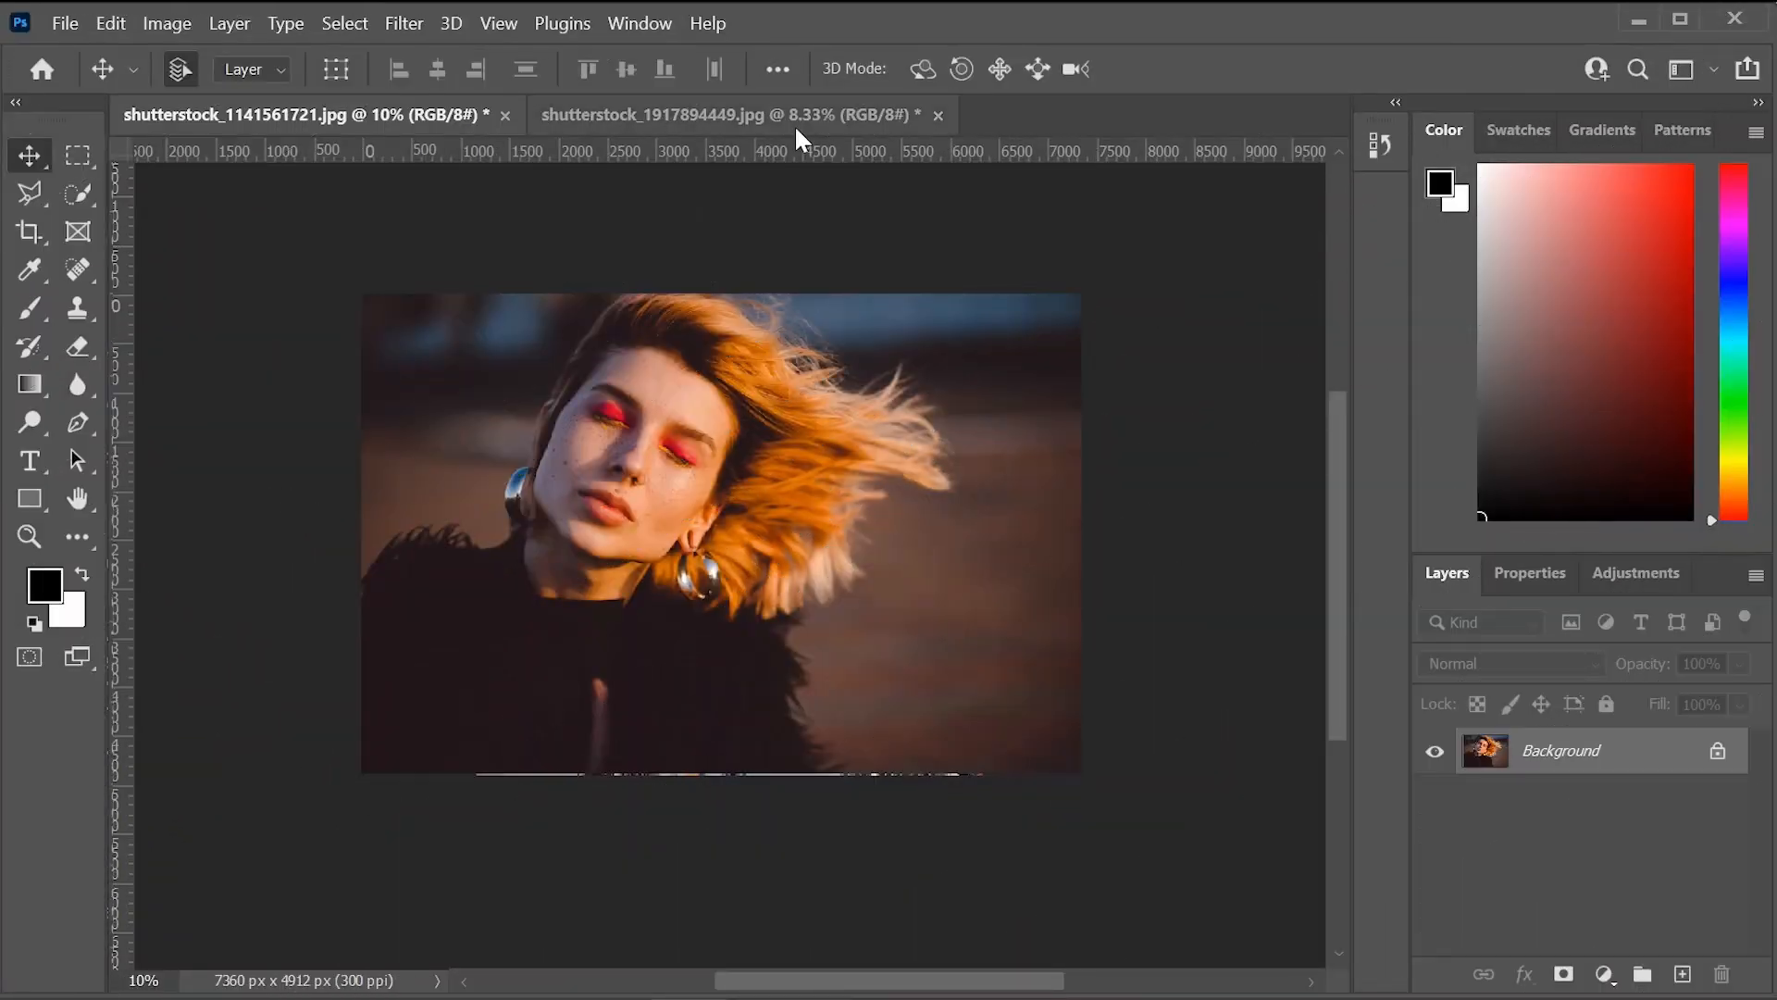
Switch to the autumn forest document to start unlocking its Background layer.
click(731, 115)
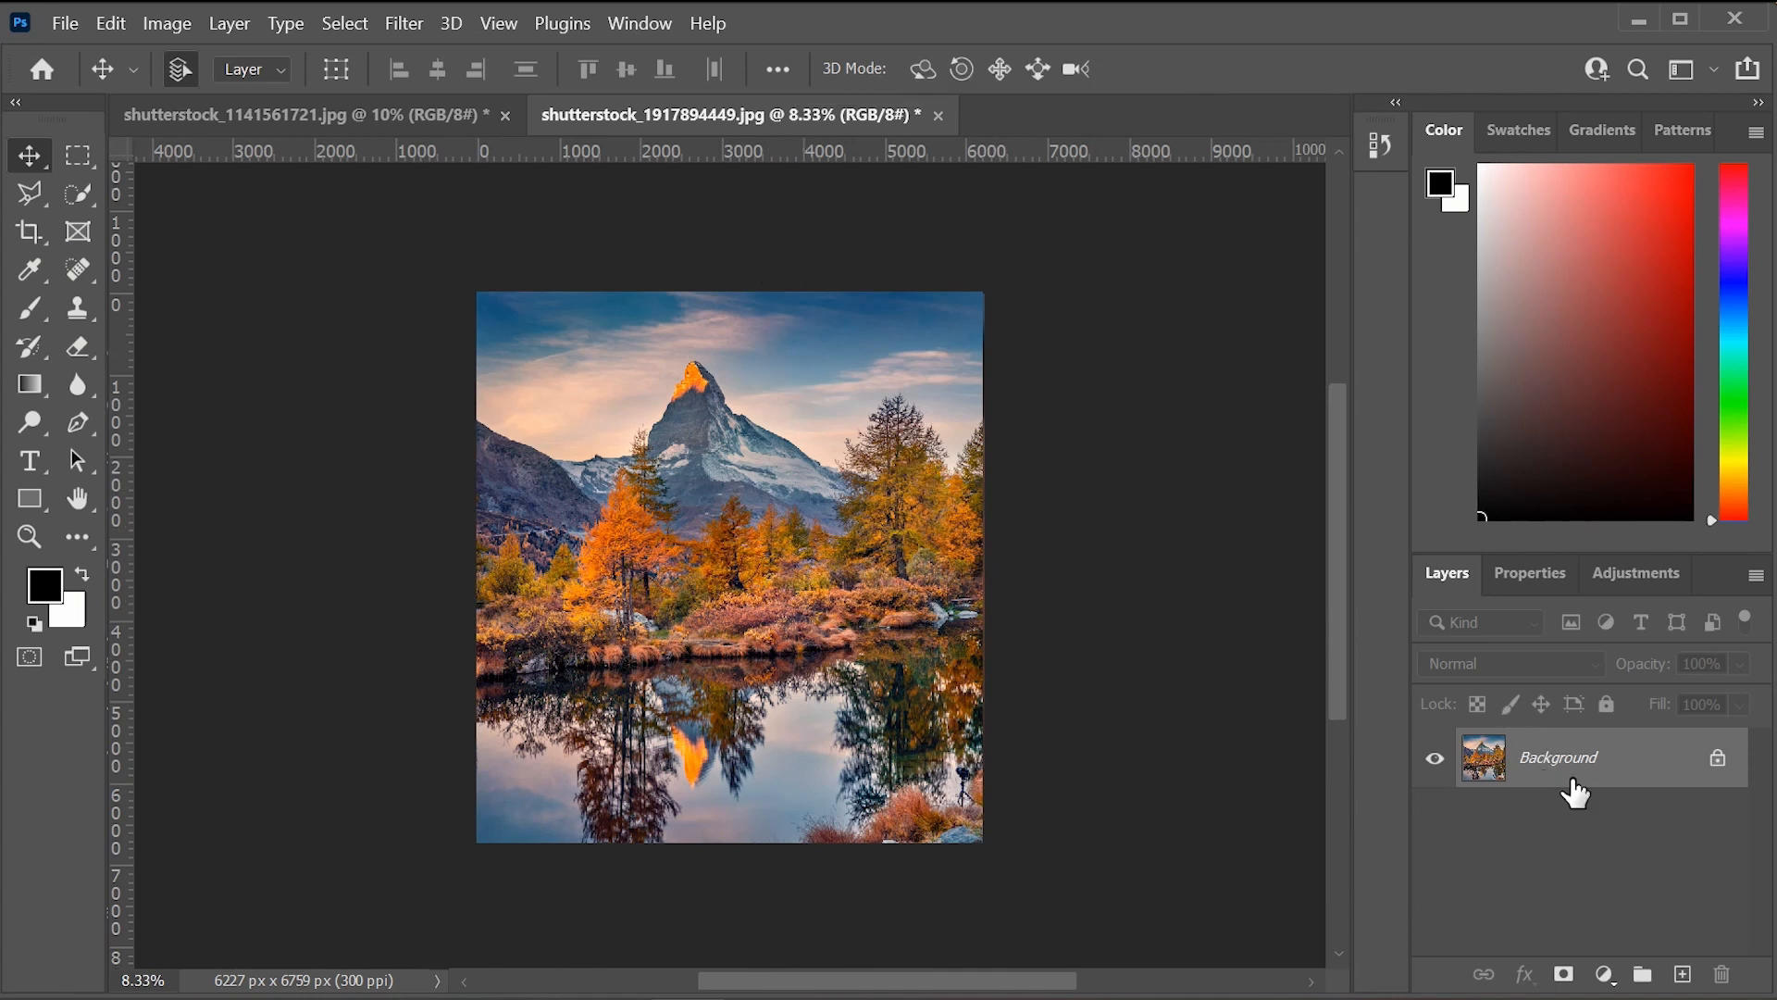
mouse_move(1567, 776)
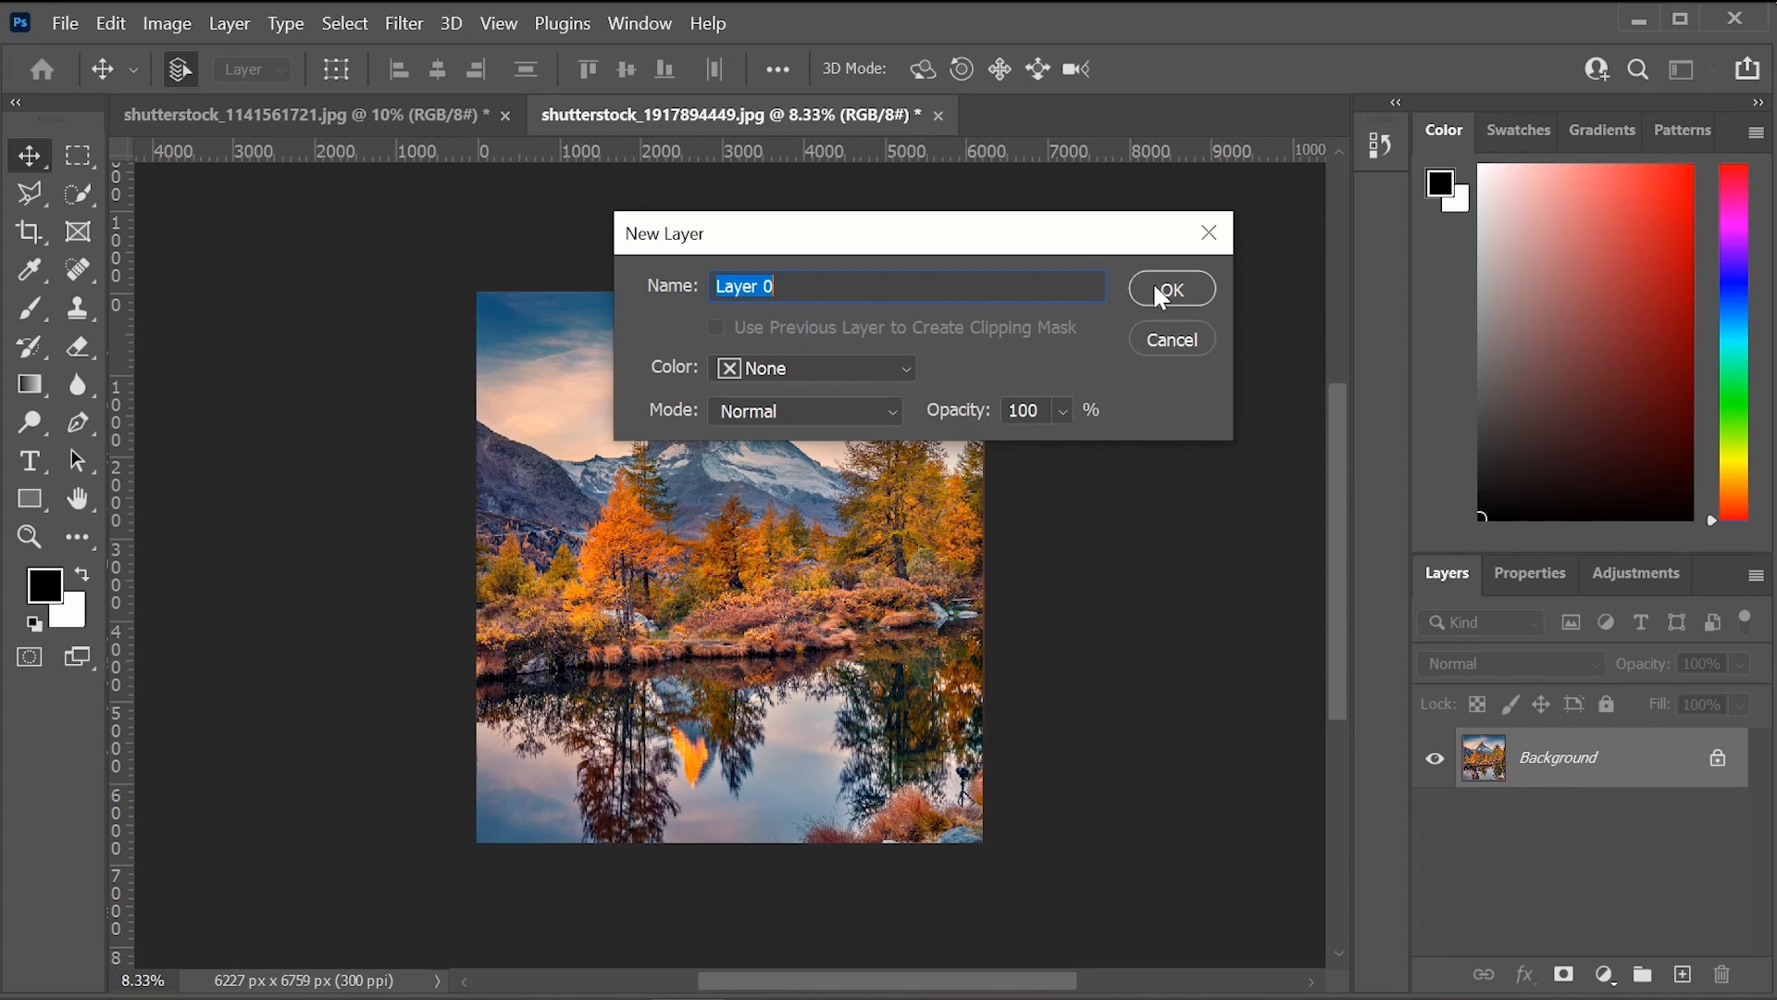
Confirm Layer 0, then carry the forest layer over into the portrait document.
click(1170, 288)
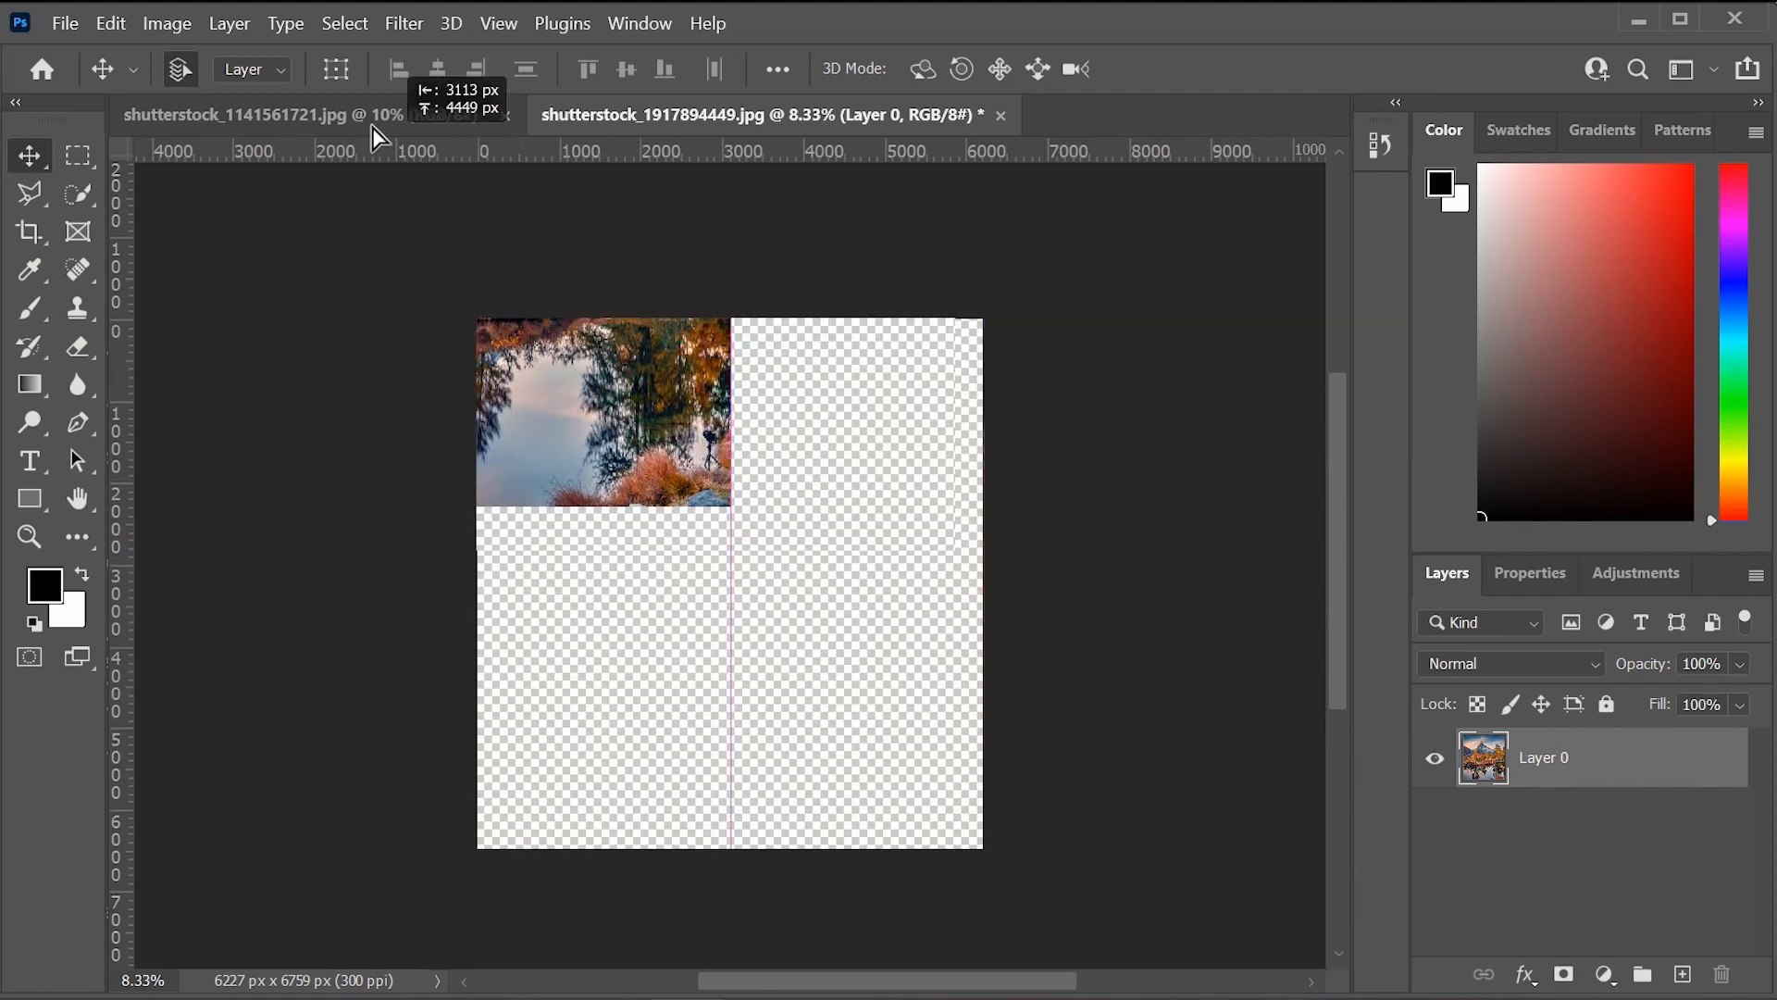
click(238, 115)
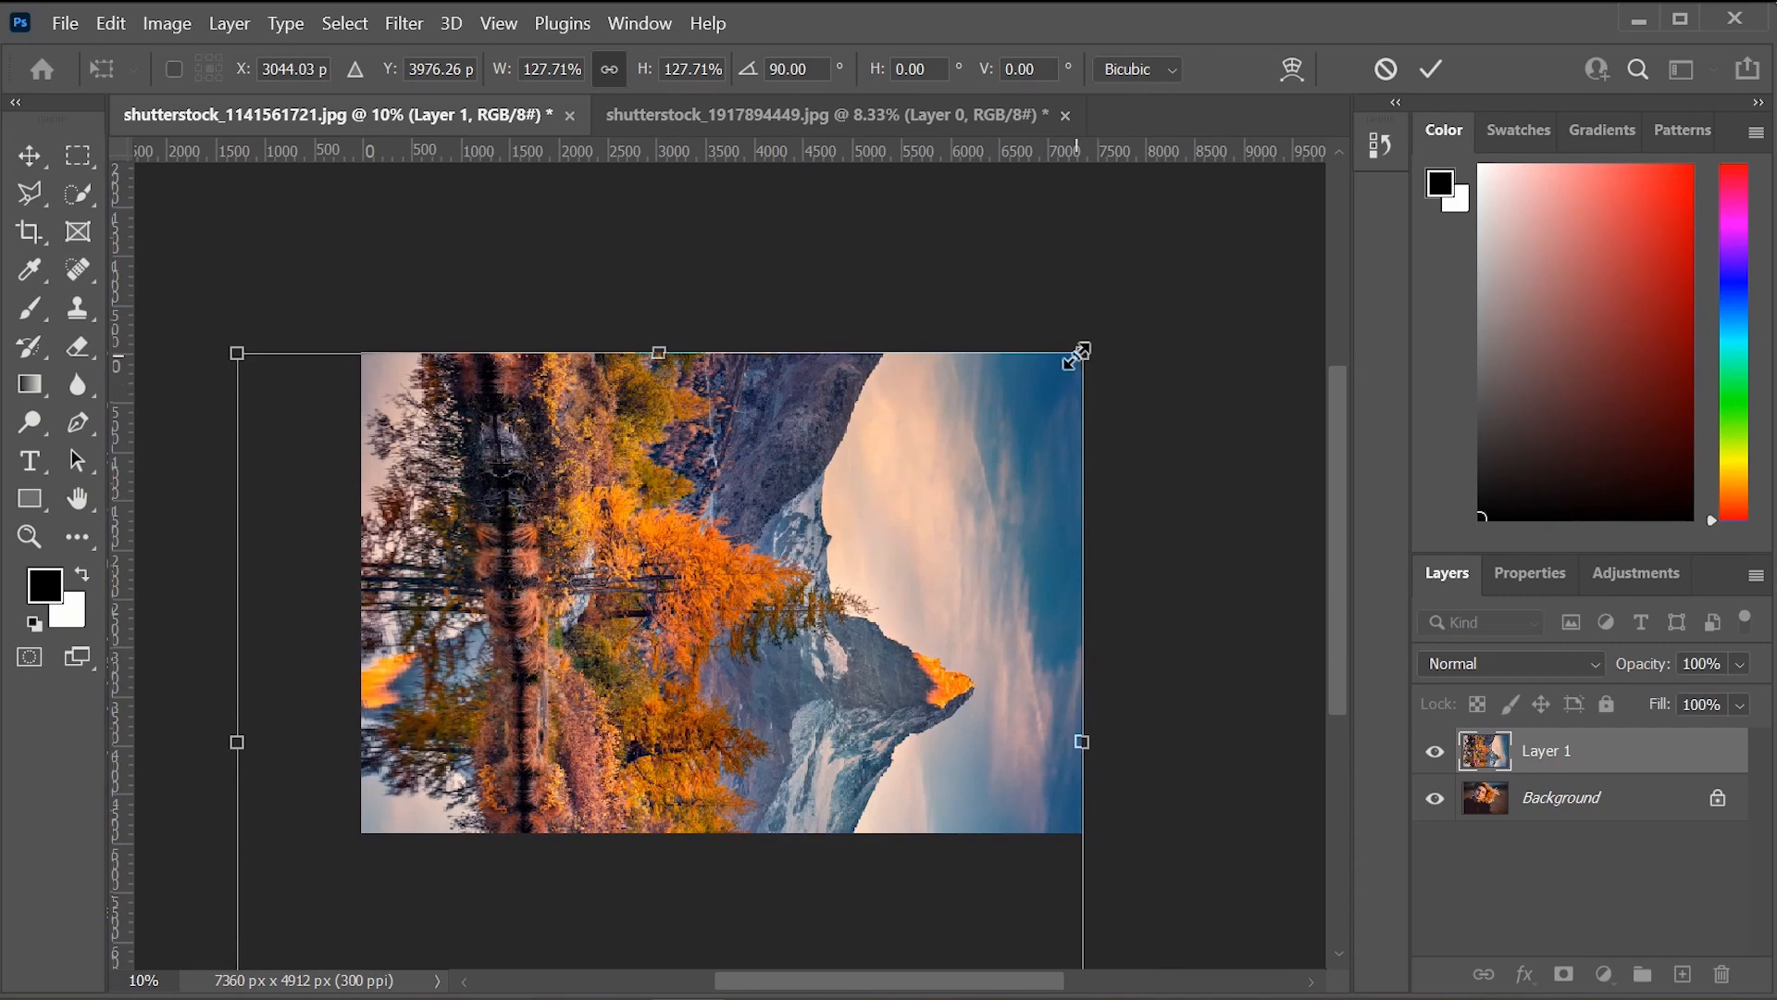
Commit the 90° rotation and enlargement, then add a layer mask to the forest layer.
click(1430, 69)
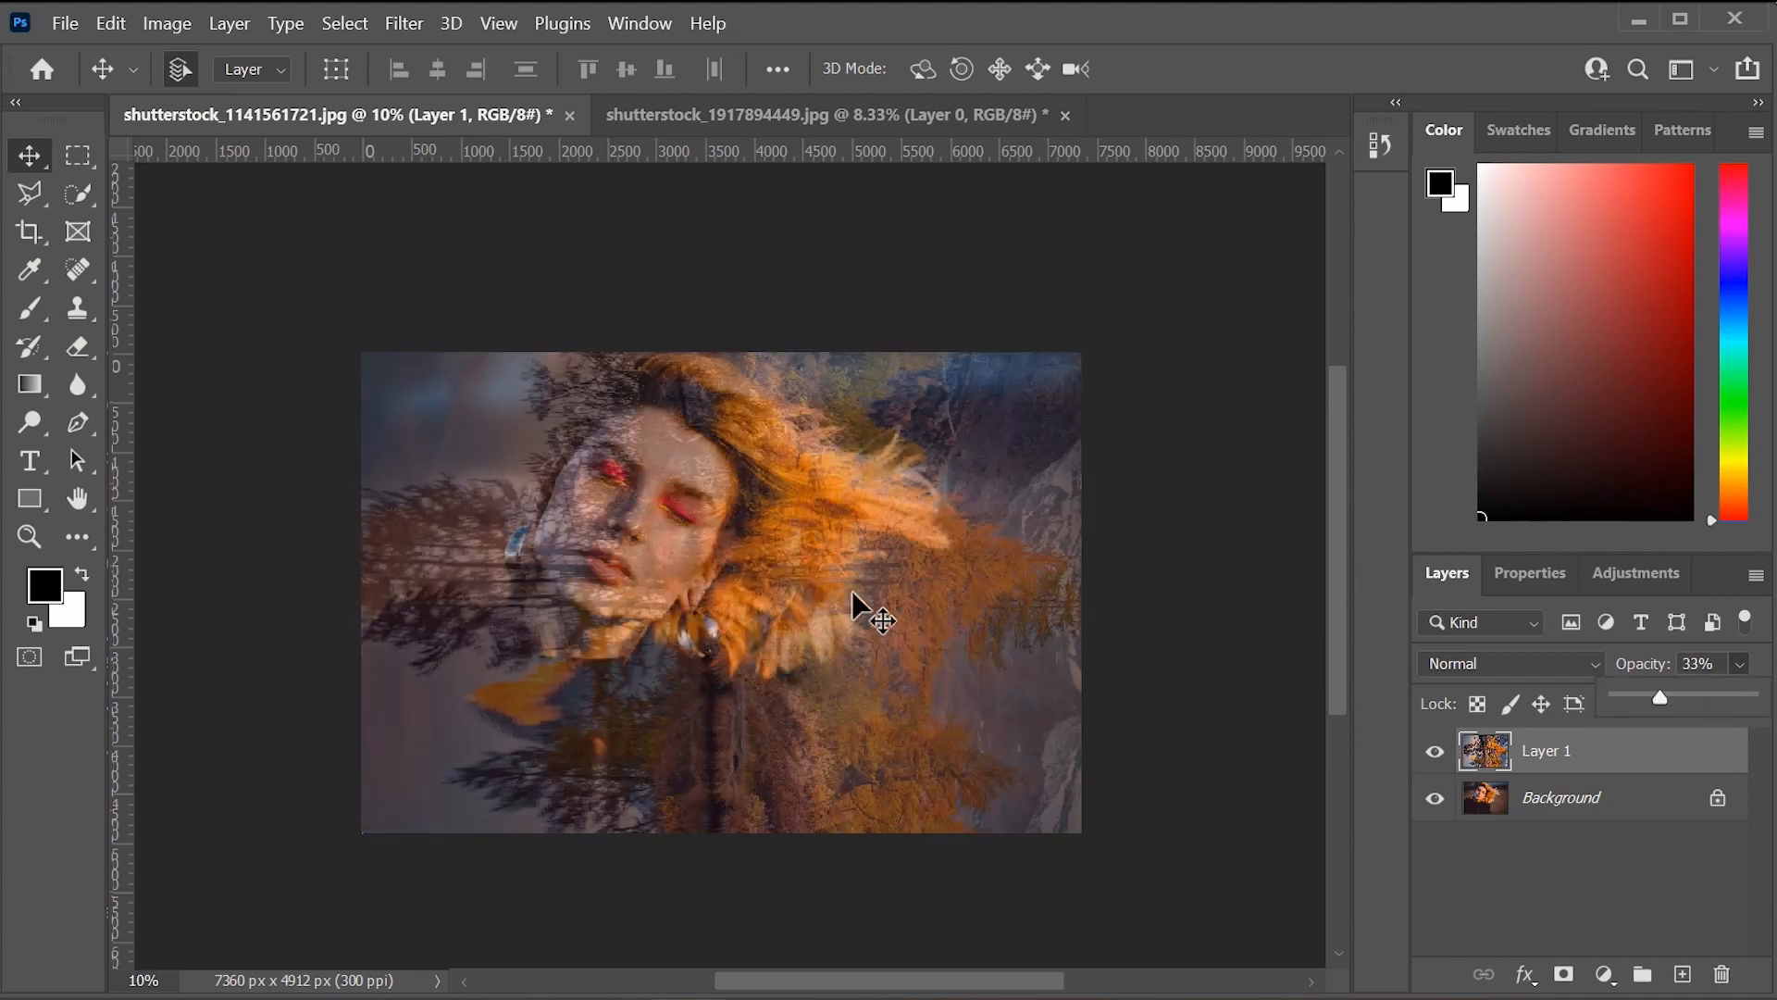
mouse_move(779, 595)
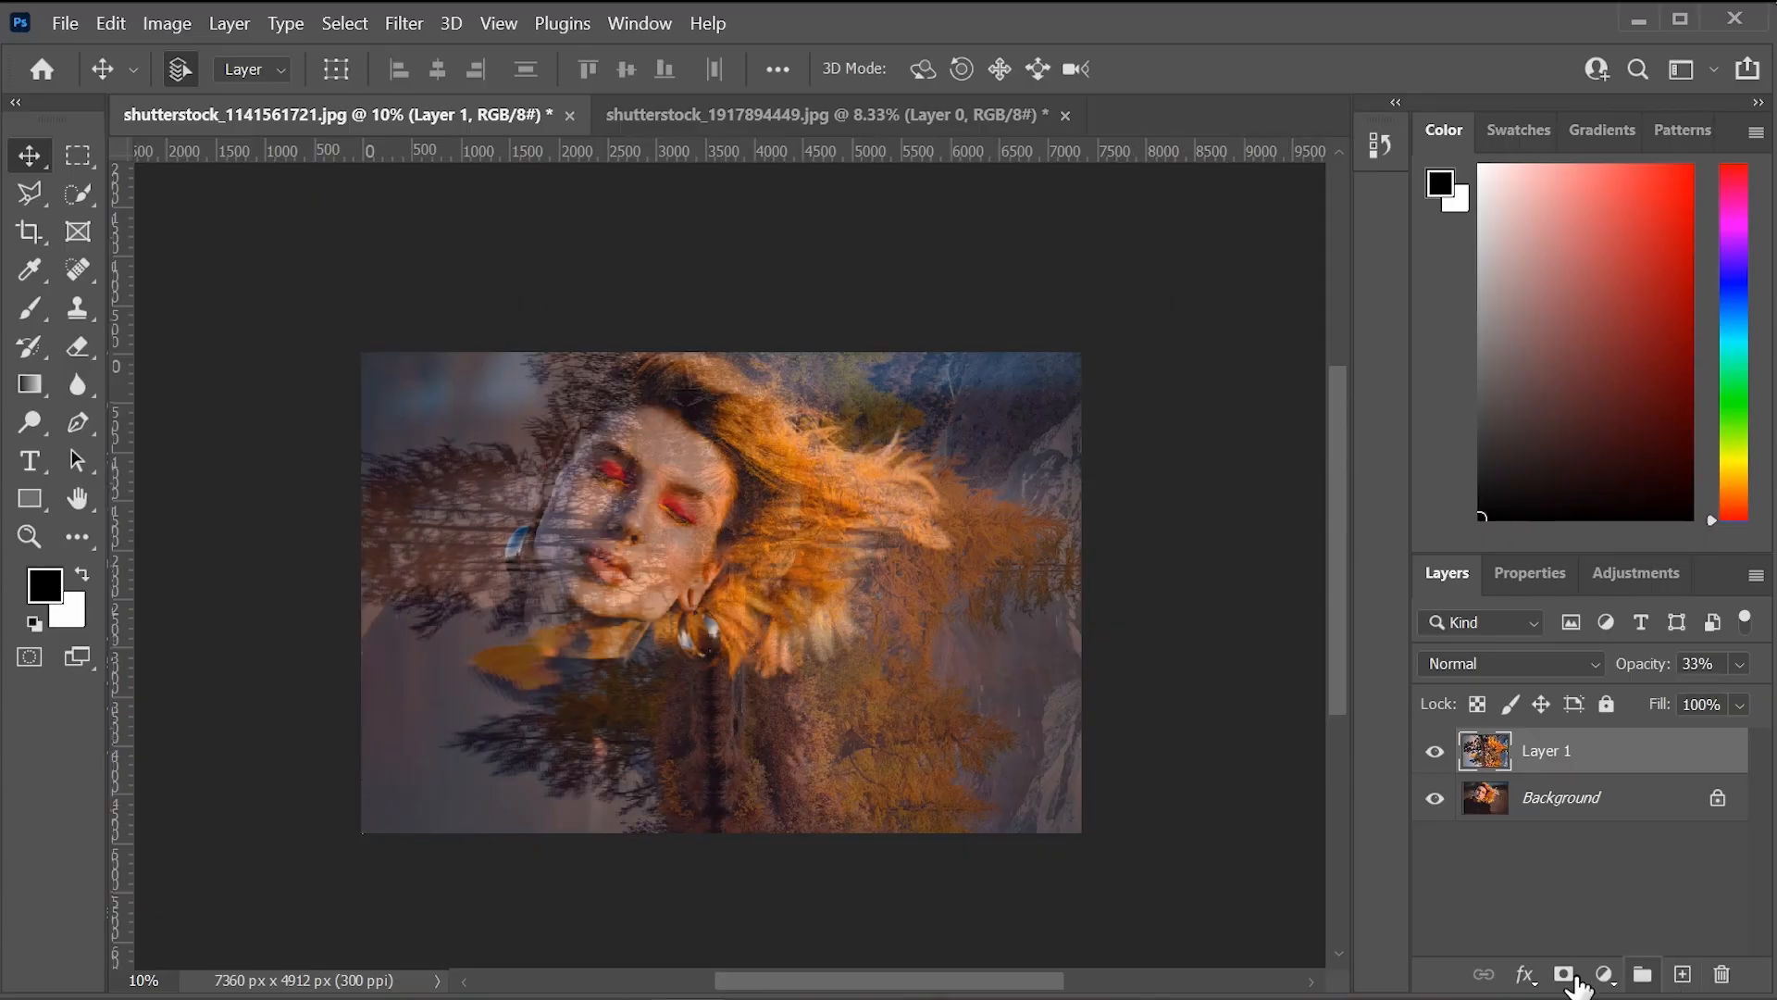
mouse_move(1563, 974)
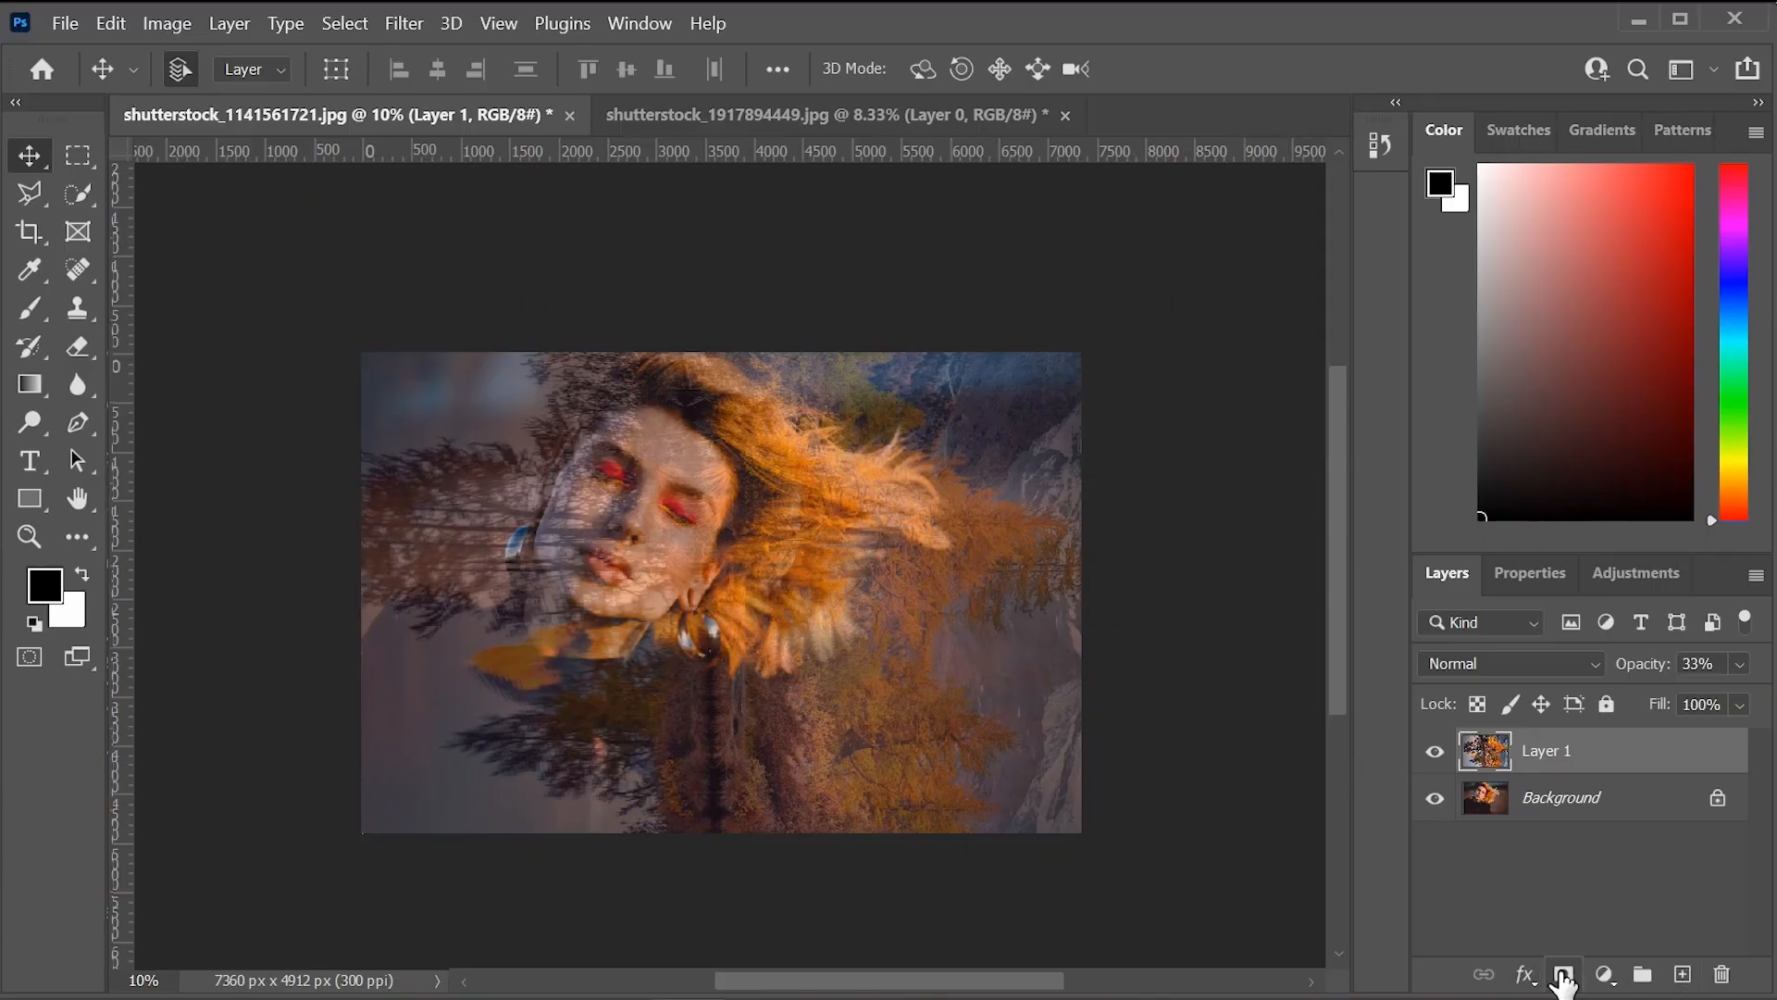
click(1564, 975)
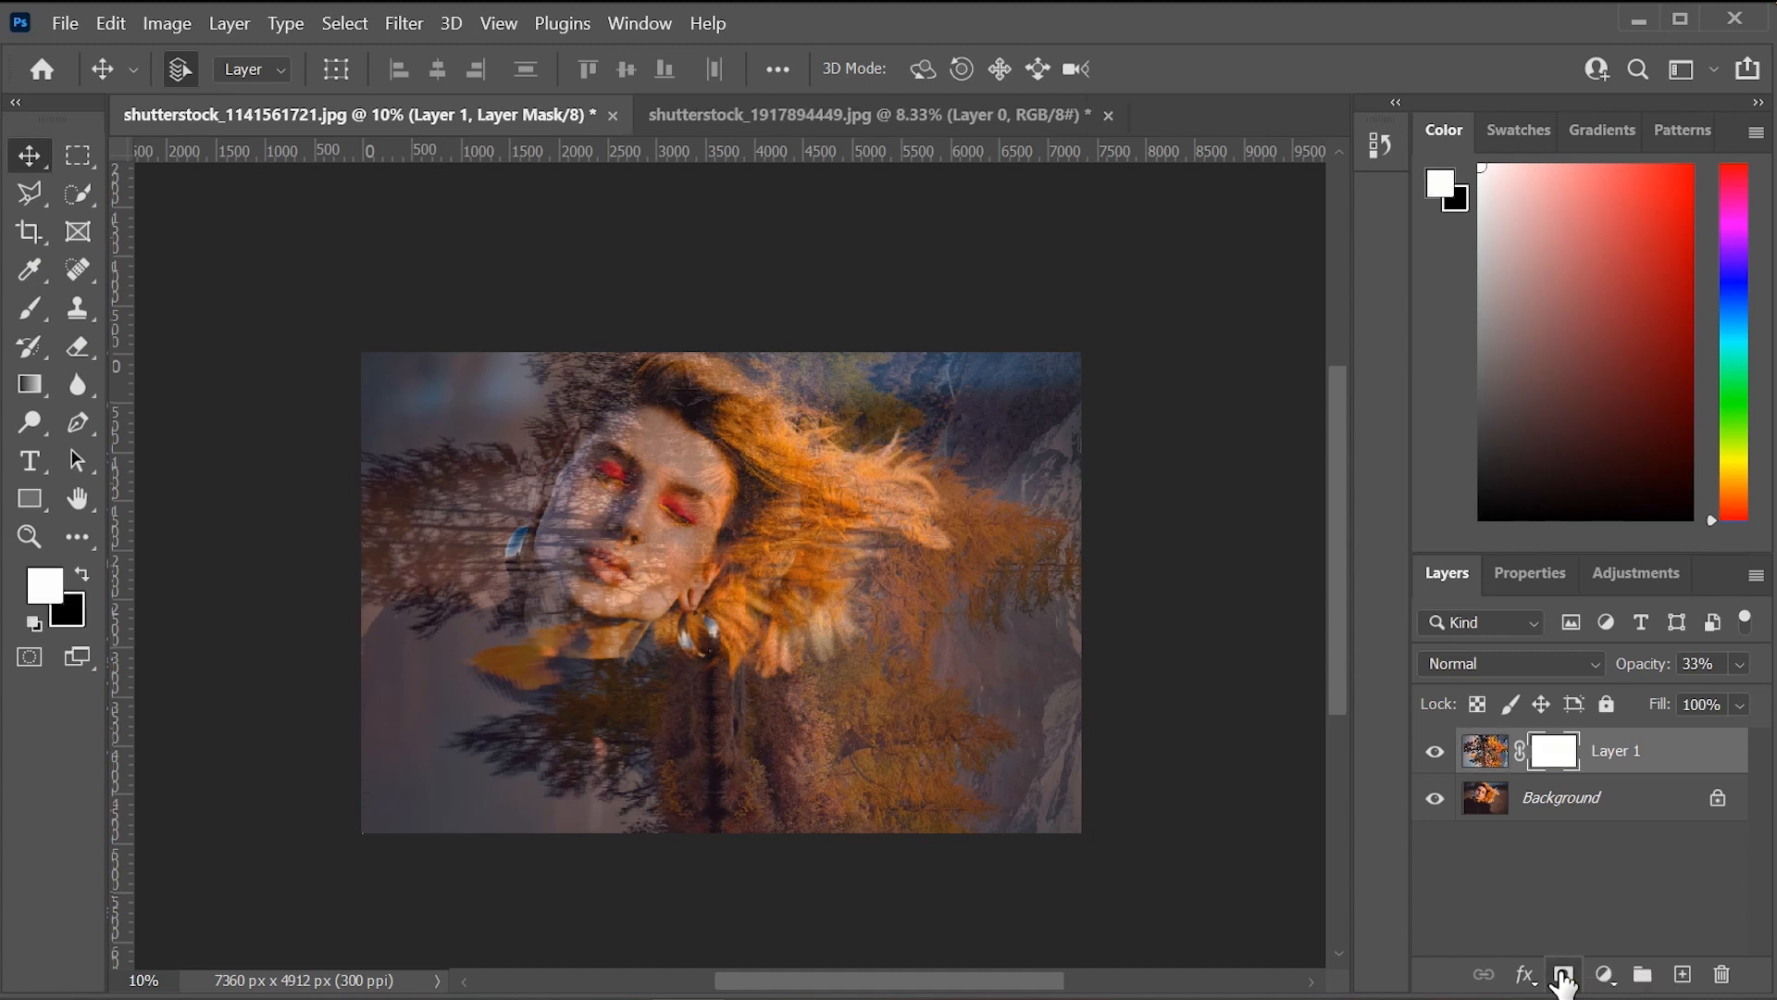
mouse_move(1499, 842)
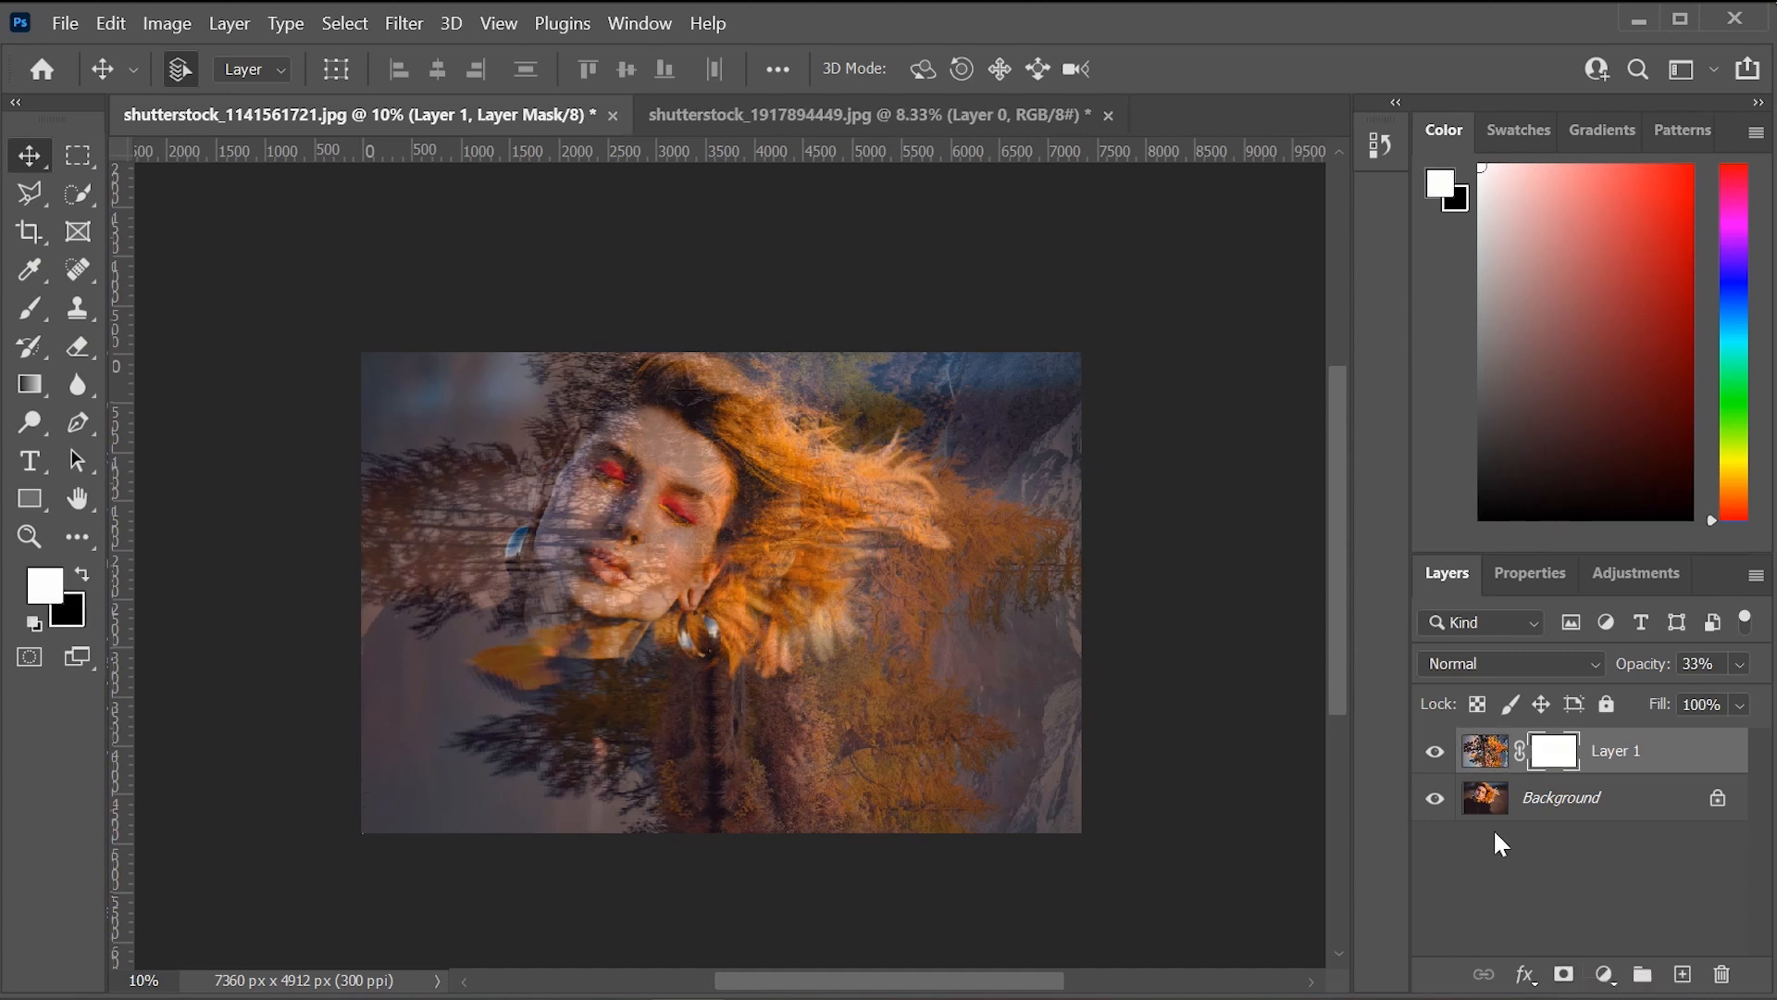
mouse_move(1545, 811)
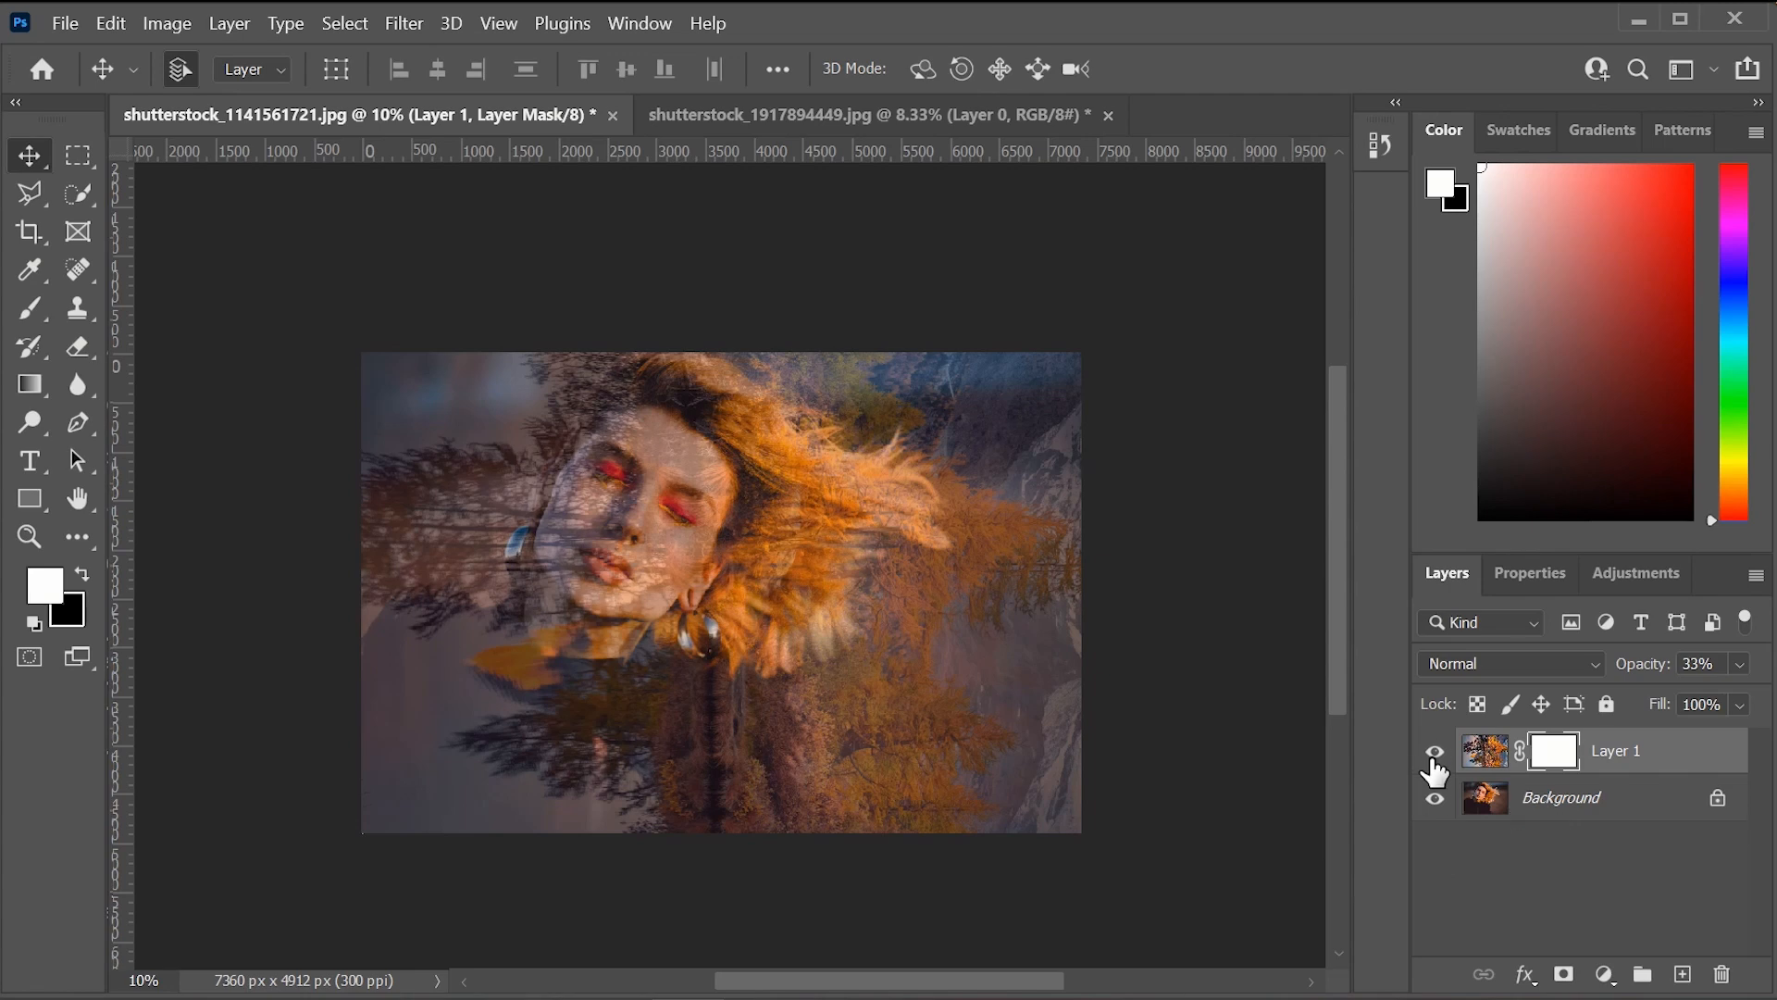
Hide the forest layer and bring up the Quick Selection tool group on the portrait.
click(1433, 751)
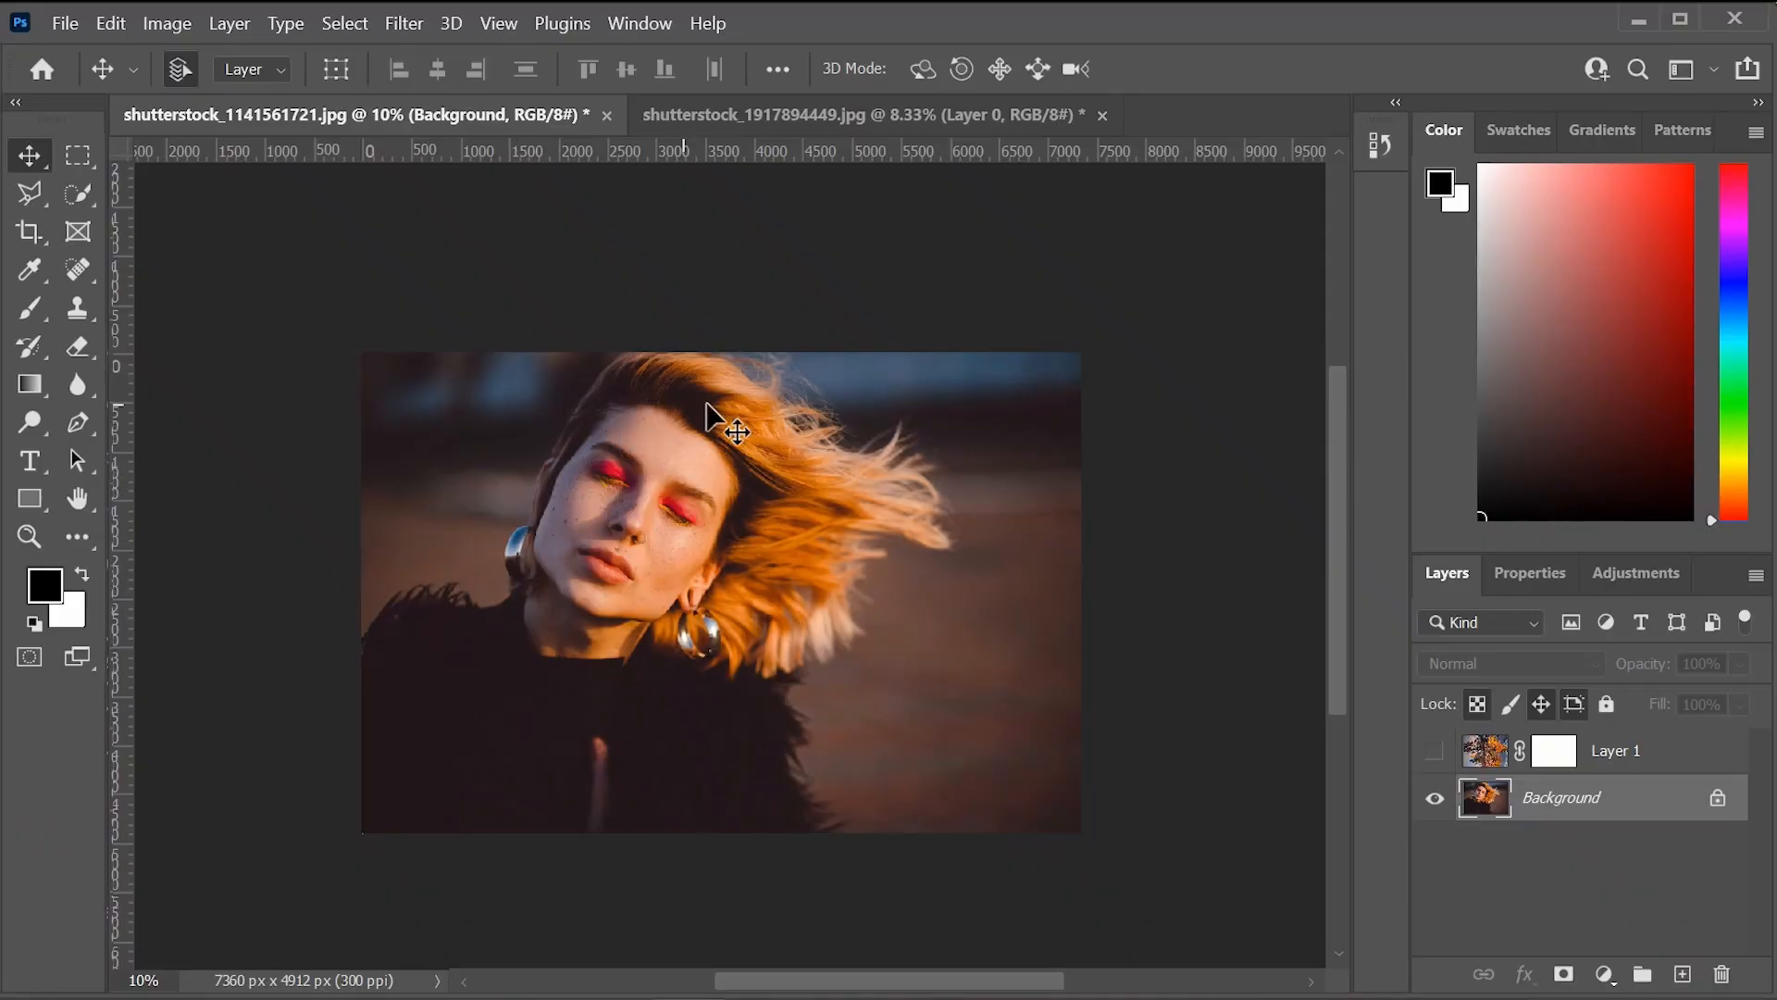
mouse_move(822, 777)
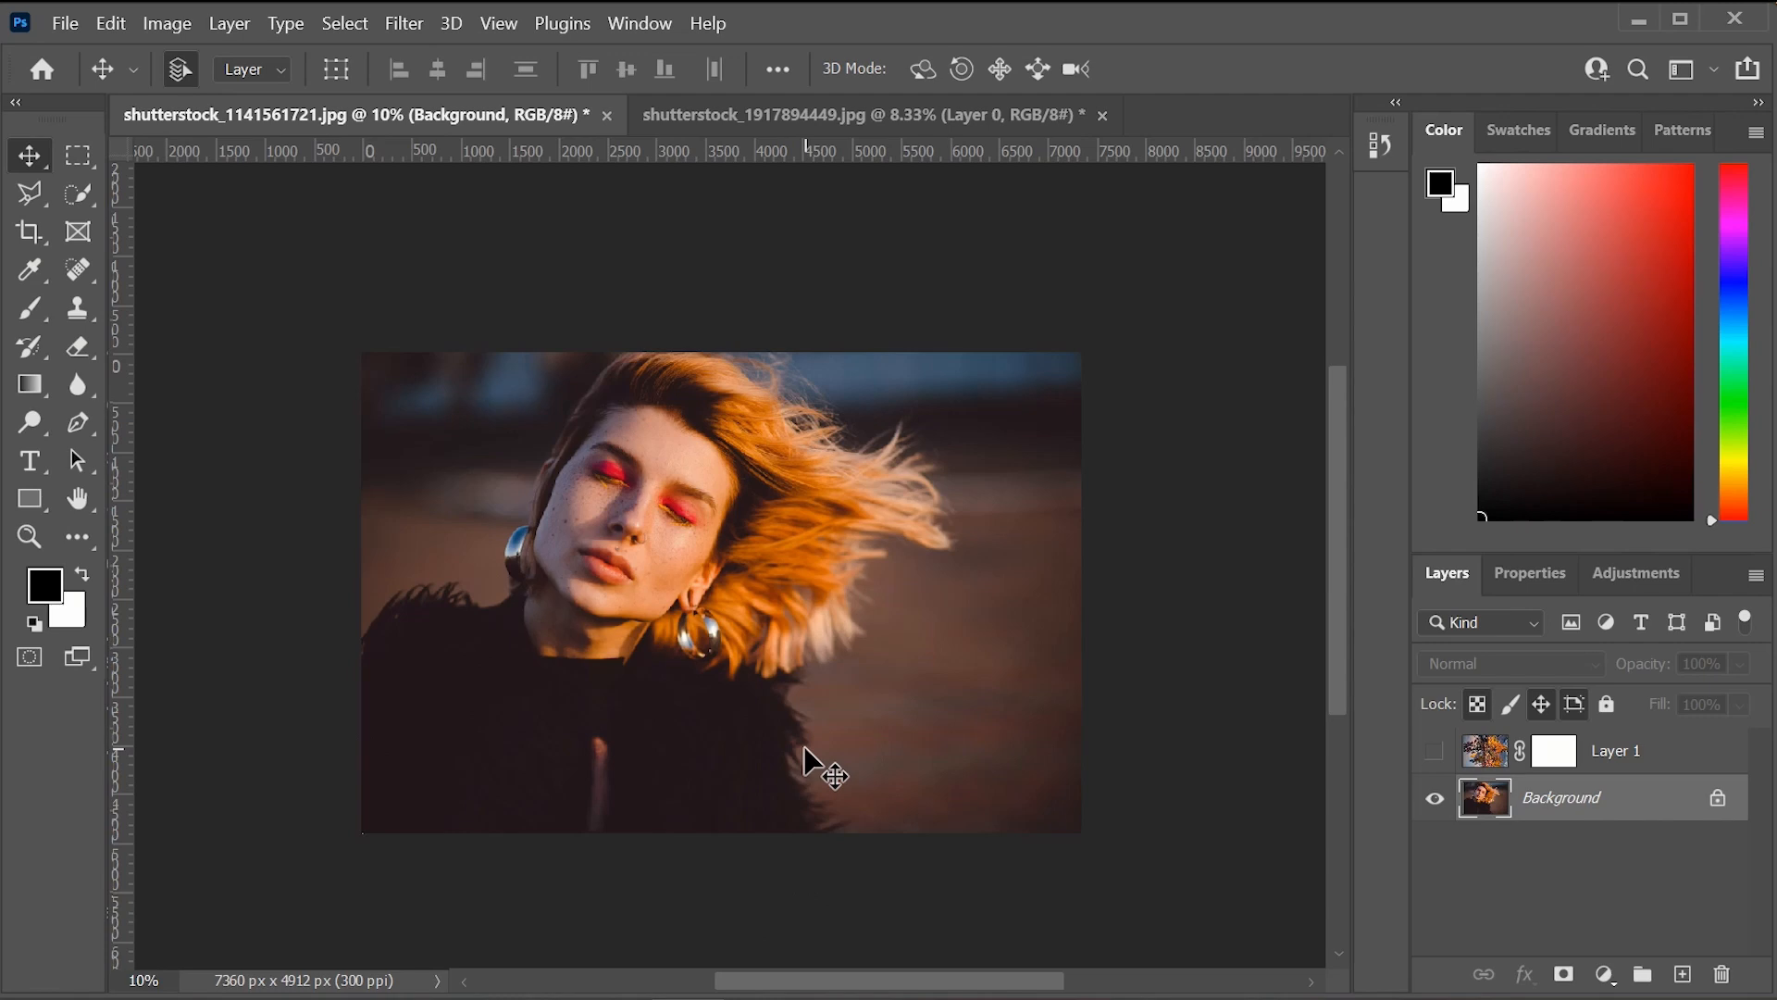
mouse_move(77, 192)
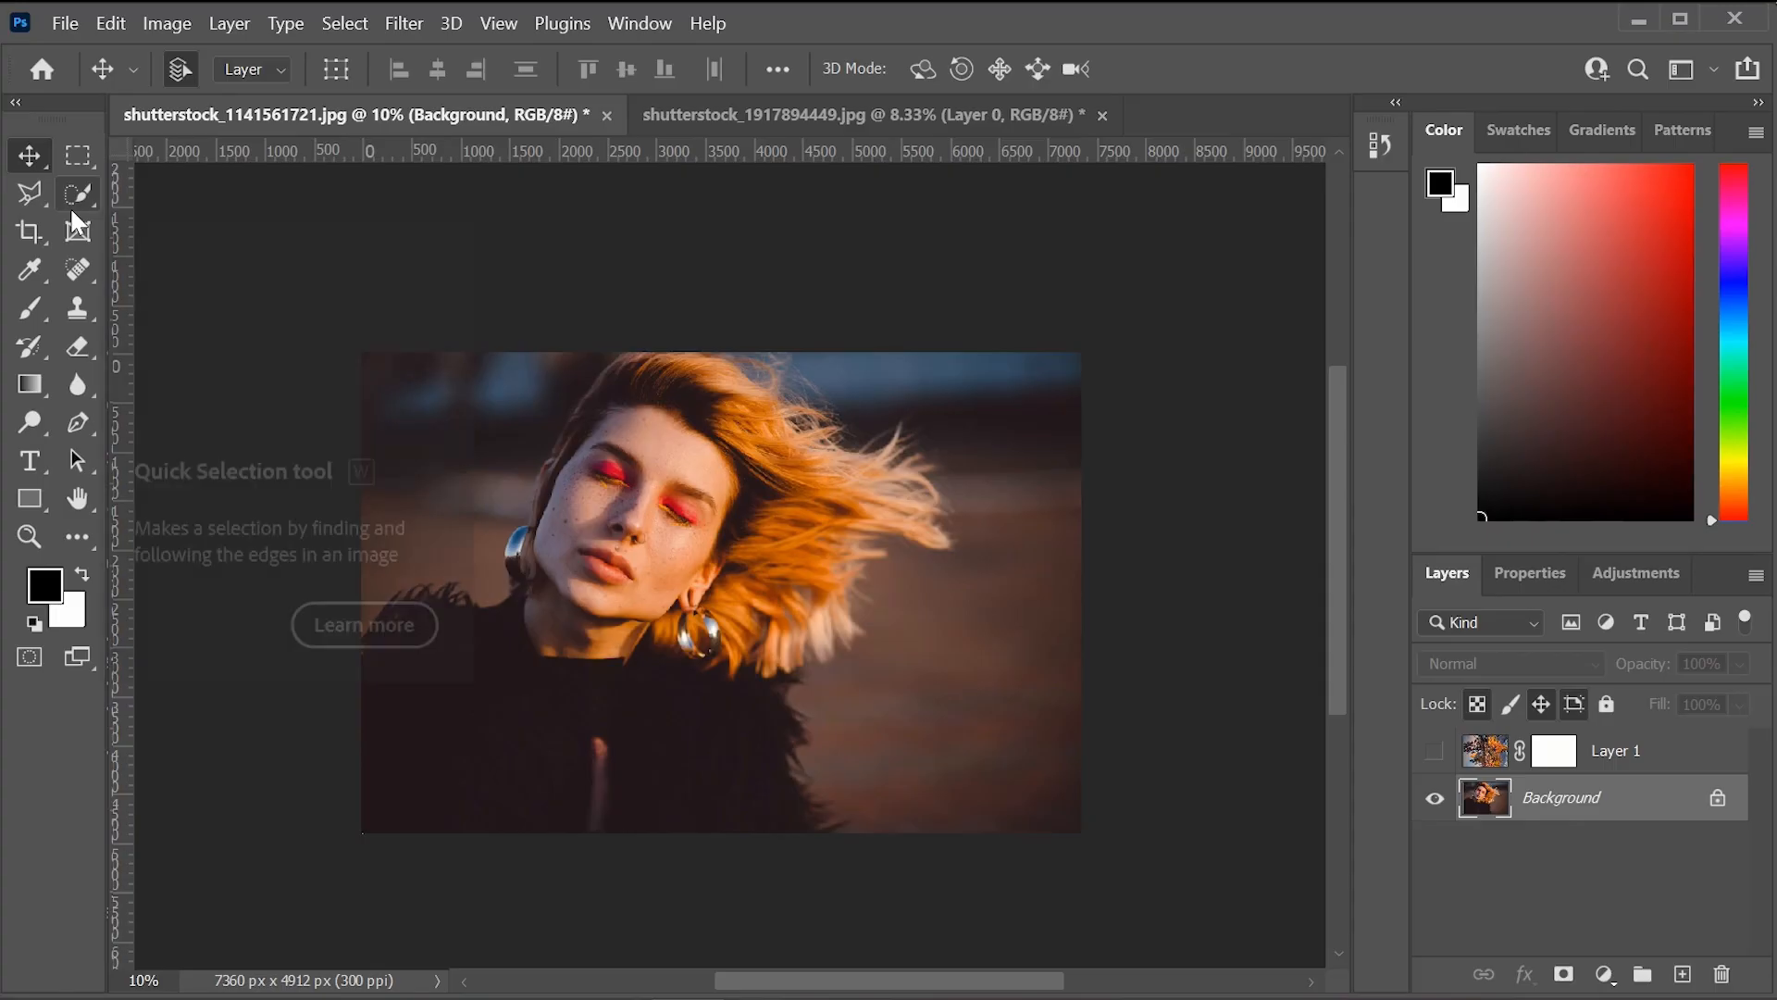
mouse_move(77, 193)
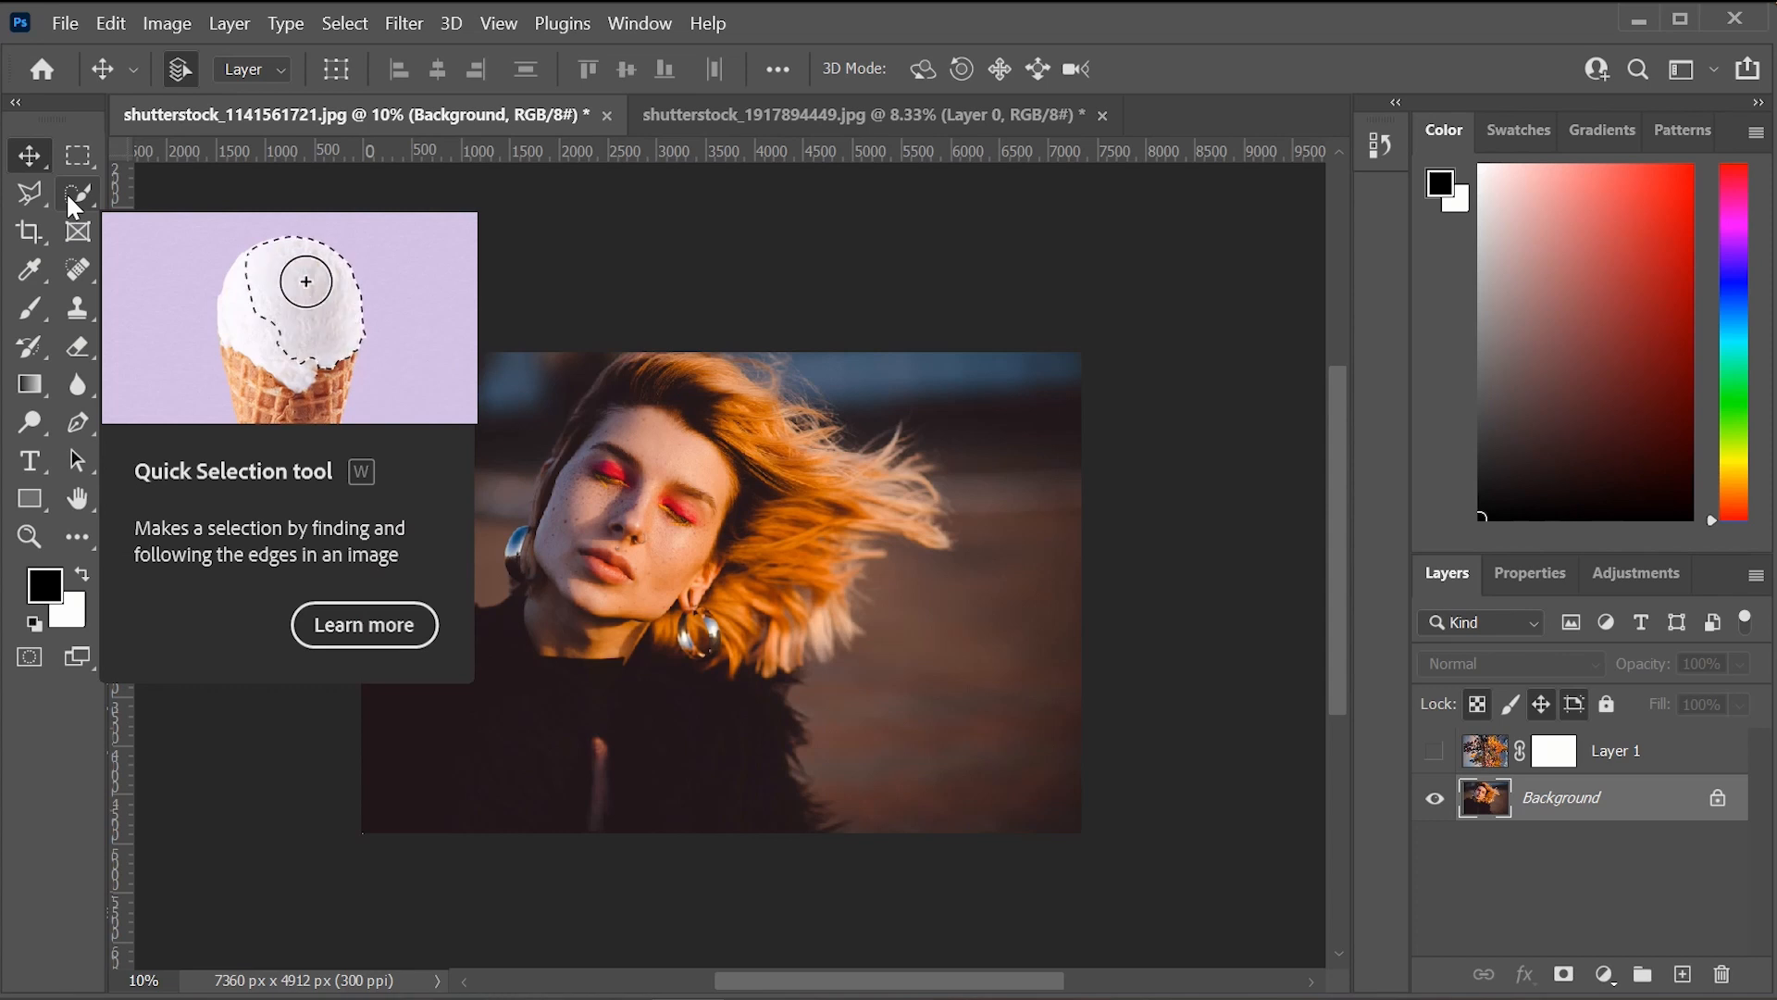
right_click(31, 193)
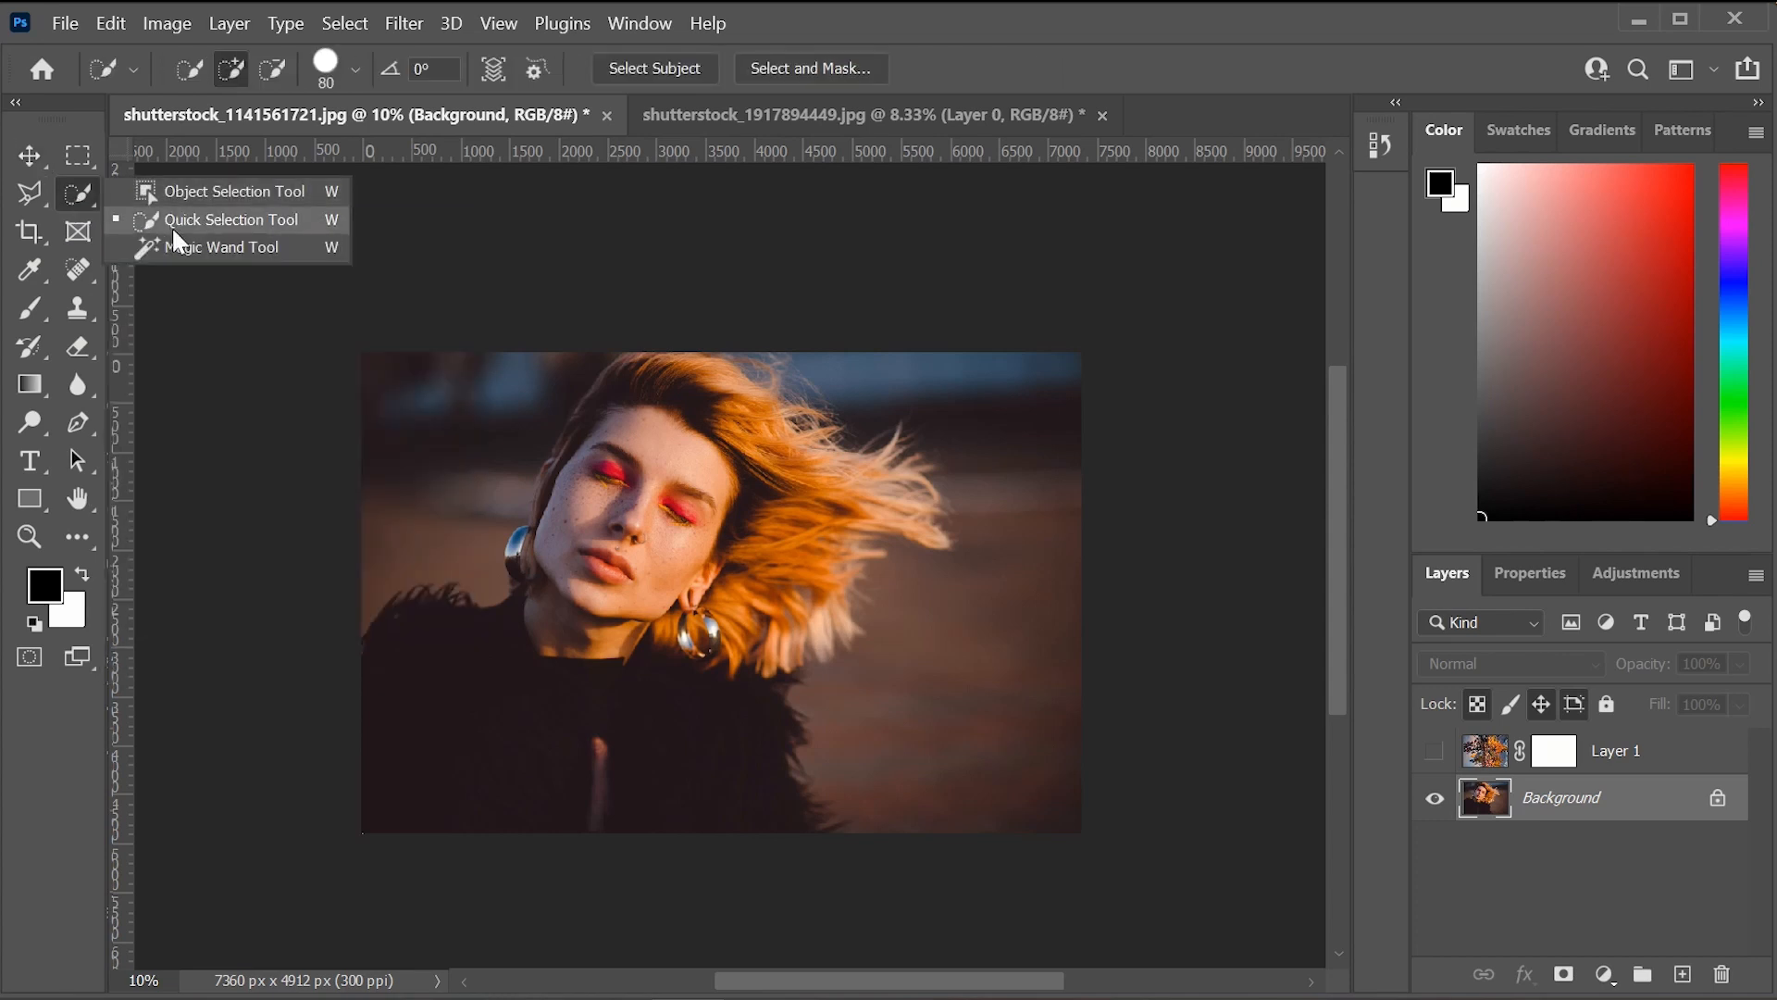
mouse_move(183, 274)
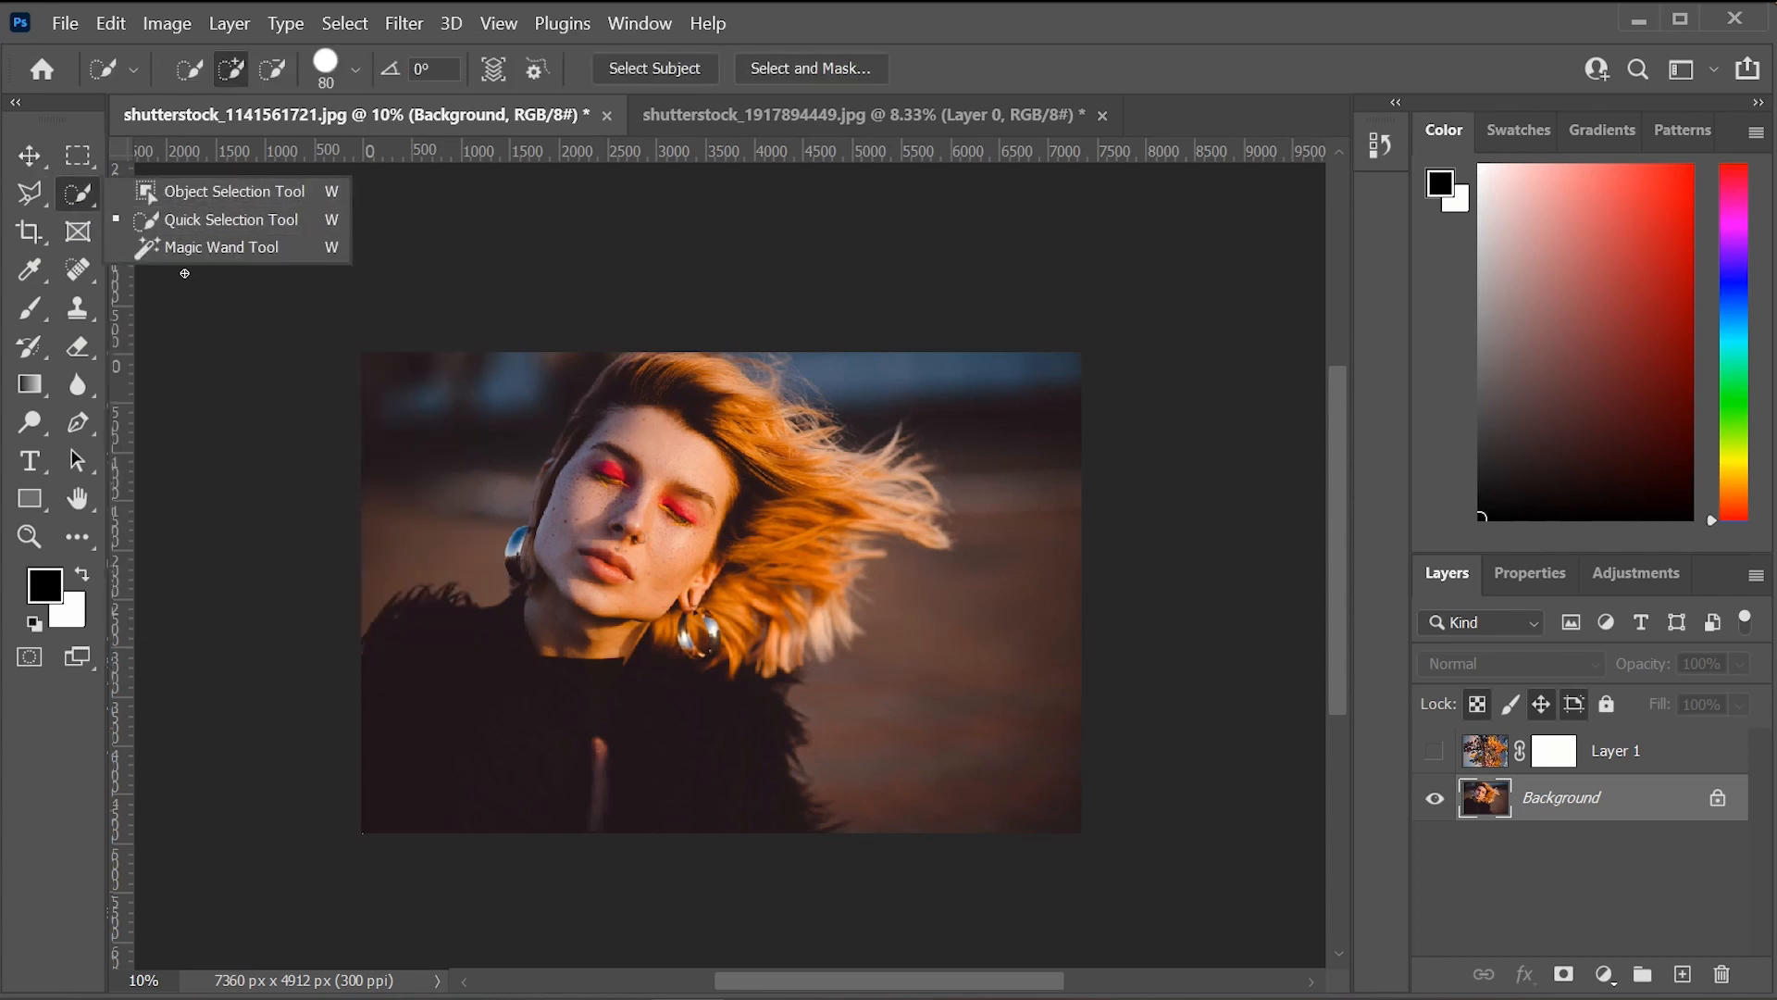
mouse_move(183, 247)
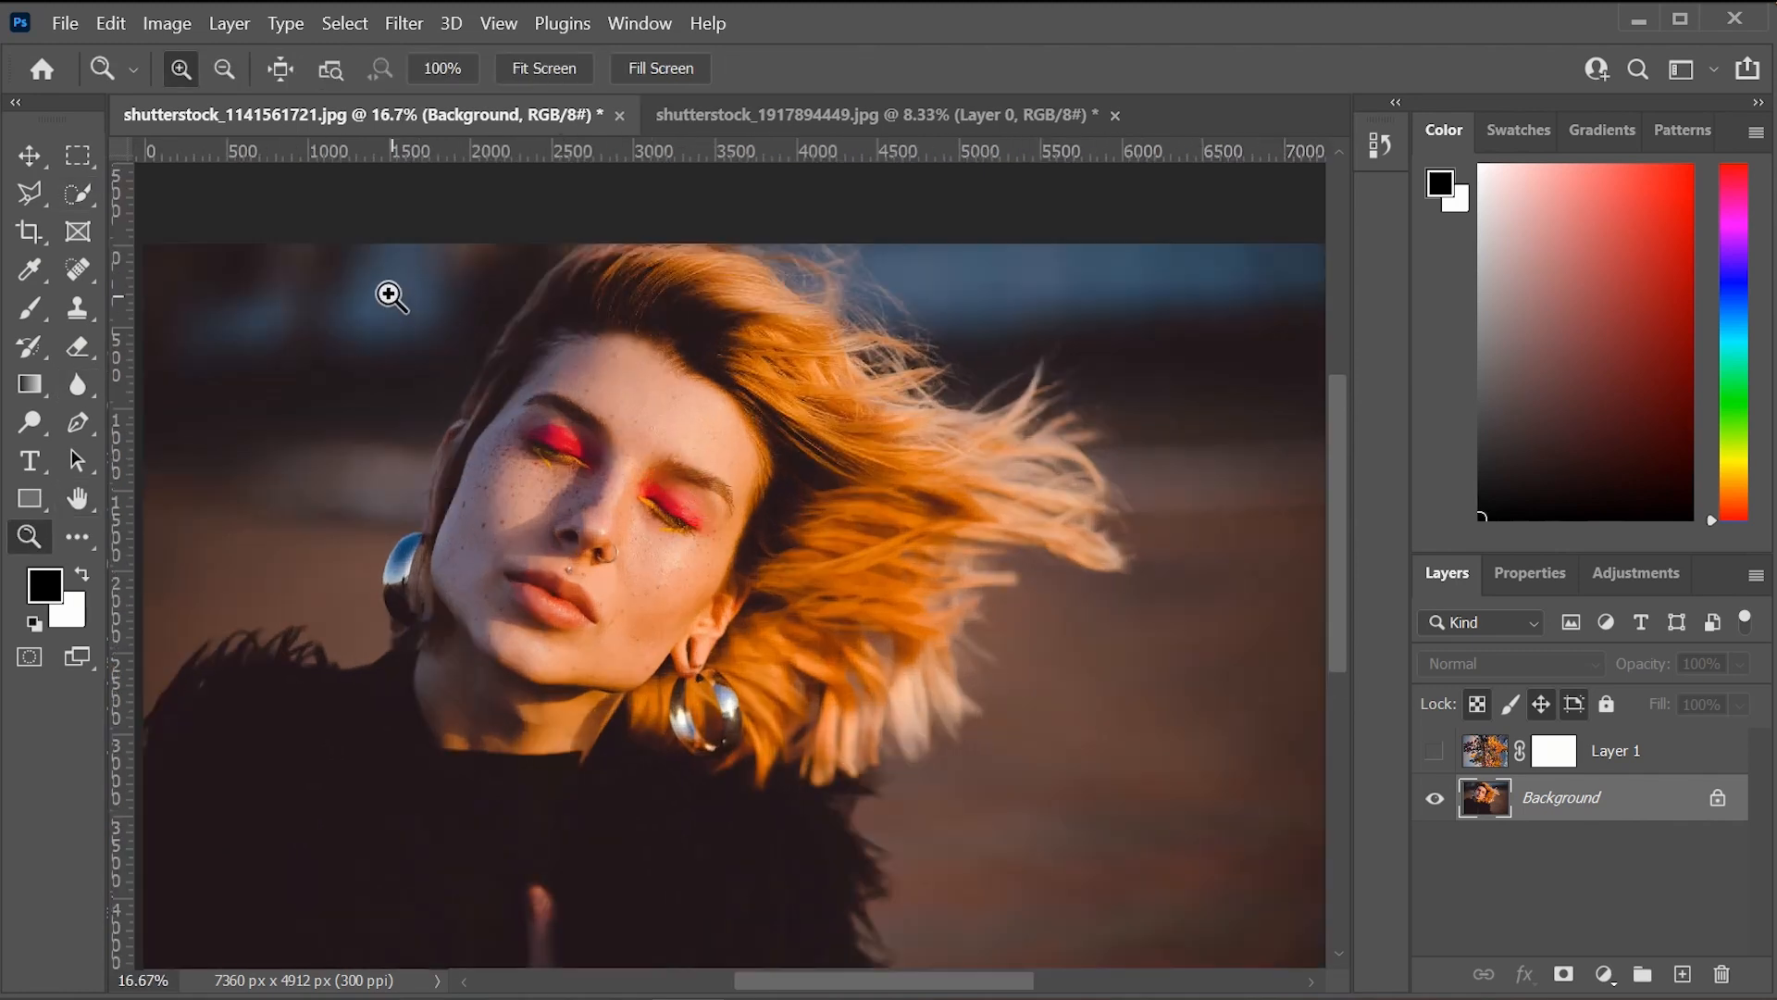
Zoom onto the woman's face and switch Quick Selection to subtract mode to refine her outline.
click(30, 193)
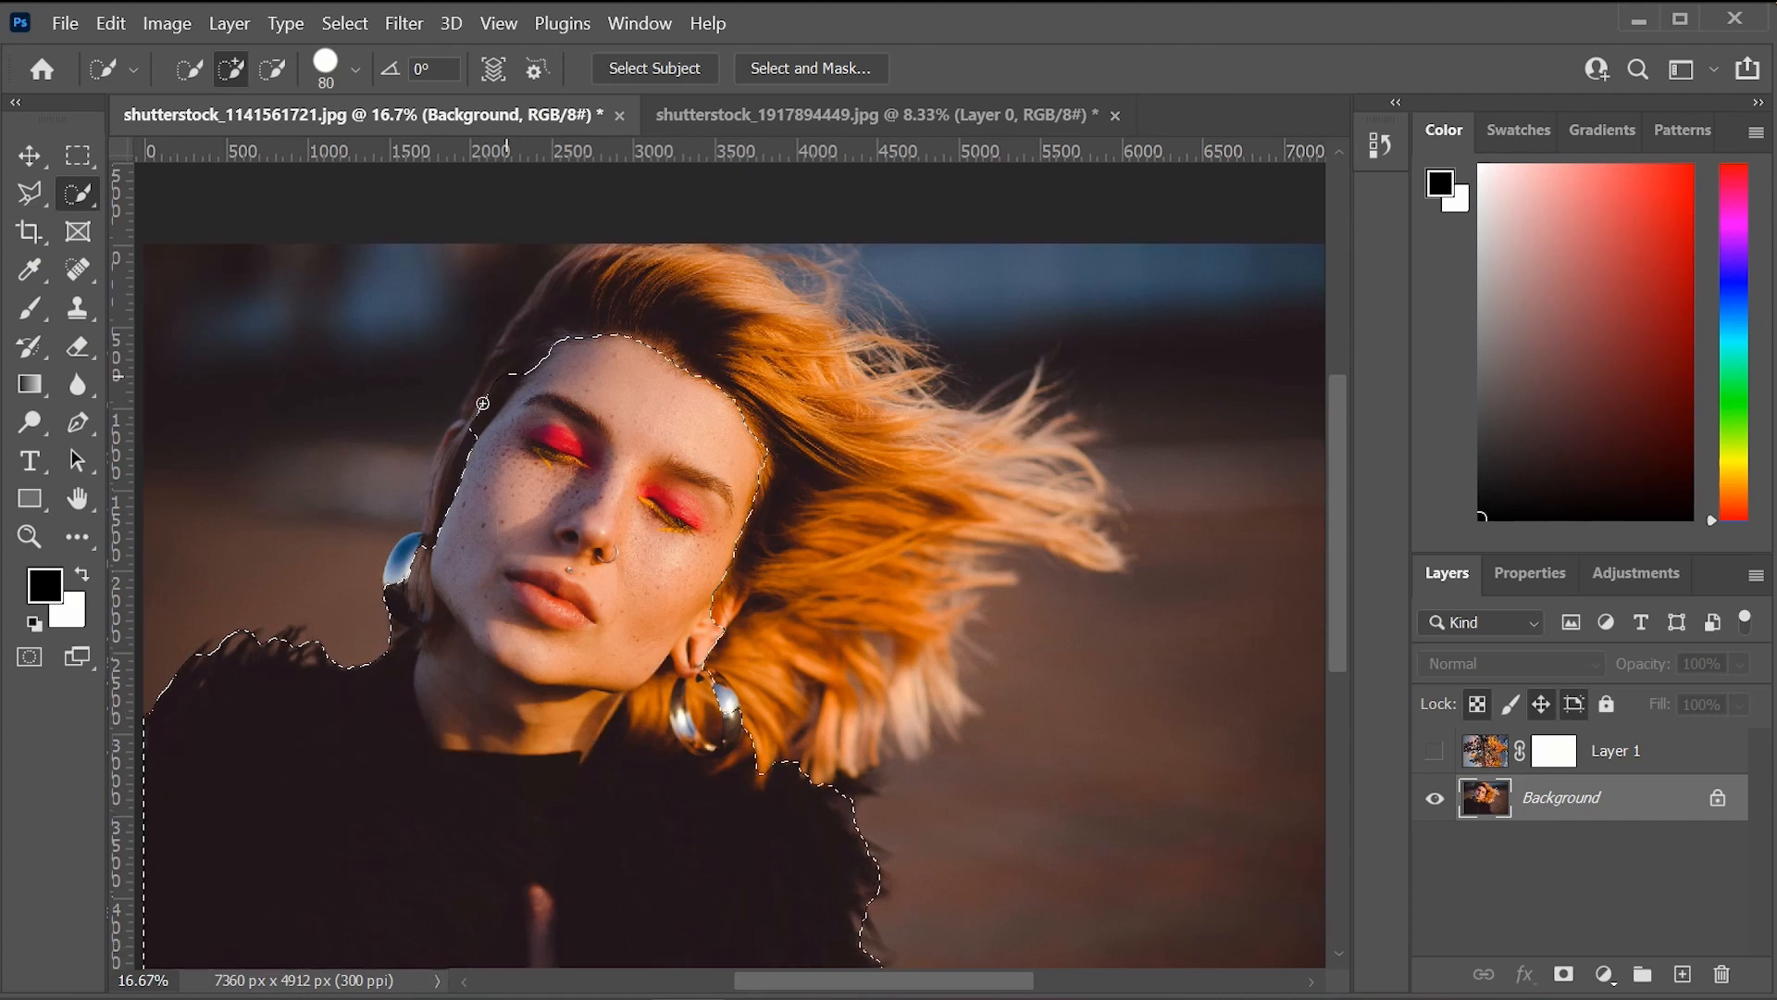
click(500, 399)
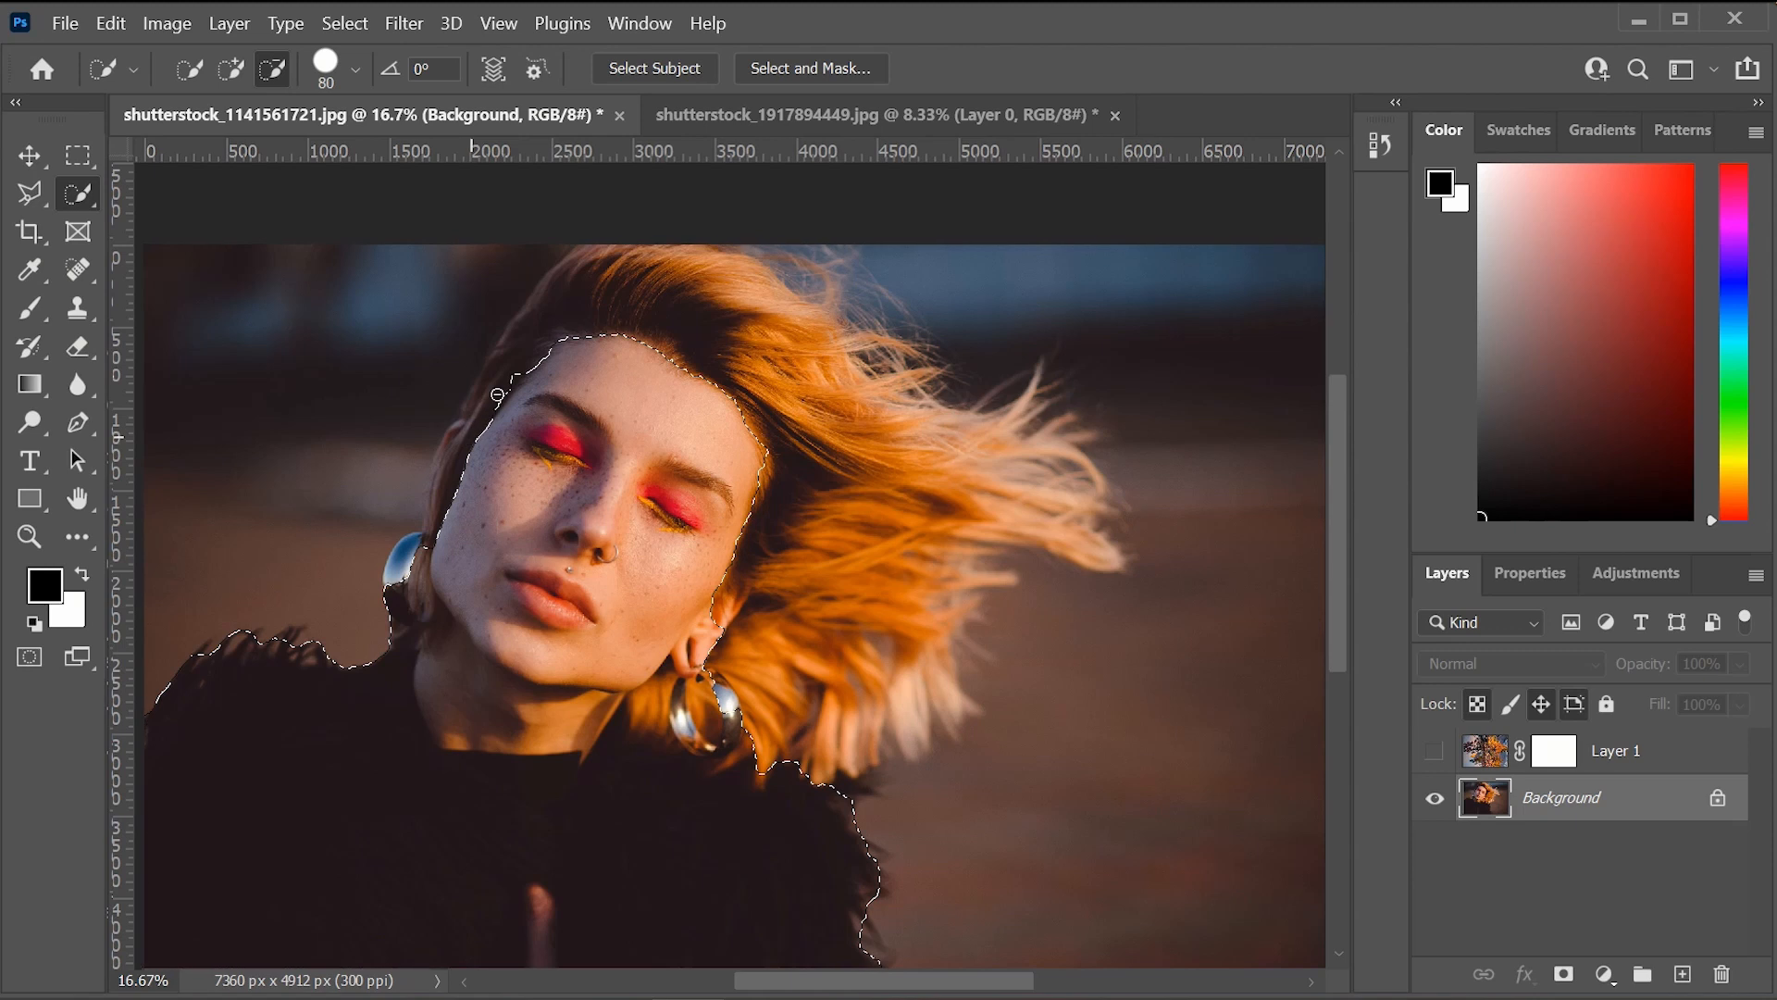
mouse_move(725, 158)
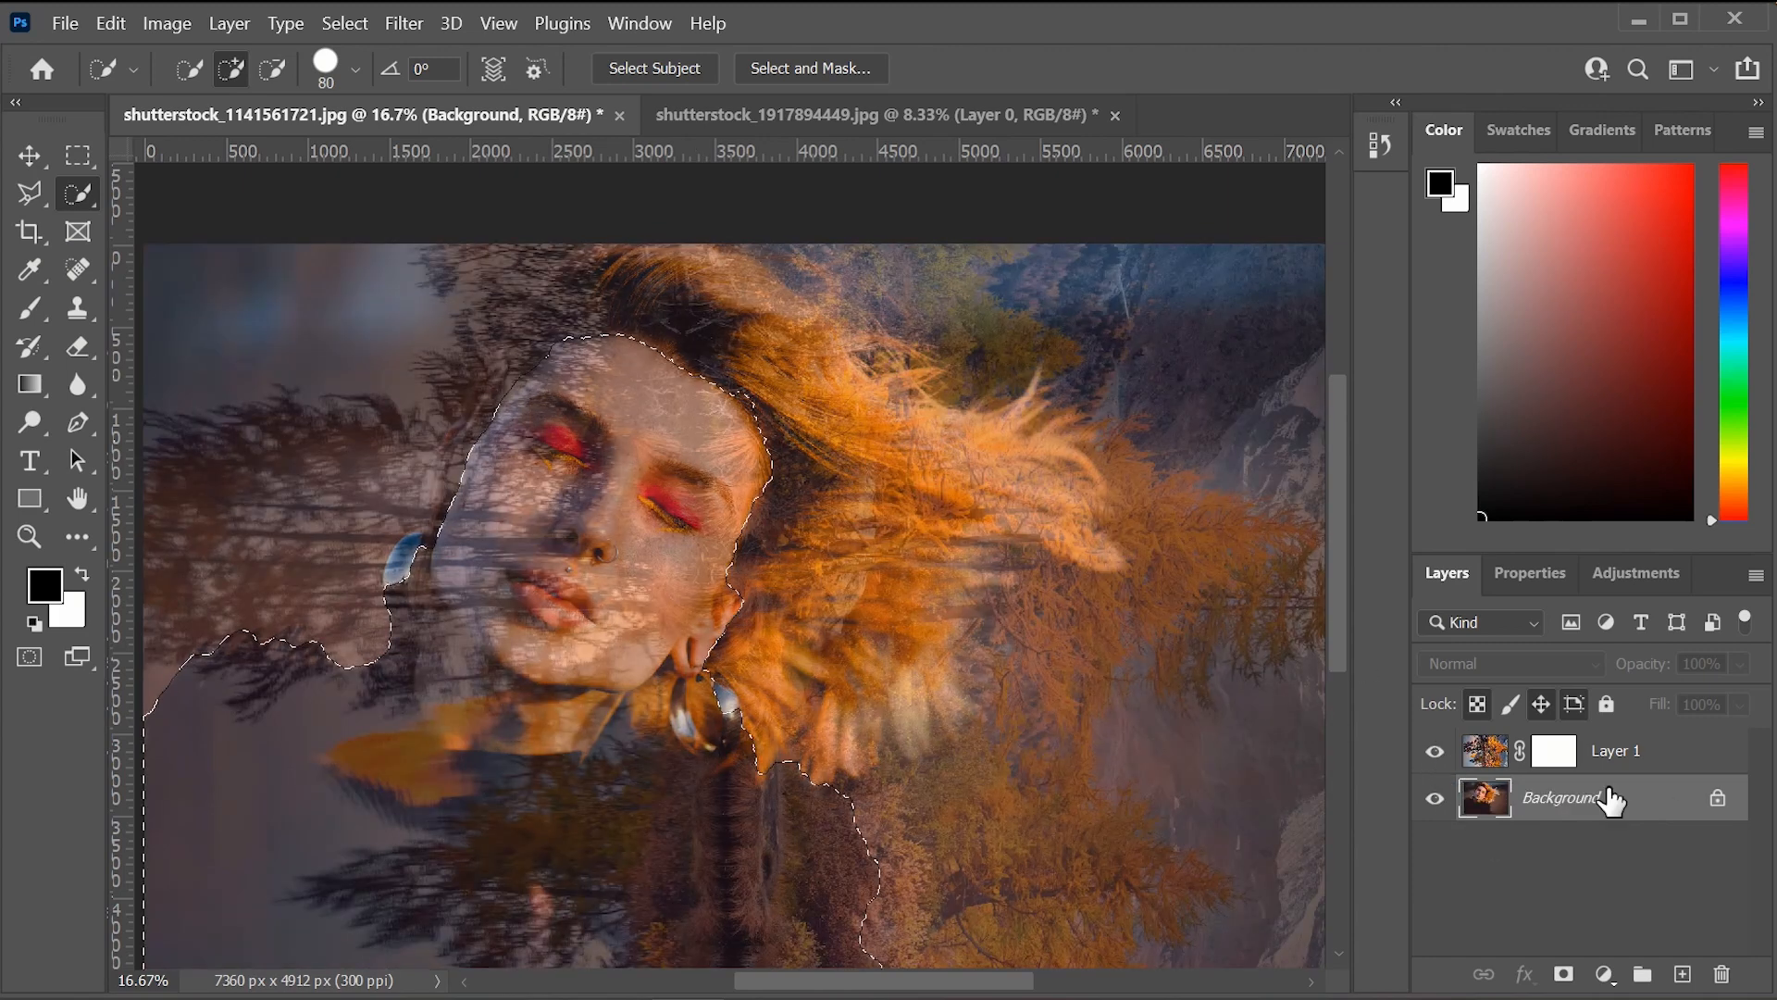
Target Layer 1's mask and paint black with a soft brush over her face, neck and top.
click(1434, 759)
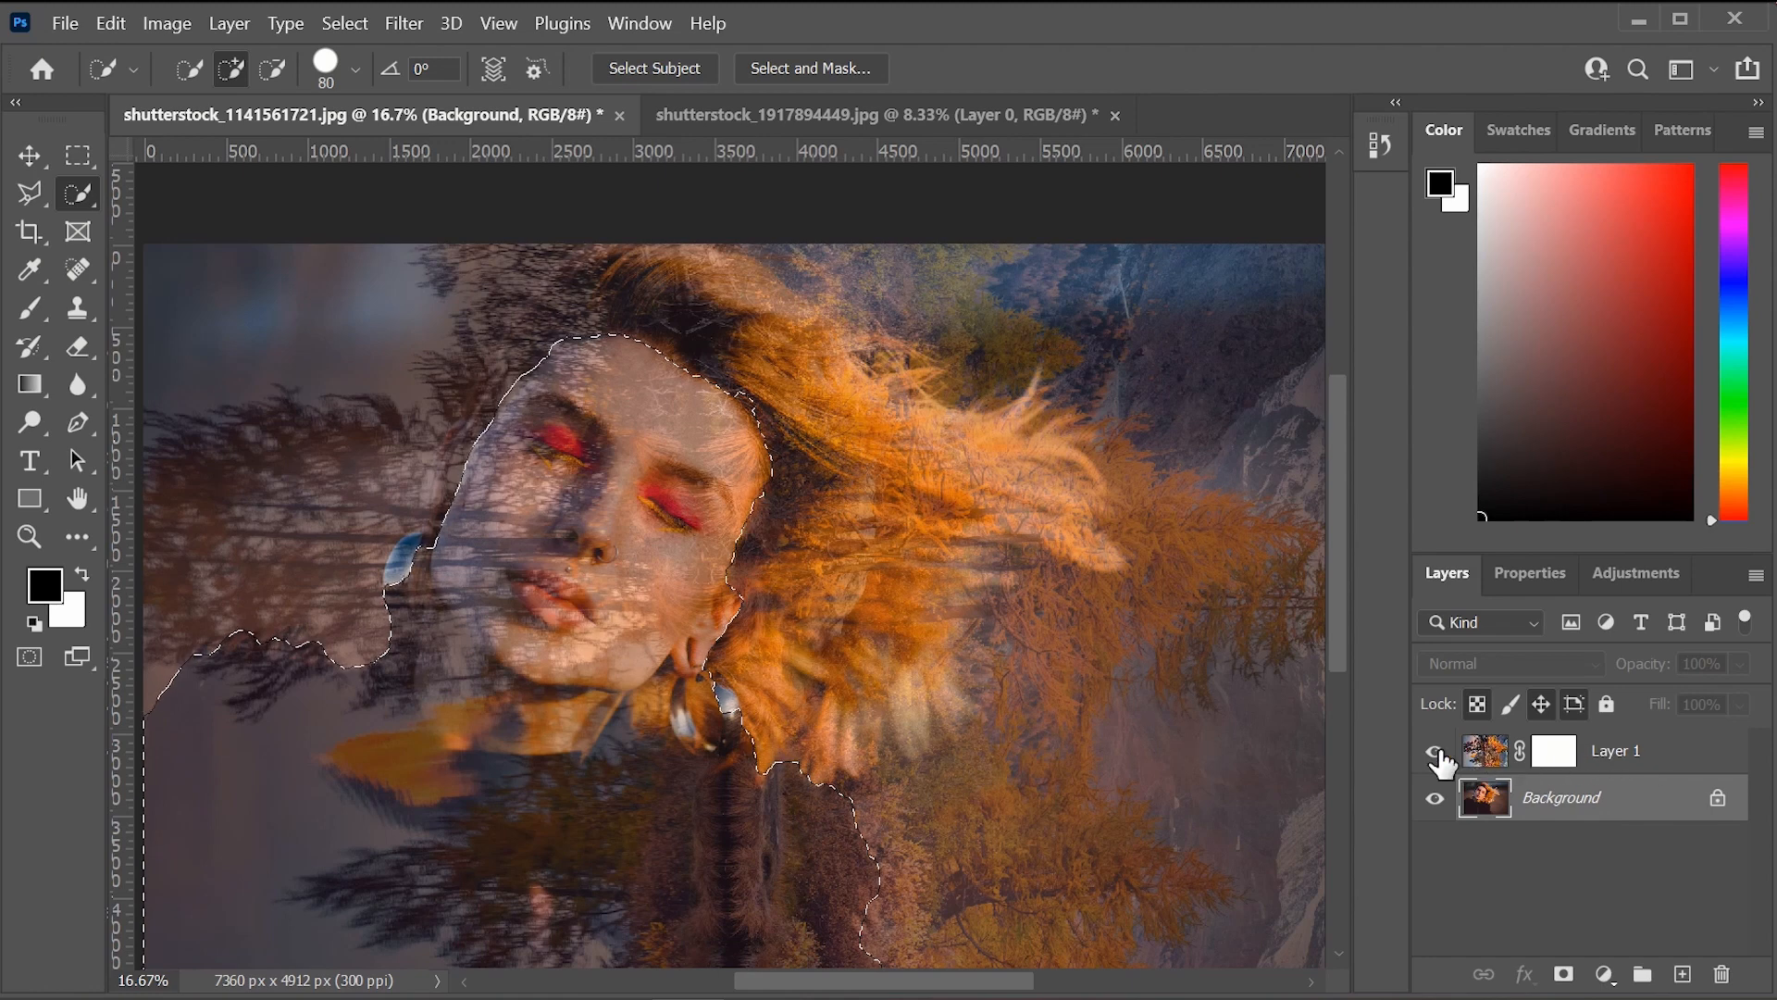
click(1433, 751)
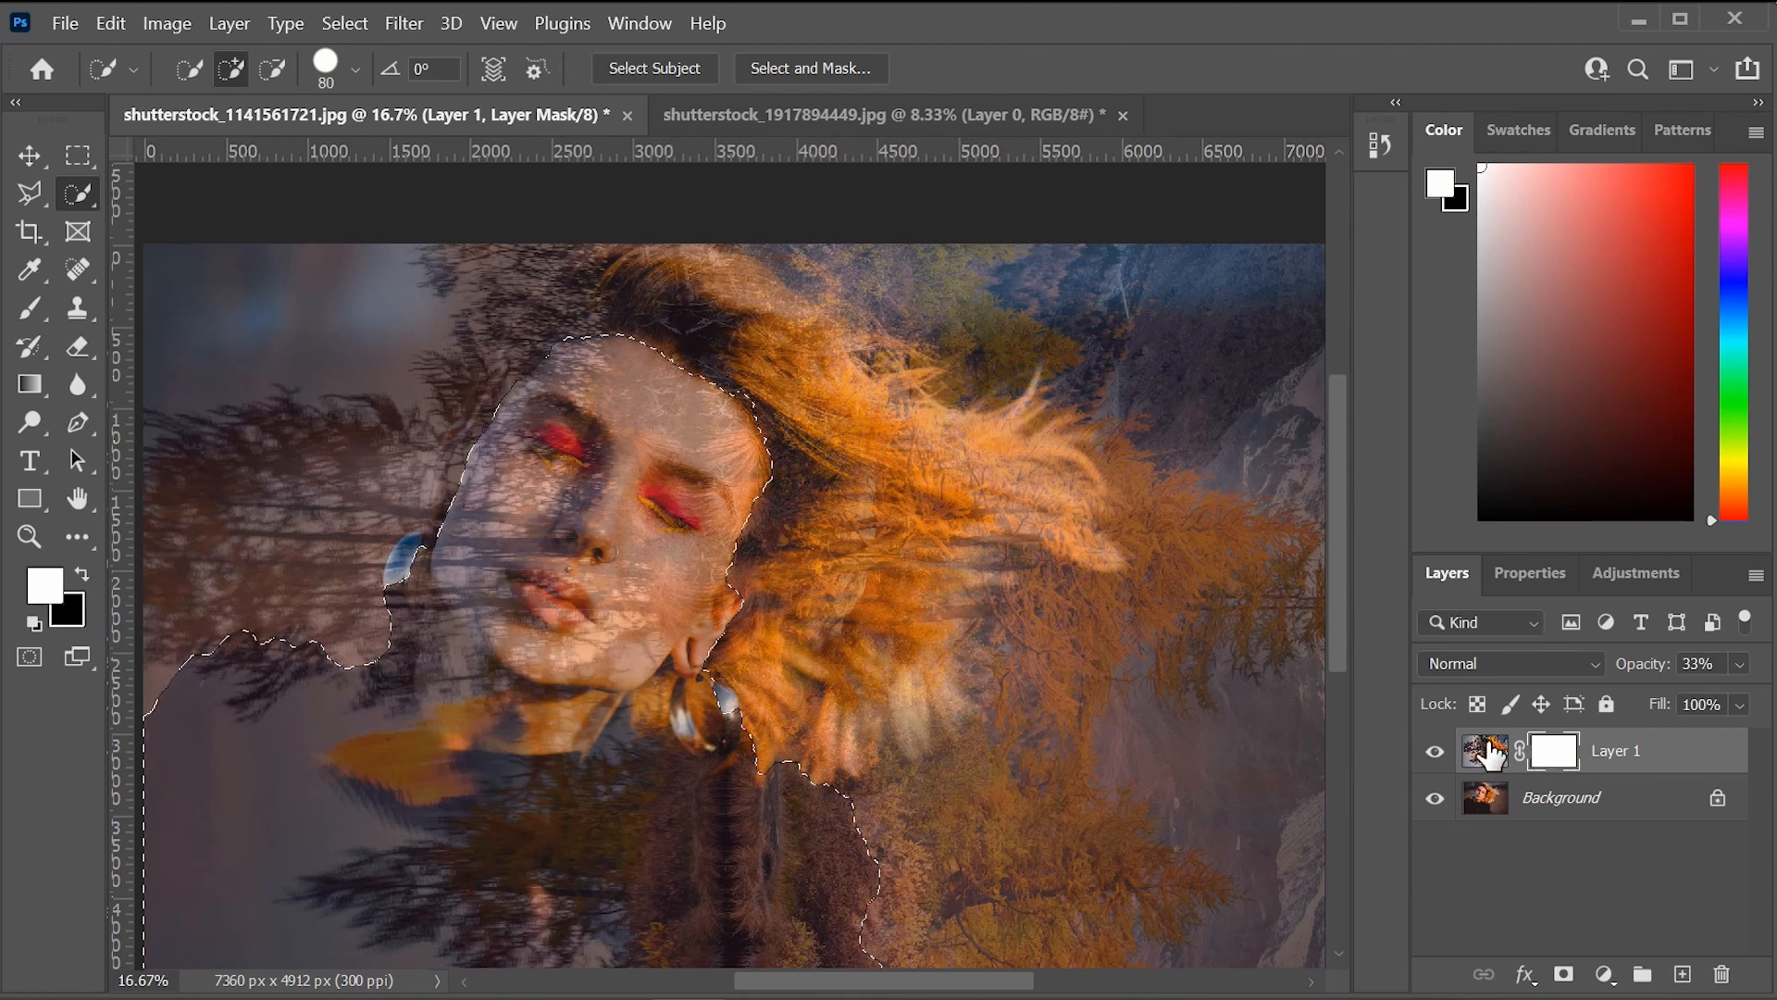
click(1484, 750)
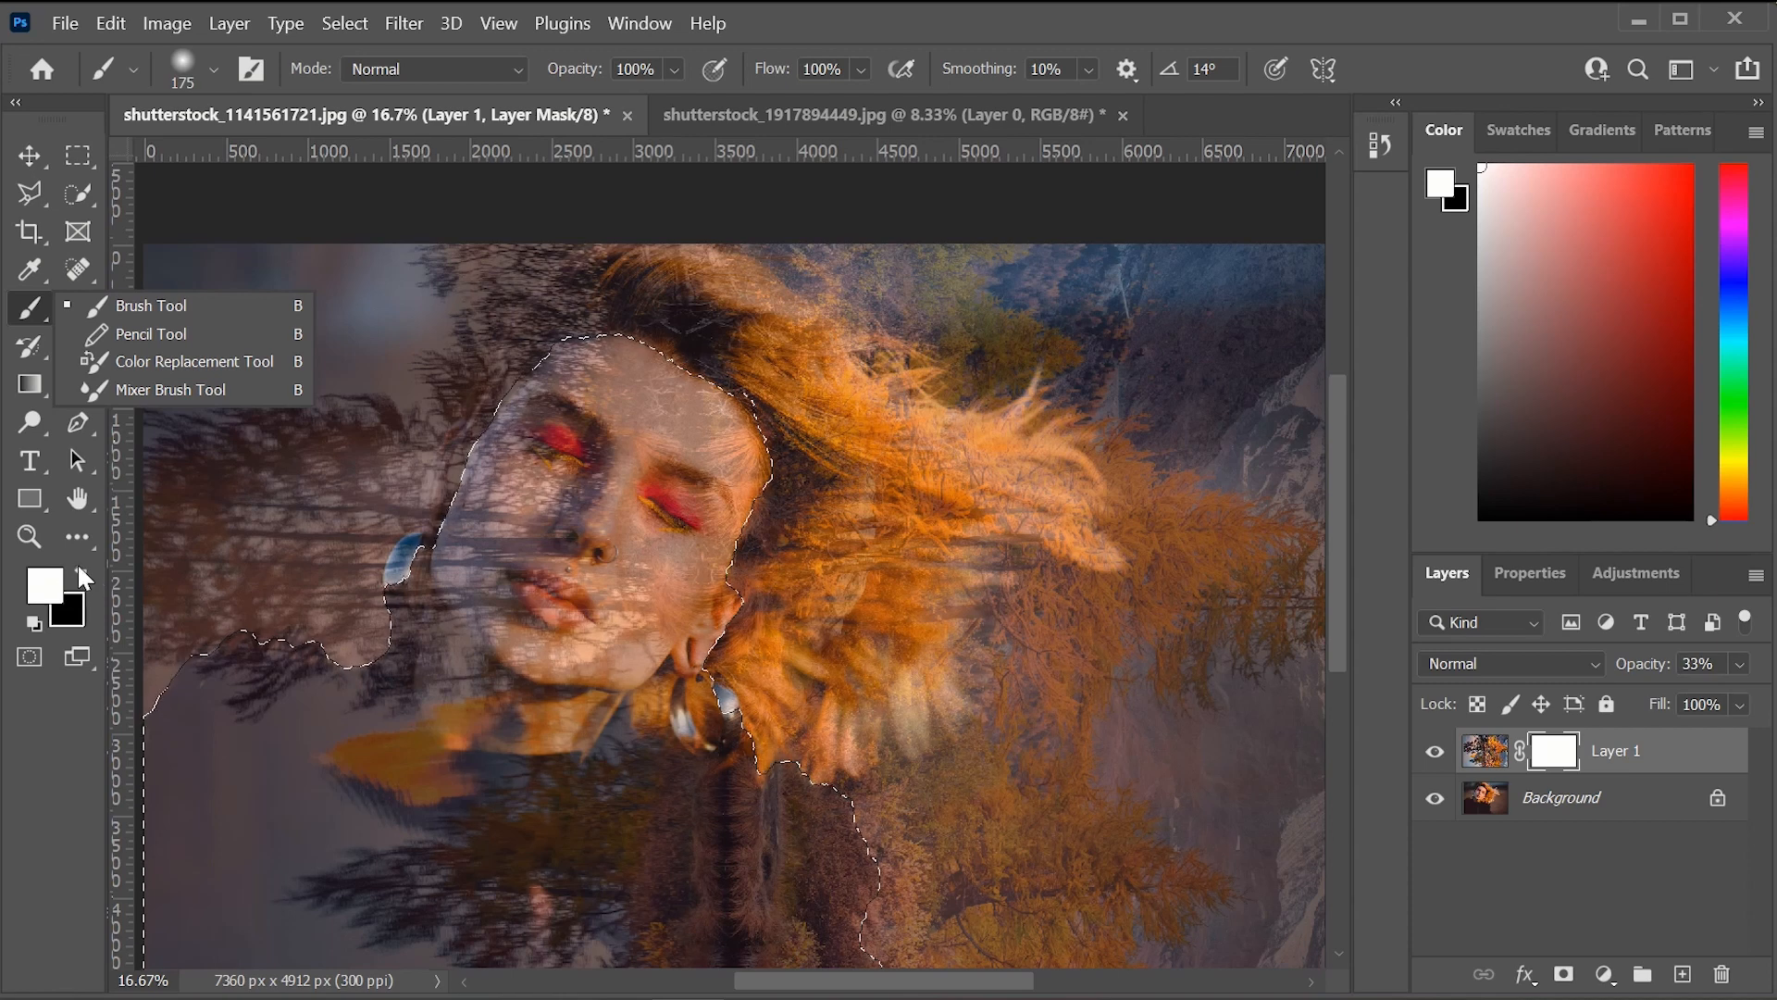
click(151, 304)
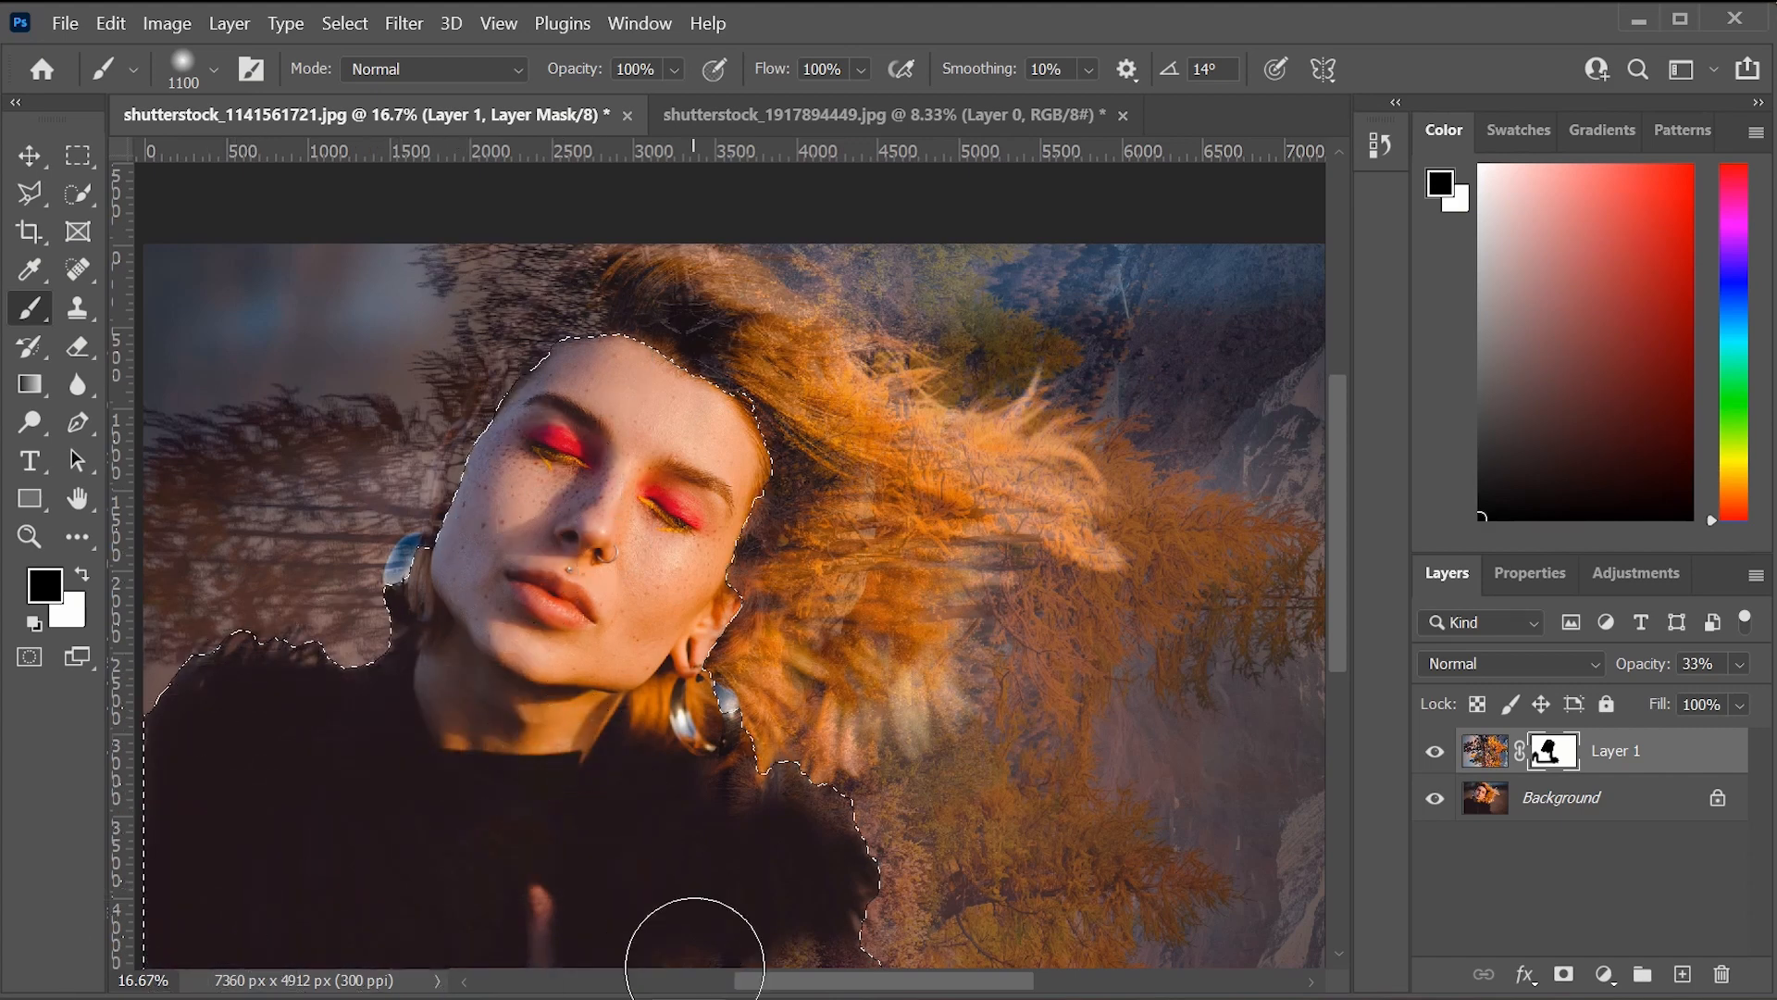
mouse_move(397, 771)
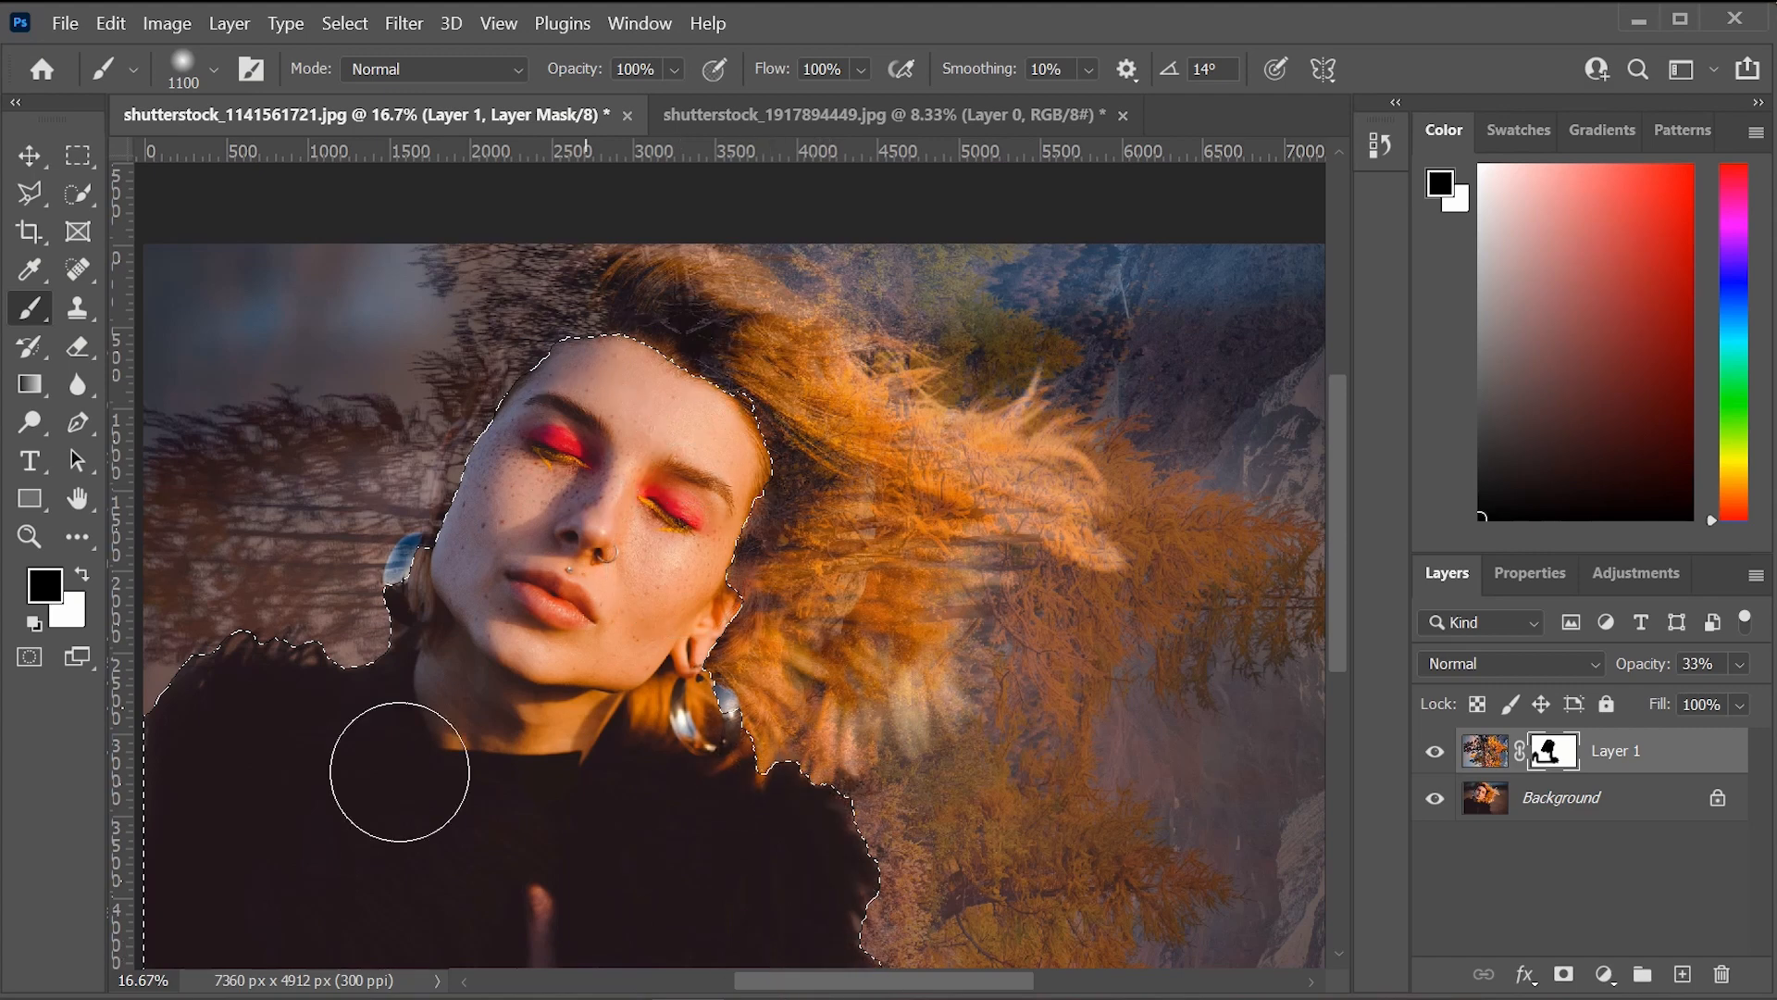
mouse_move(349, 707)
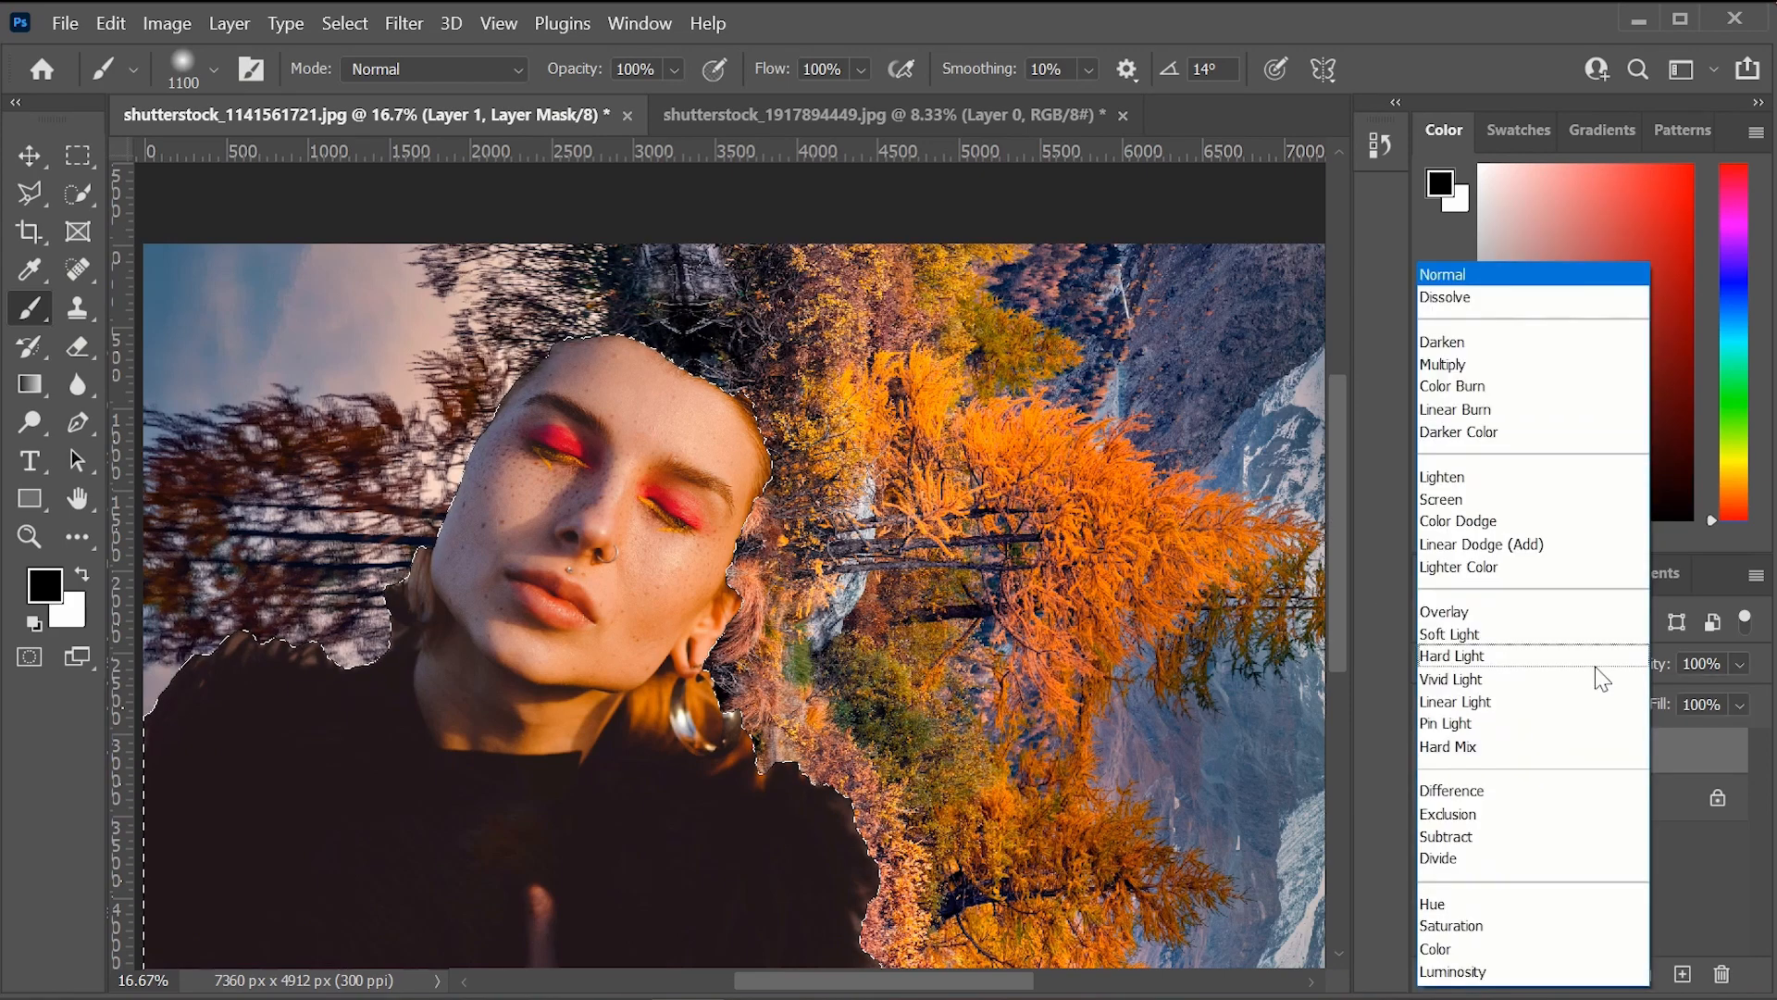
Try Soft Light on the forest layer, then settle on Hard Light at 100% opacity.
click(1452, 655)
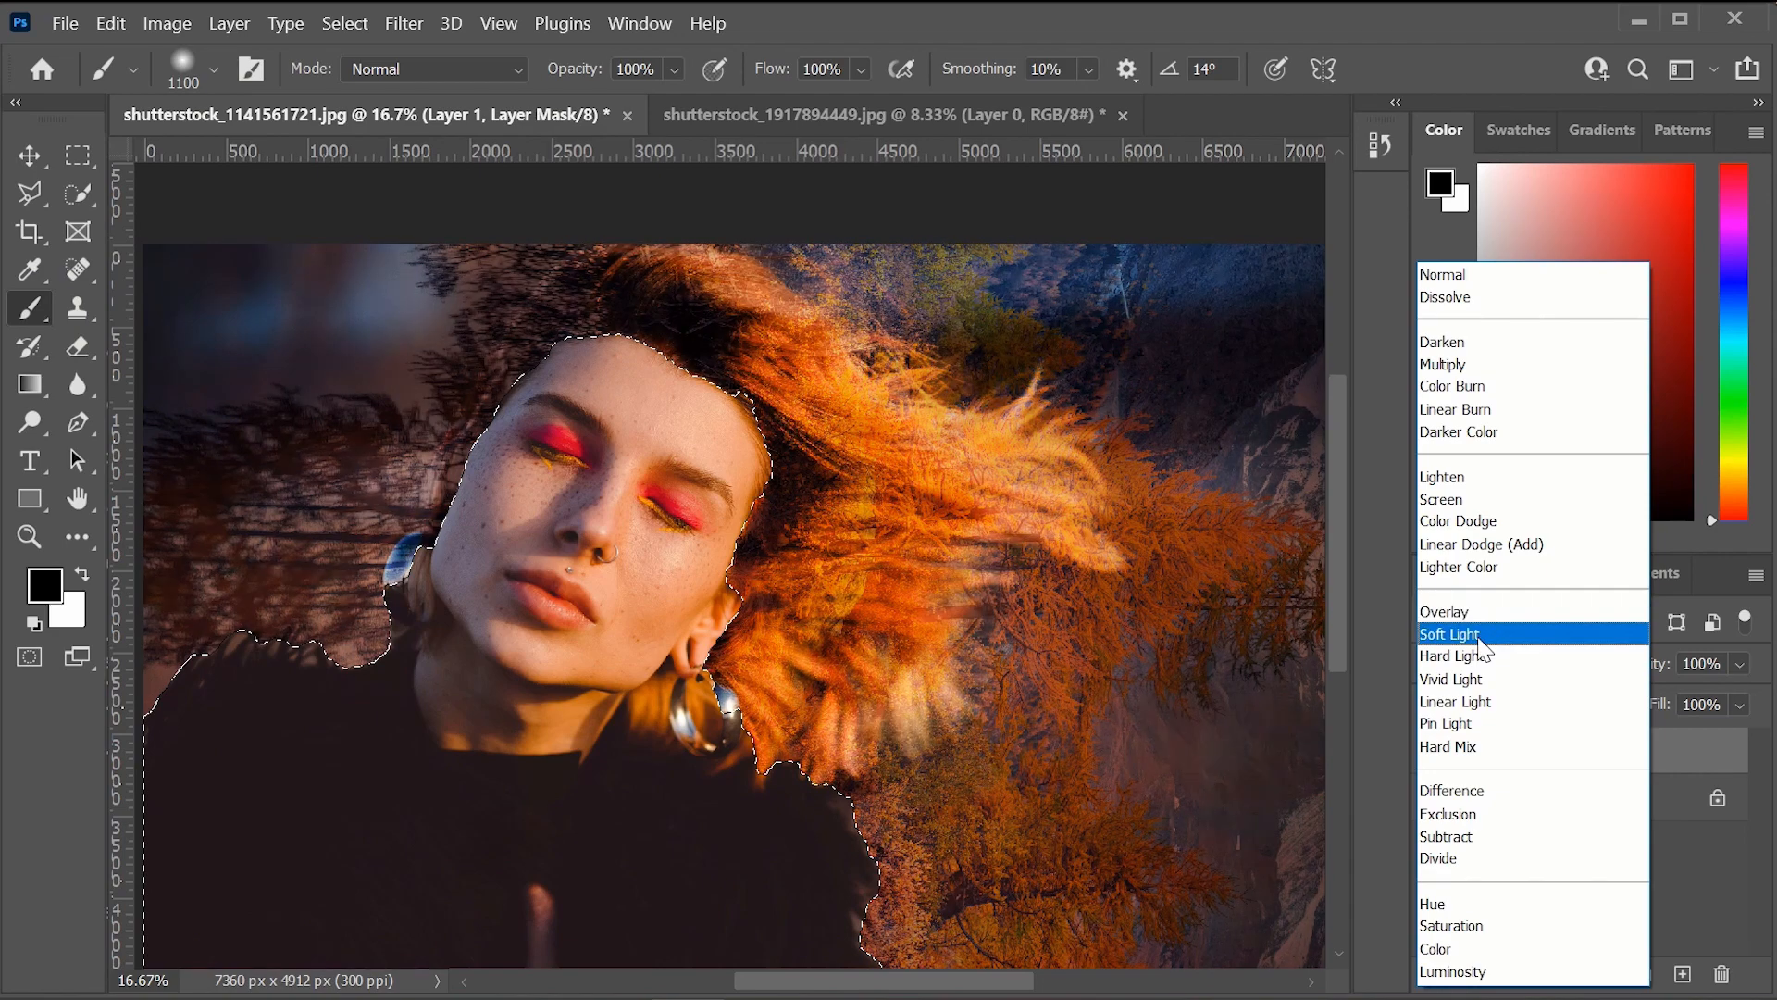
click(1456, 701)
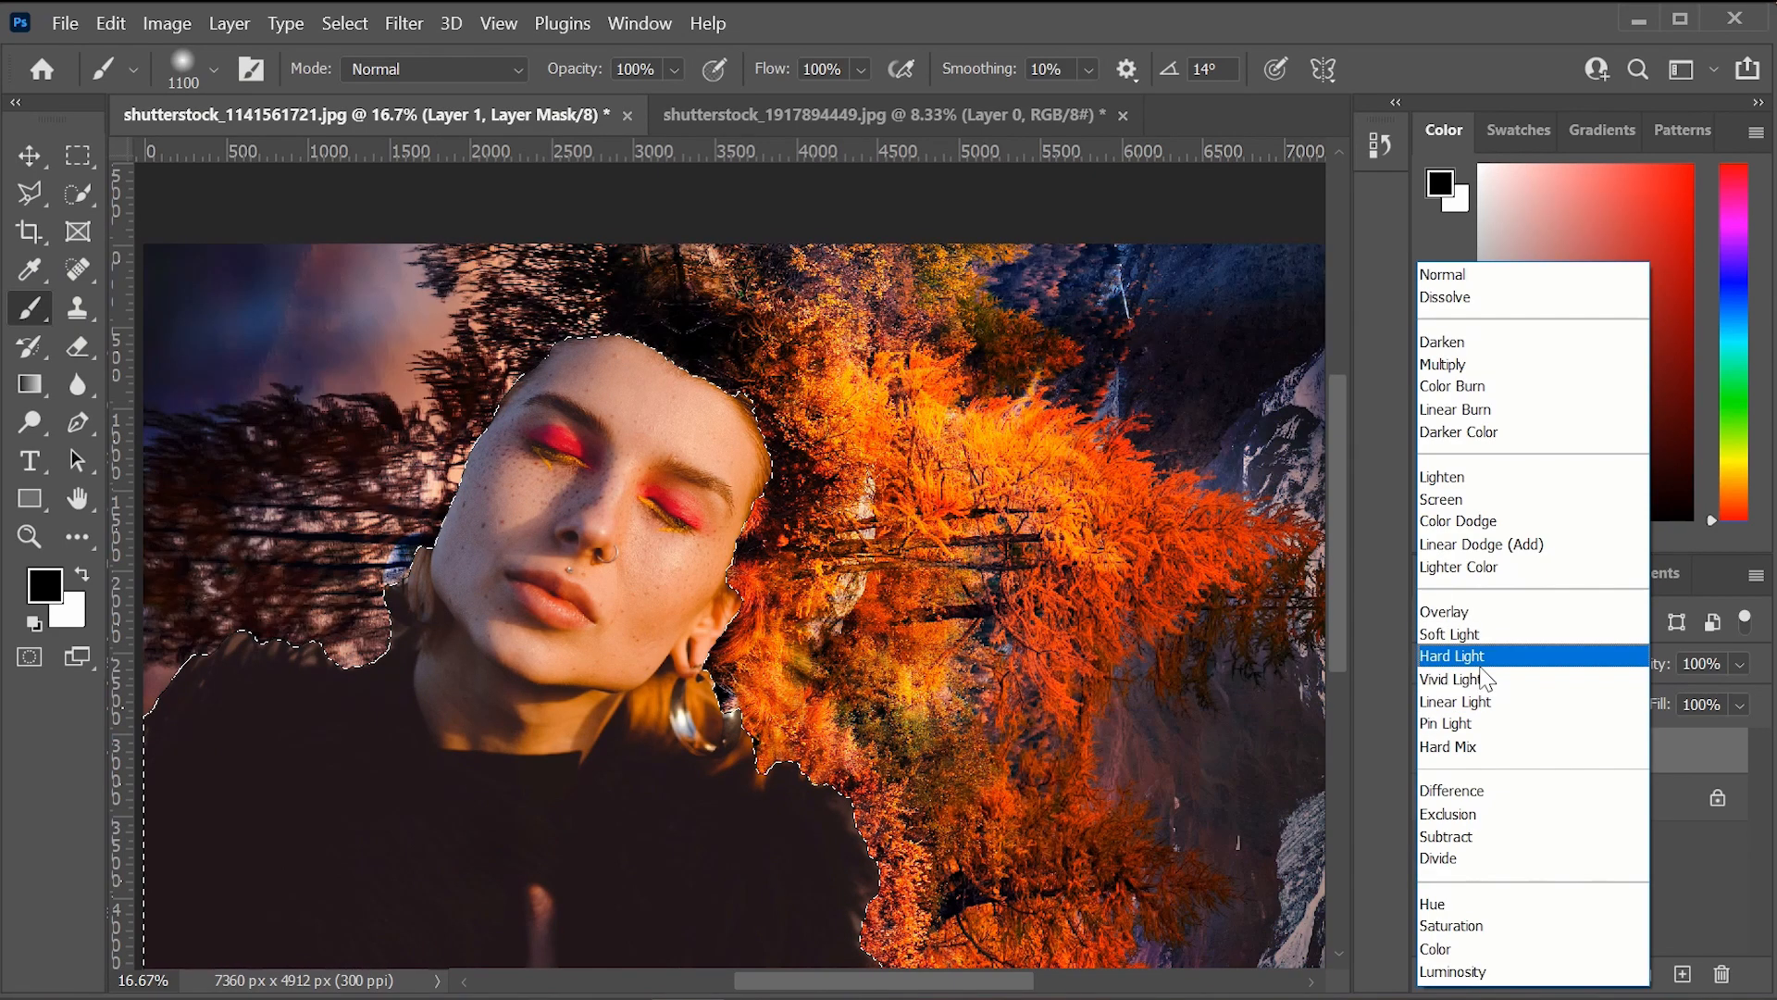
mouse_move(1475, 674)
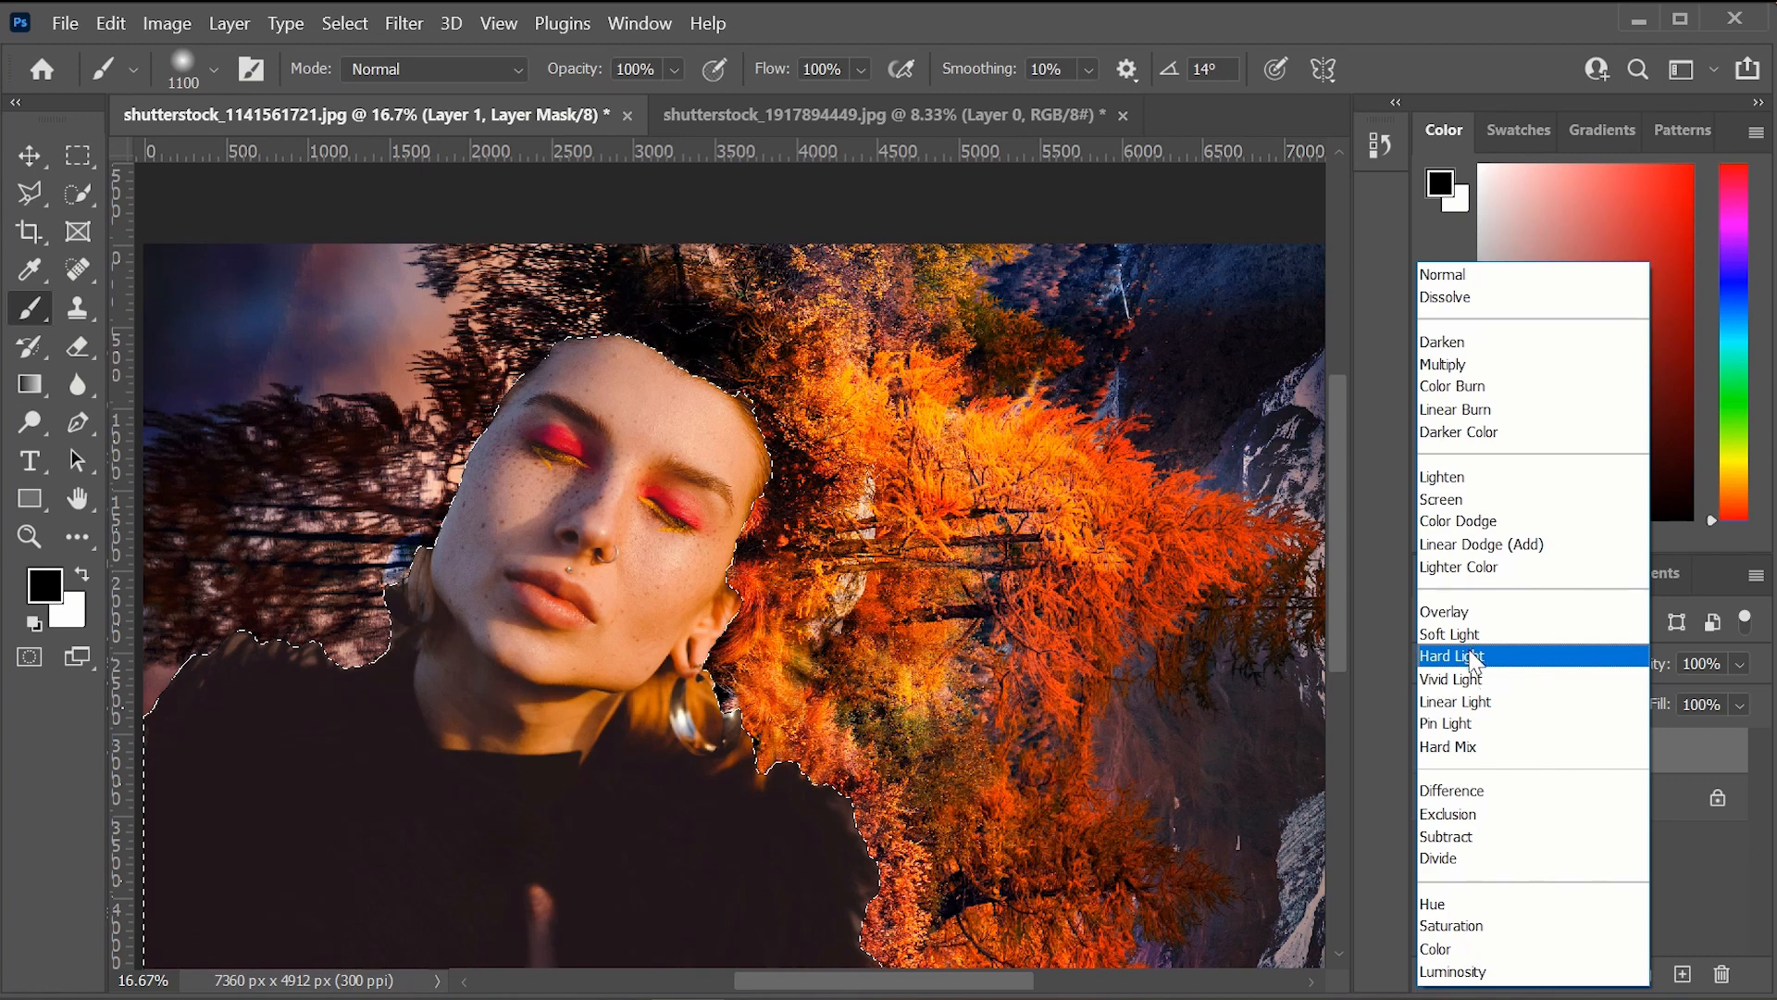
click(1452, 655)
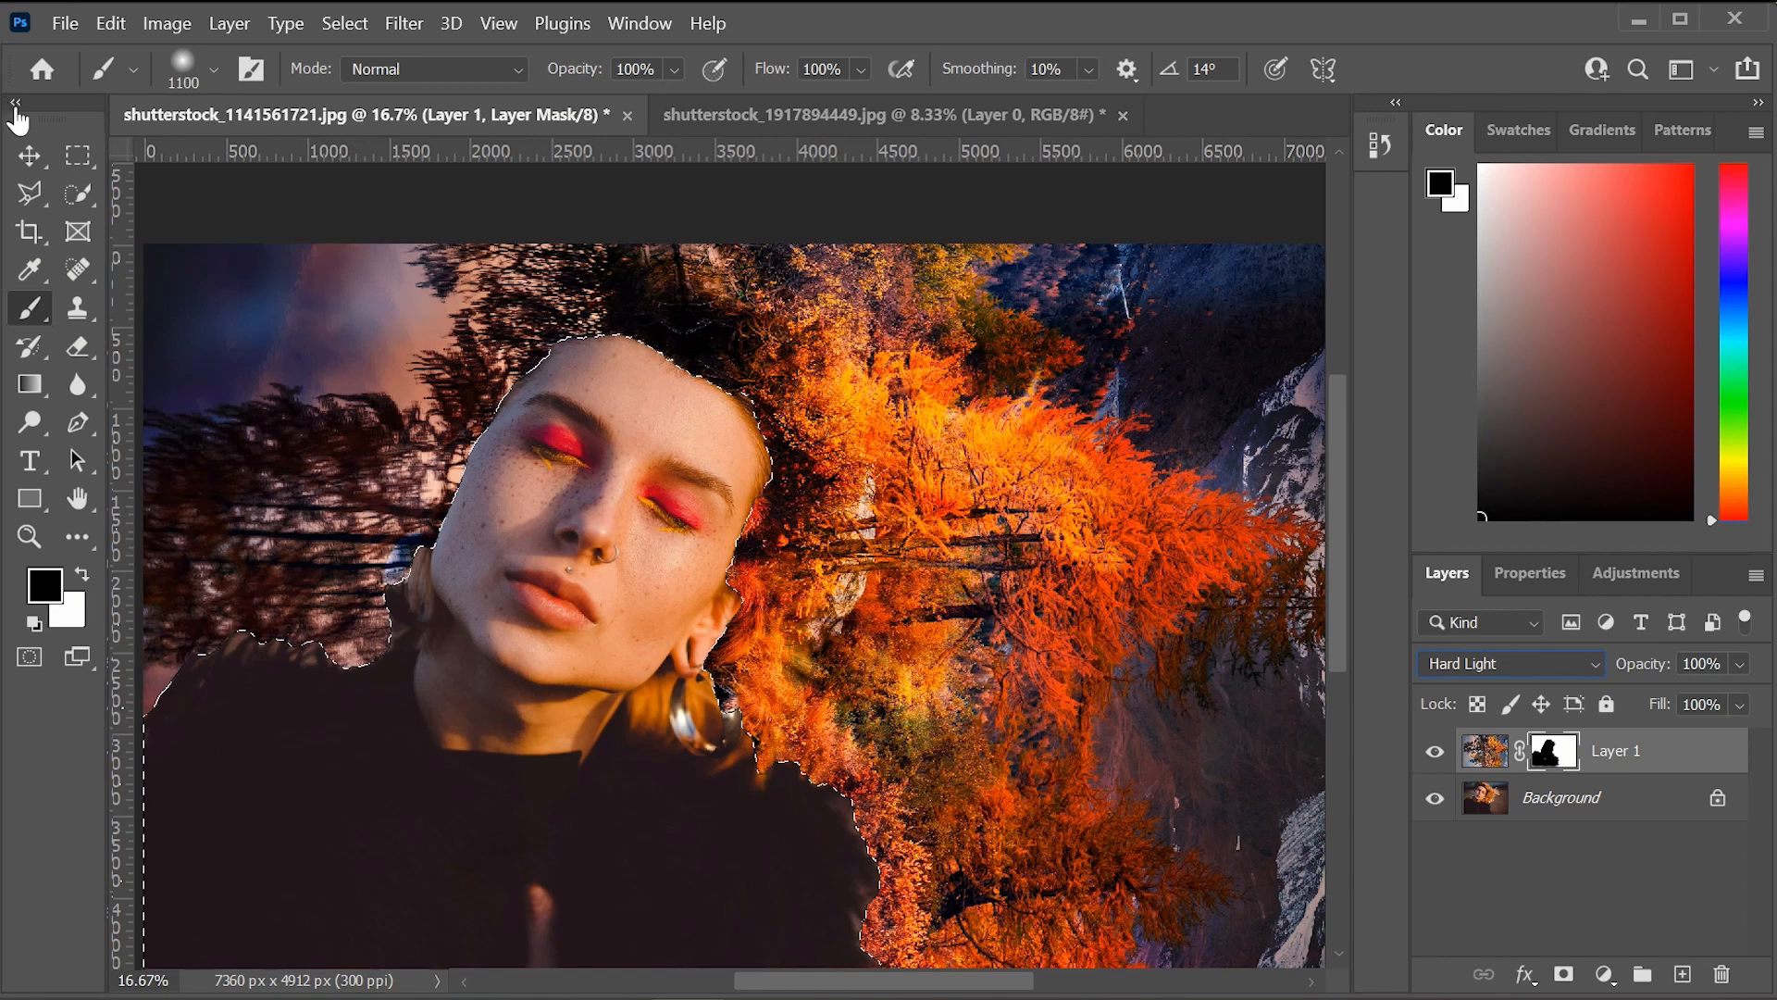
Deselect the woman with the Marquee tool (Ctrl+D) and return to the Brush.
click(78, 155)
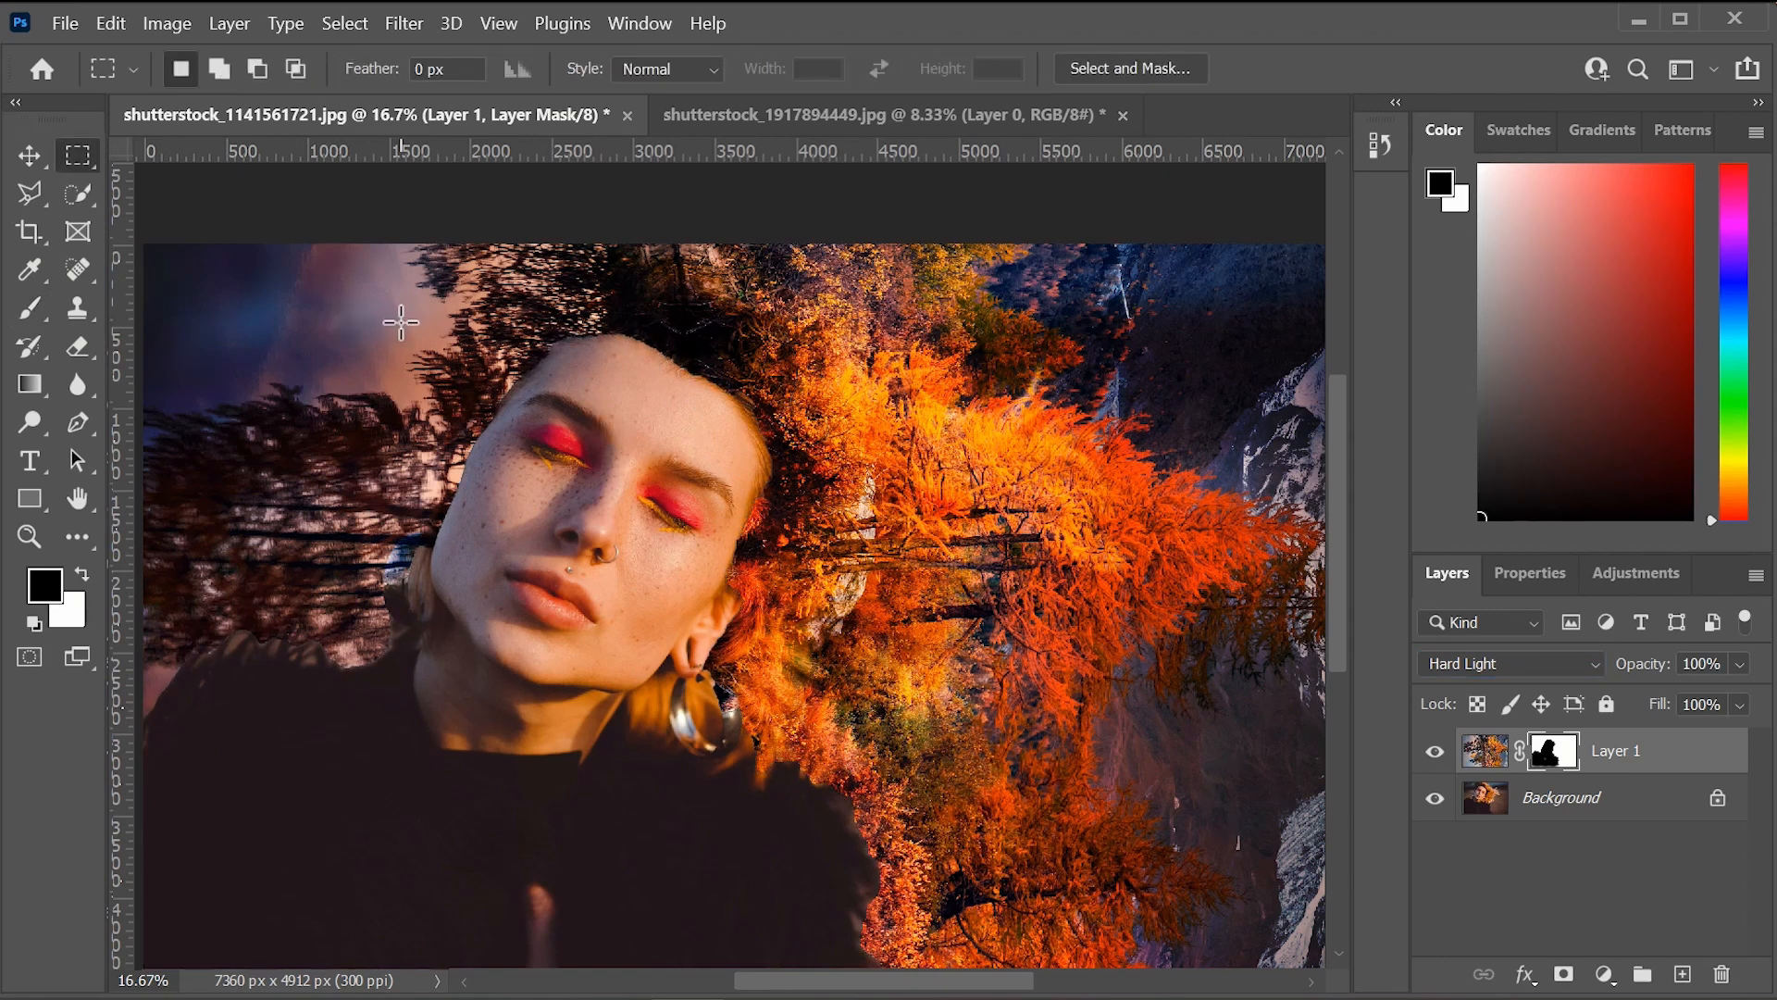
mouse_move(564, 490)
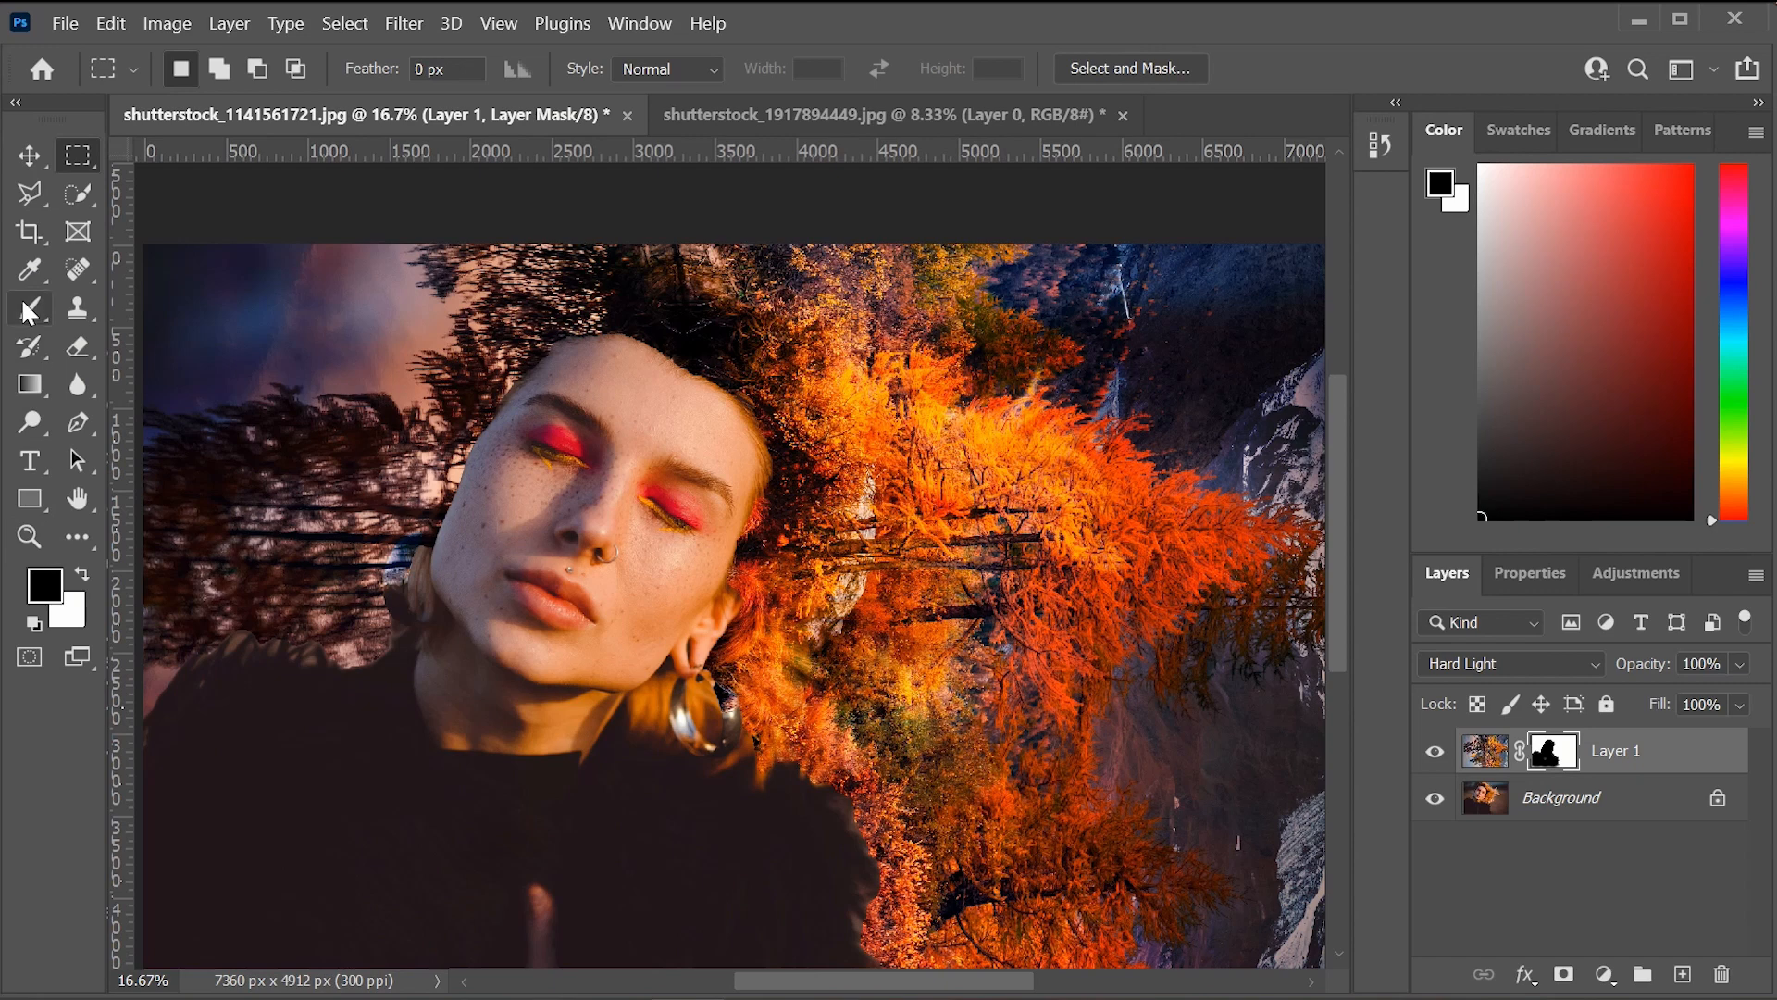
click(28, 308)
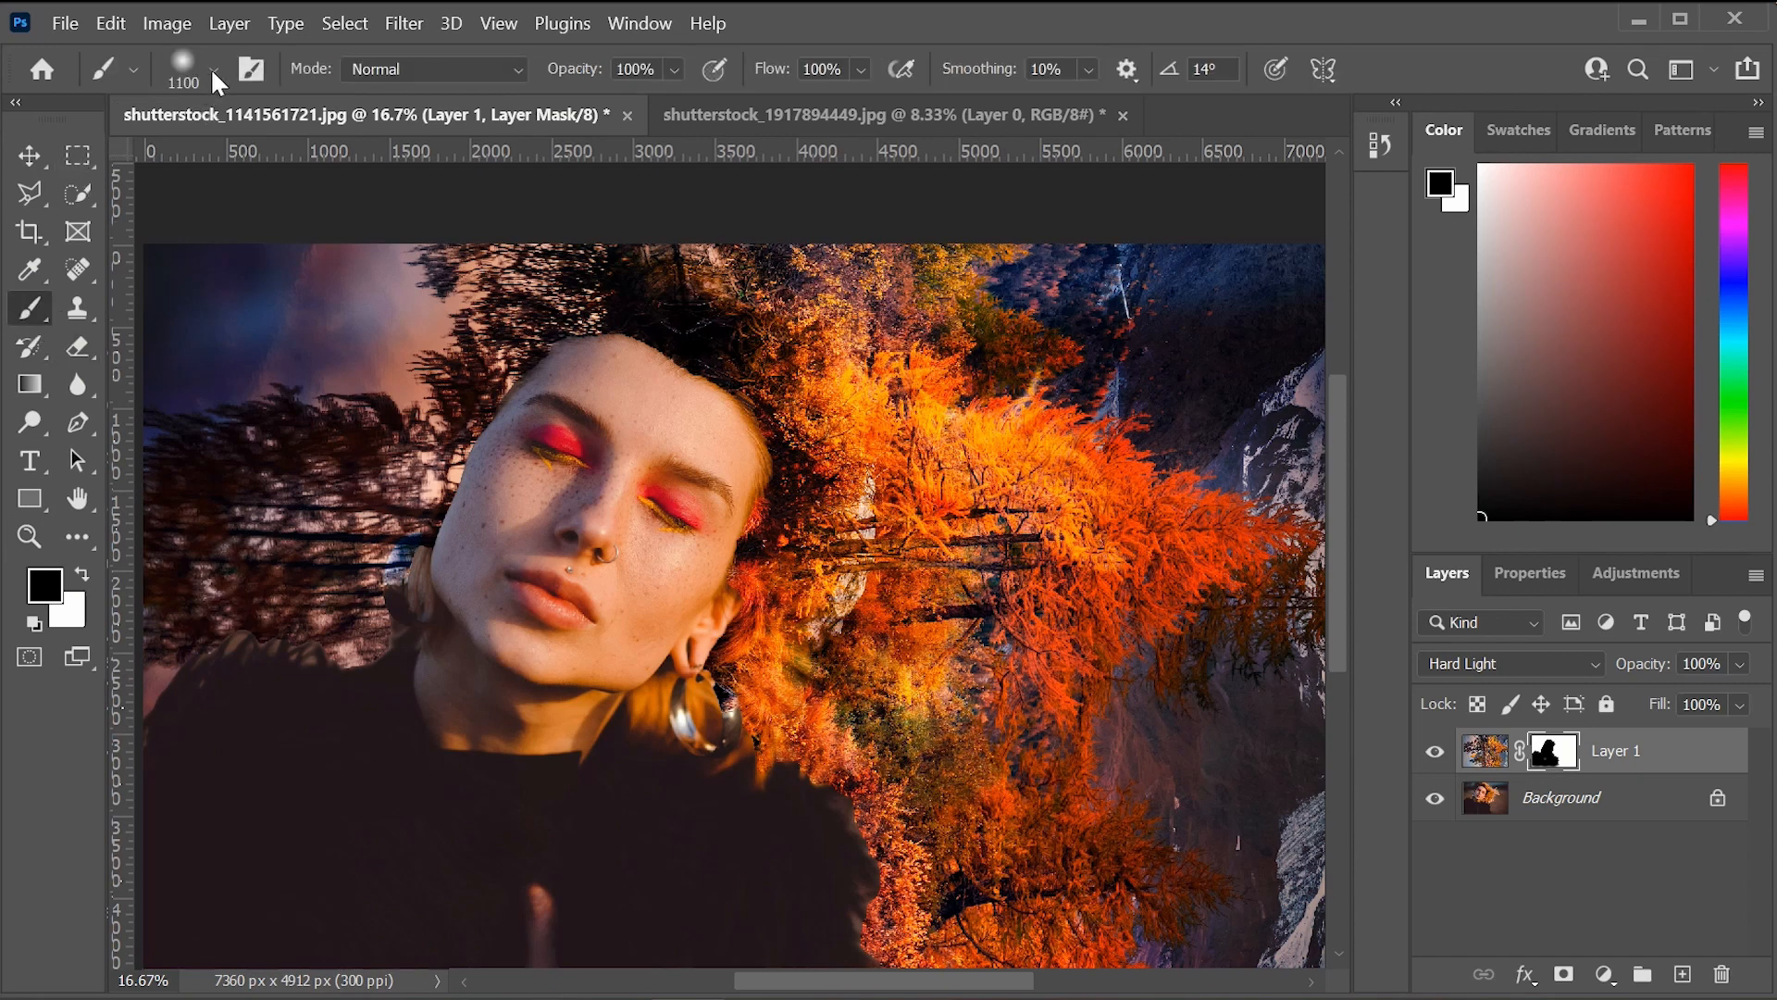
Paint the mask with a smaller brush along her forehead and hairline to soften the edge.
click(214, 69)
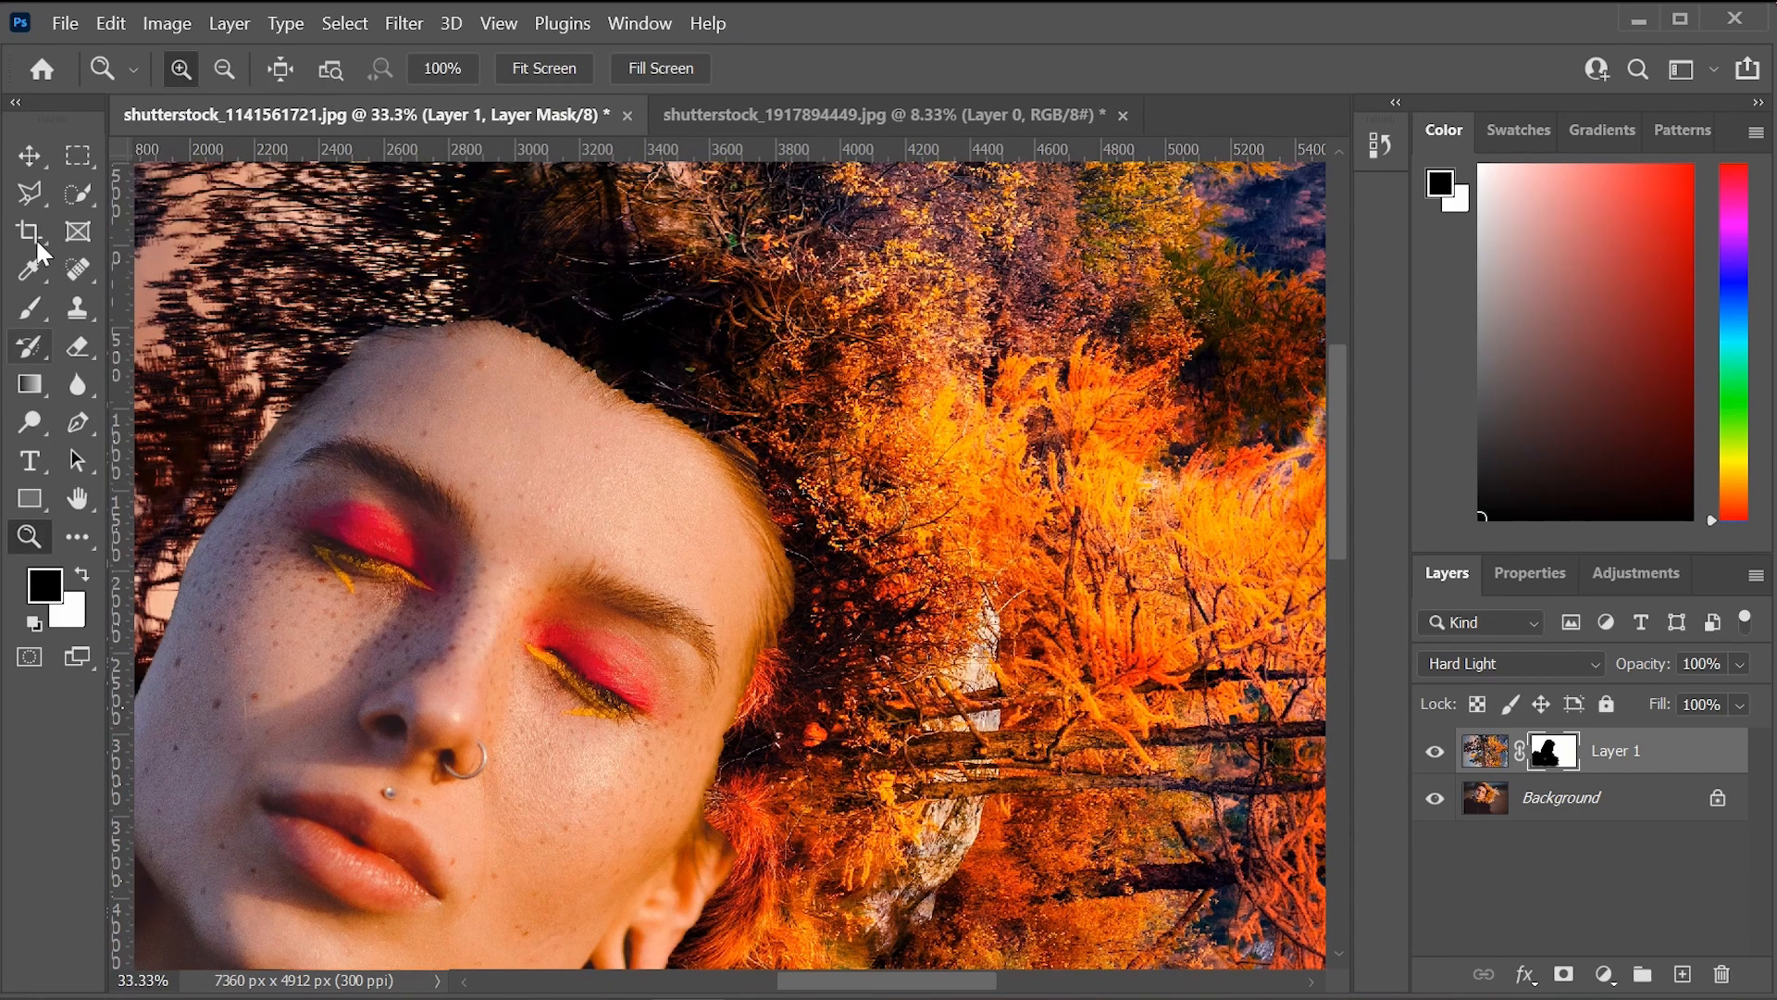
click(30, 308)
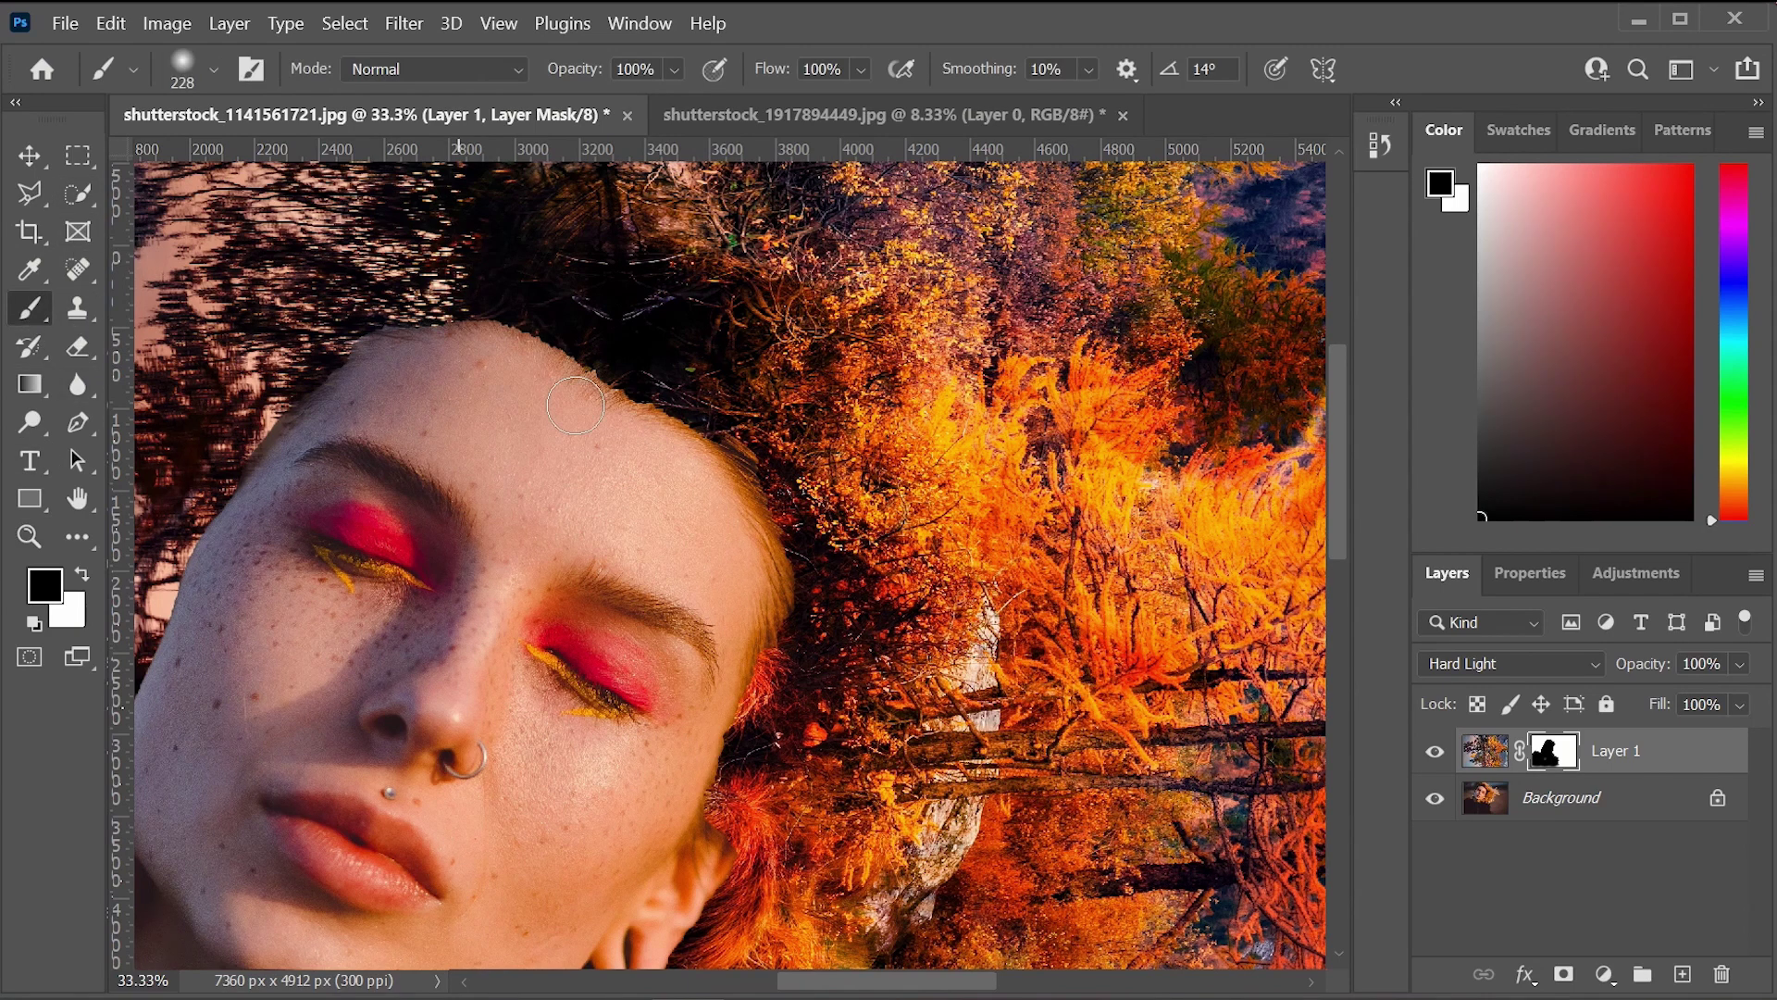
mouse_move(334, 399)
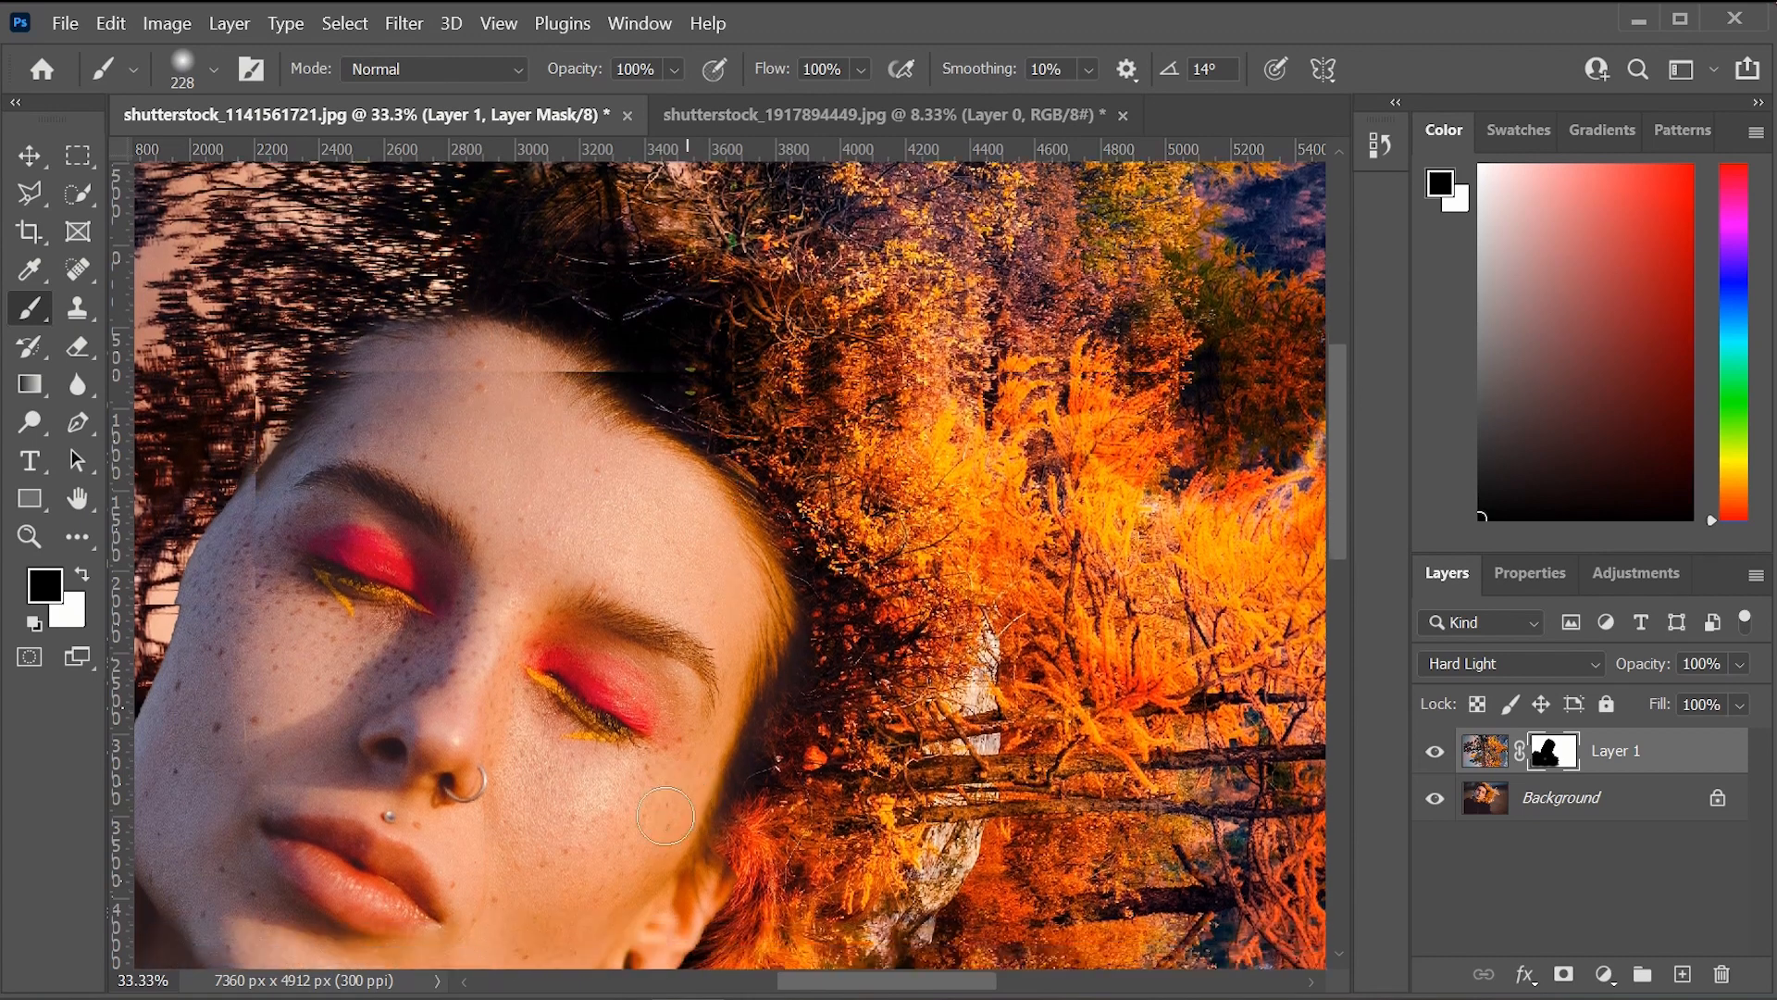
scroll(down, 3)
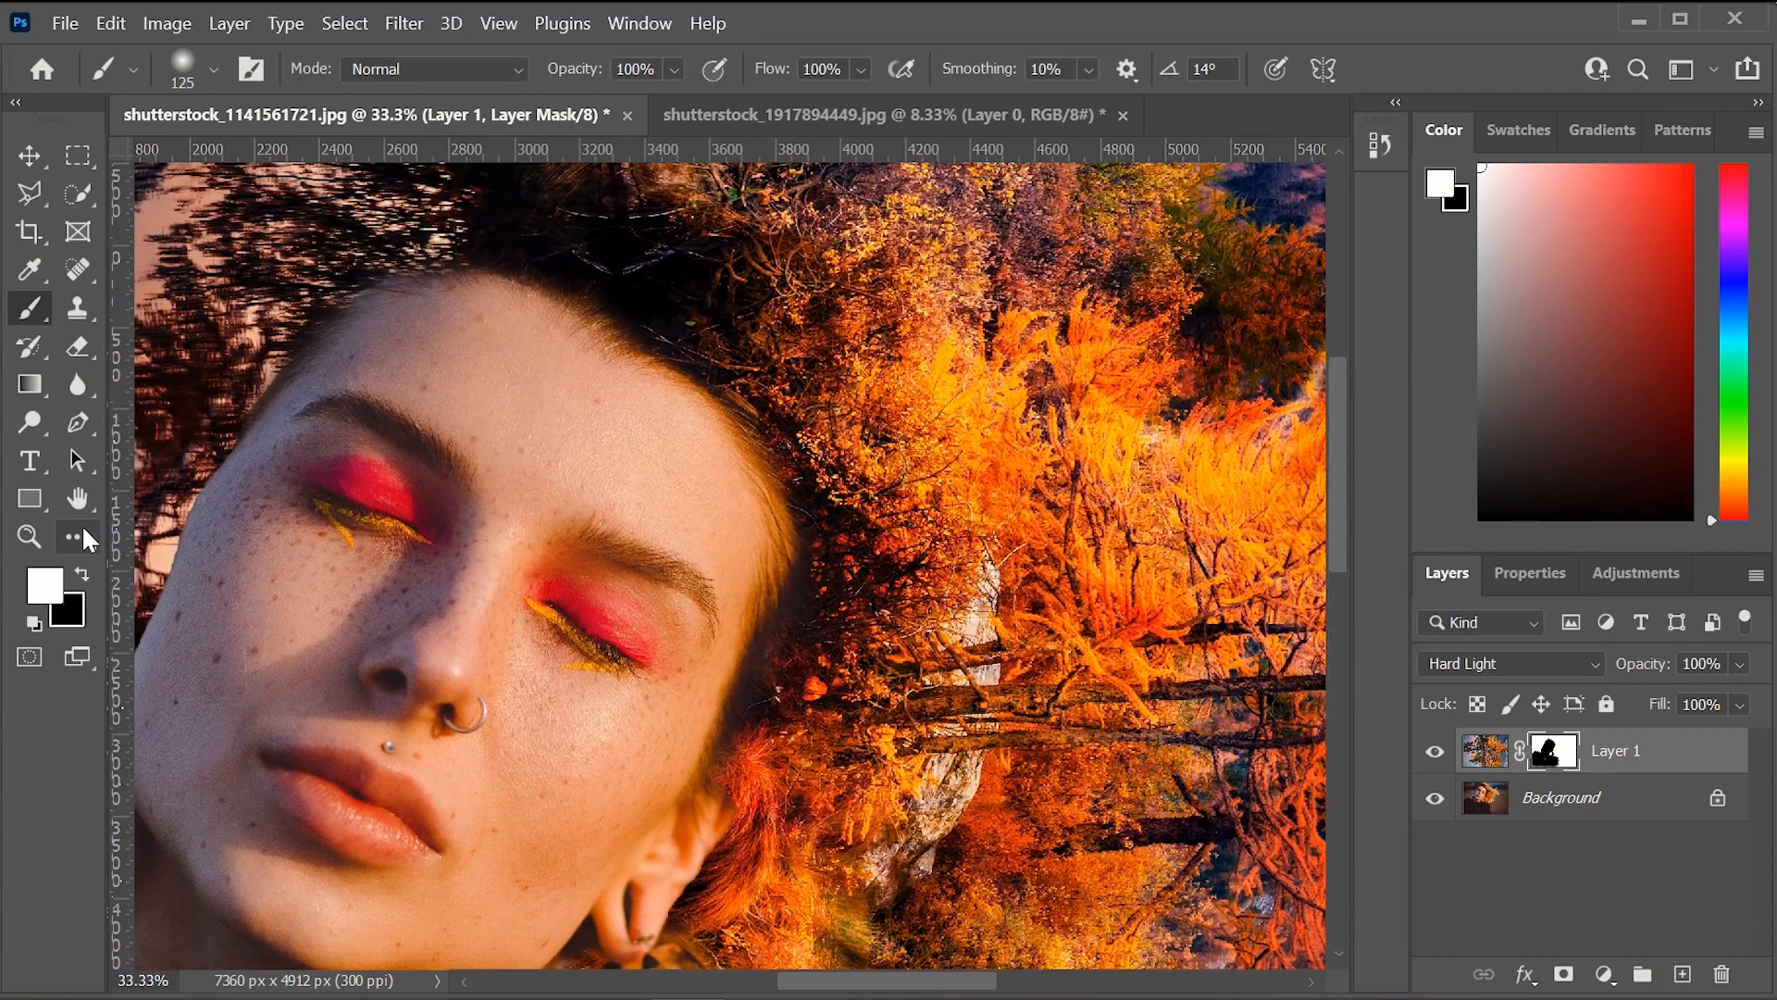
Pan across and paint black on the mask to reveal both hoop earrings, lower face and neck.
click(30, 499)
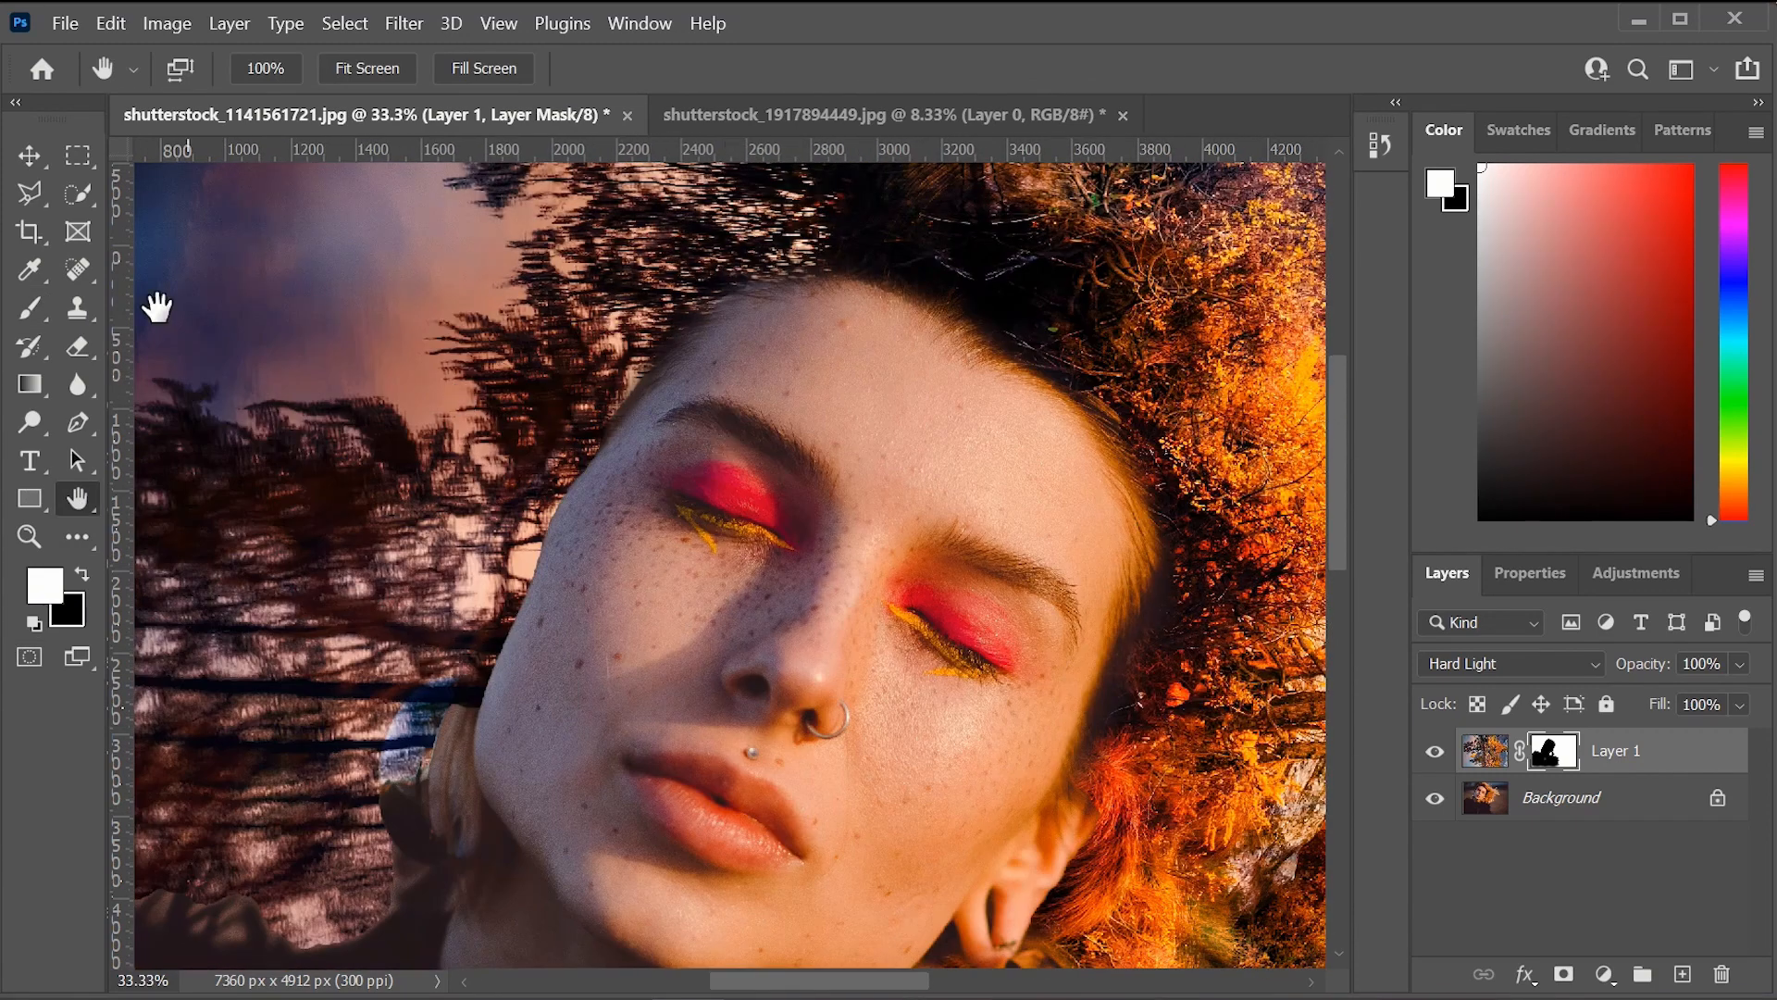
click(30, 307)
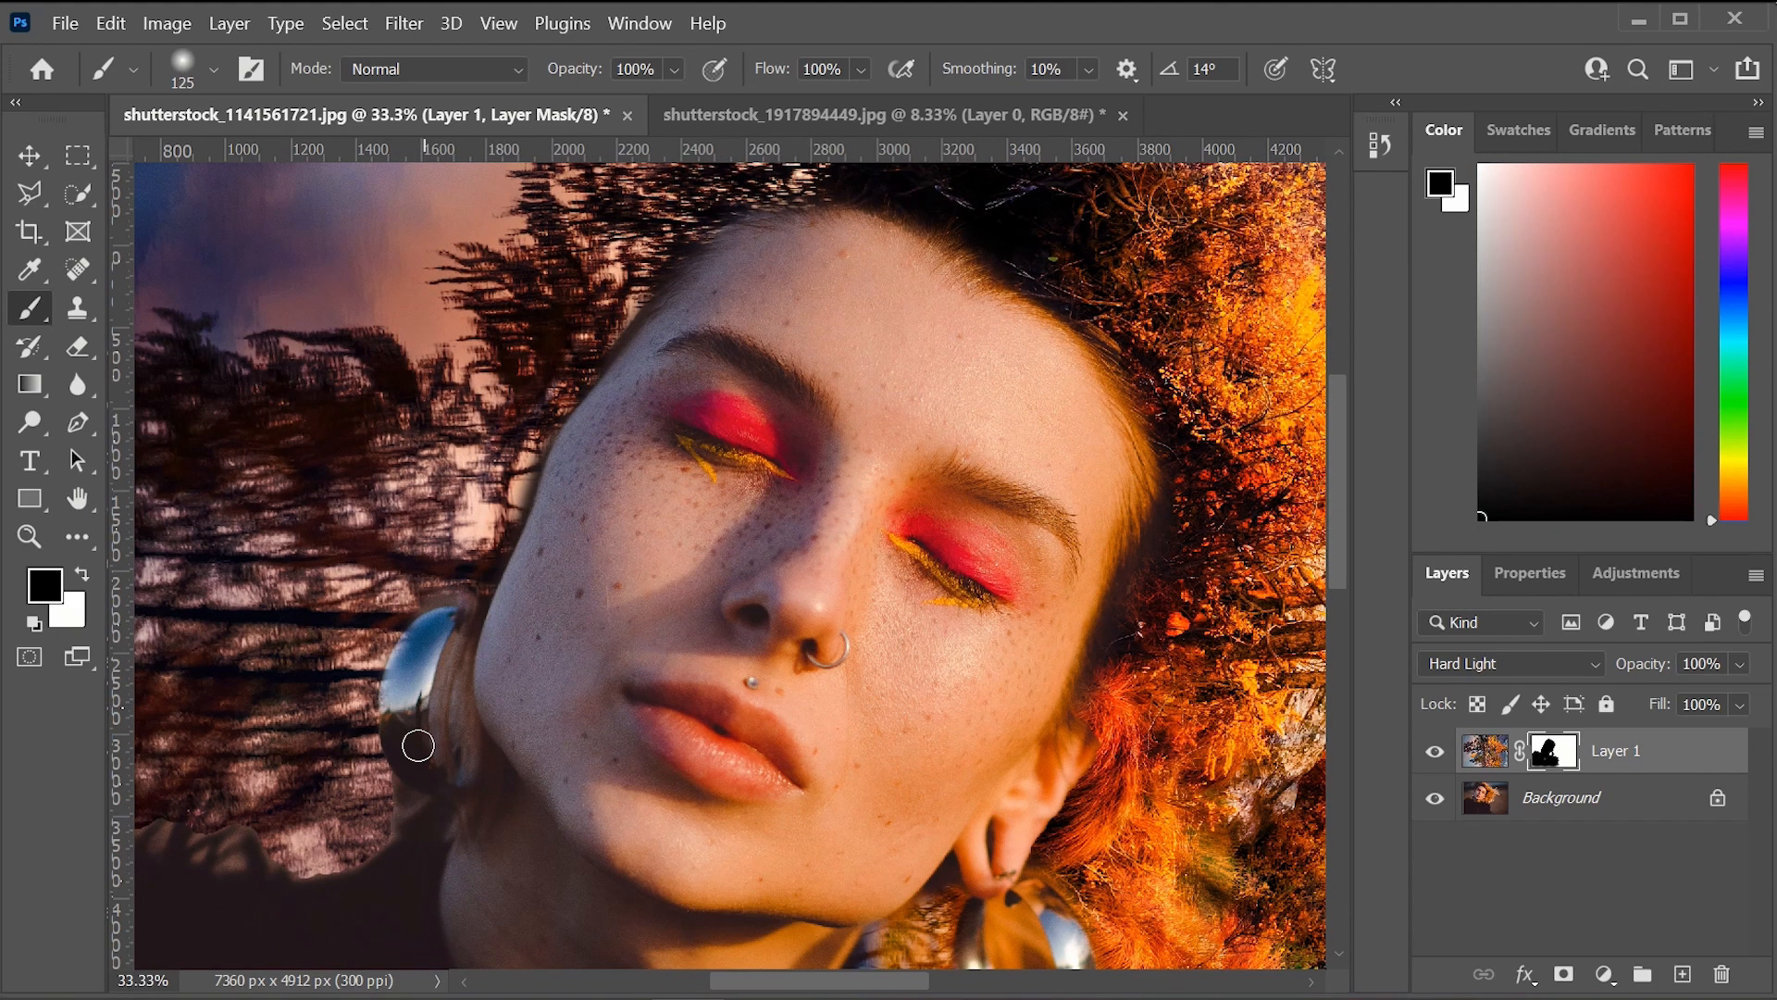
scroll(down, 3)
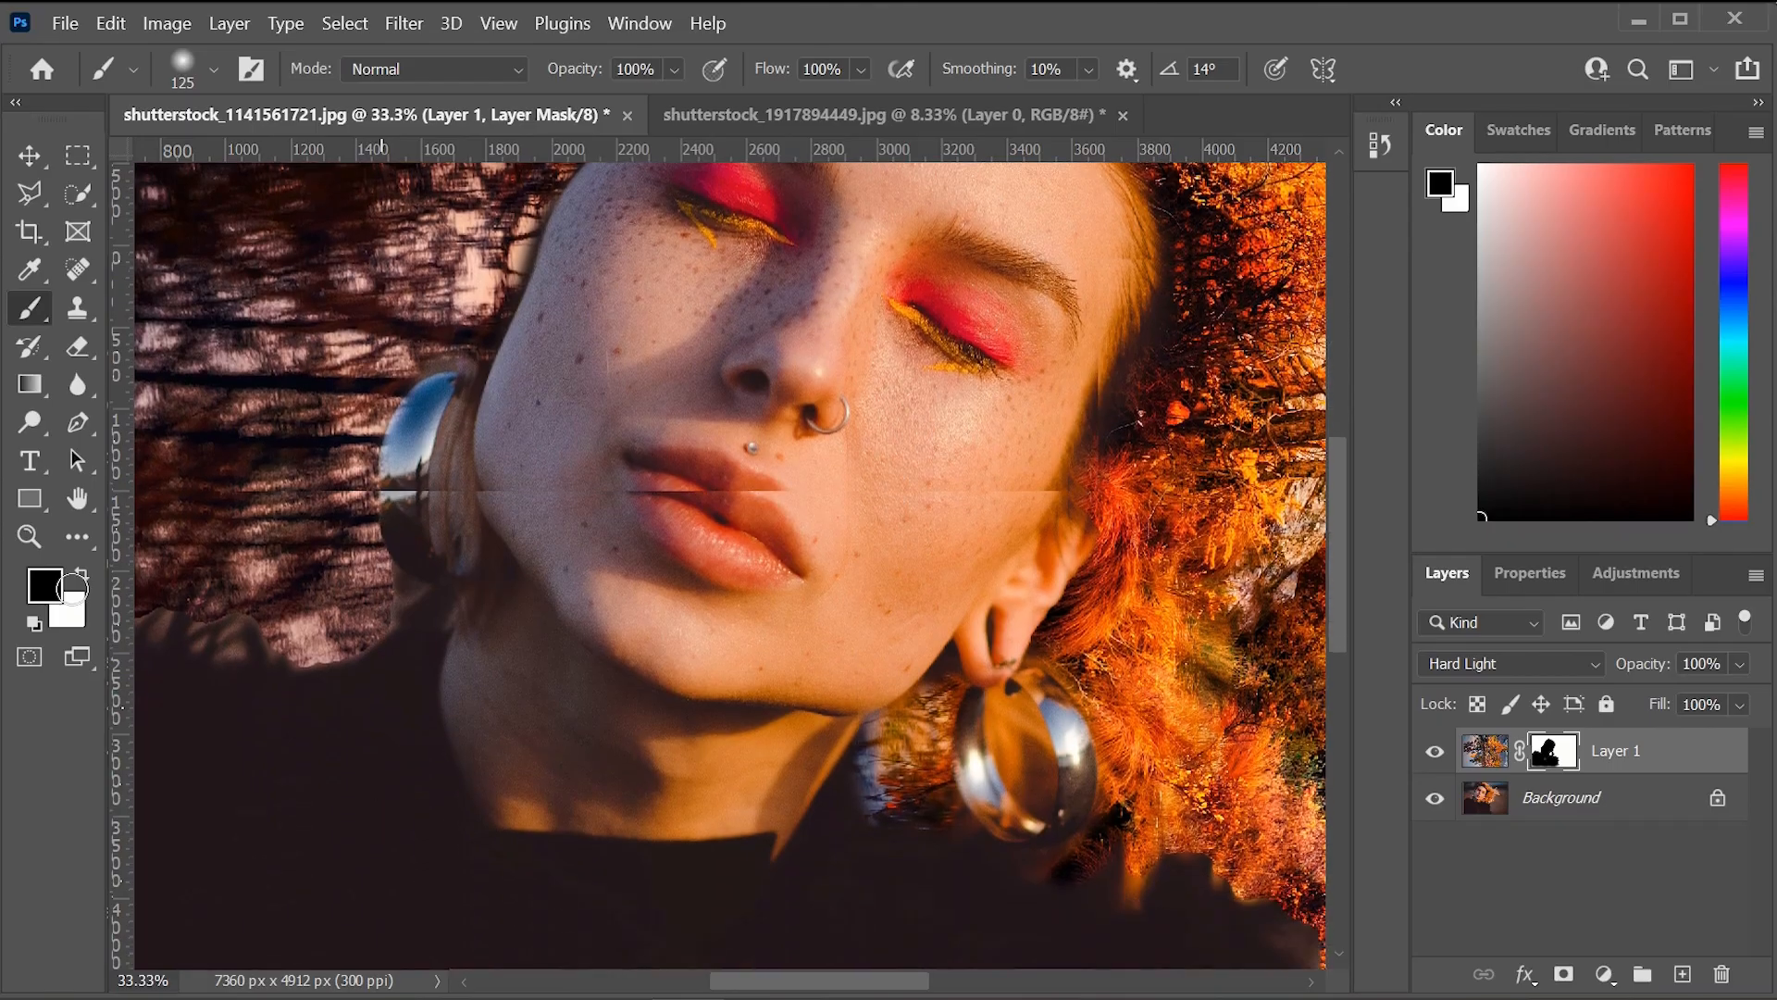
click(29, 498)
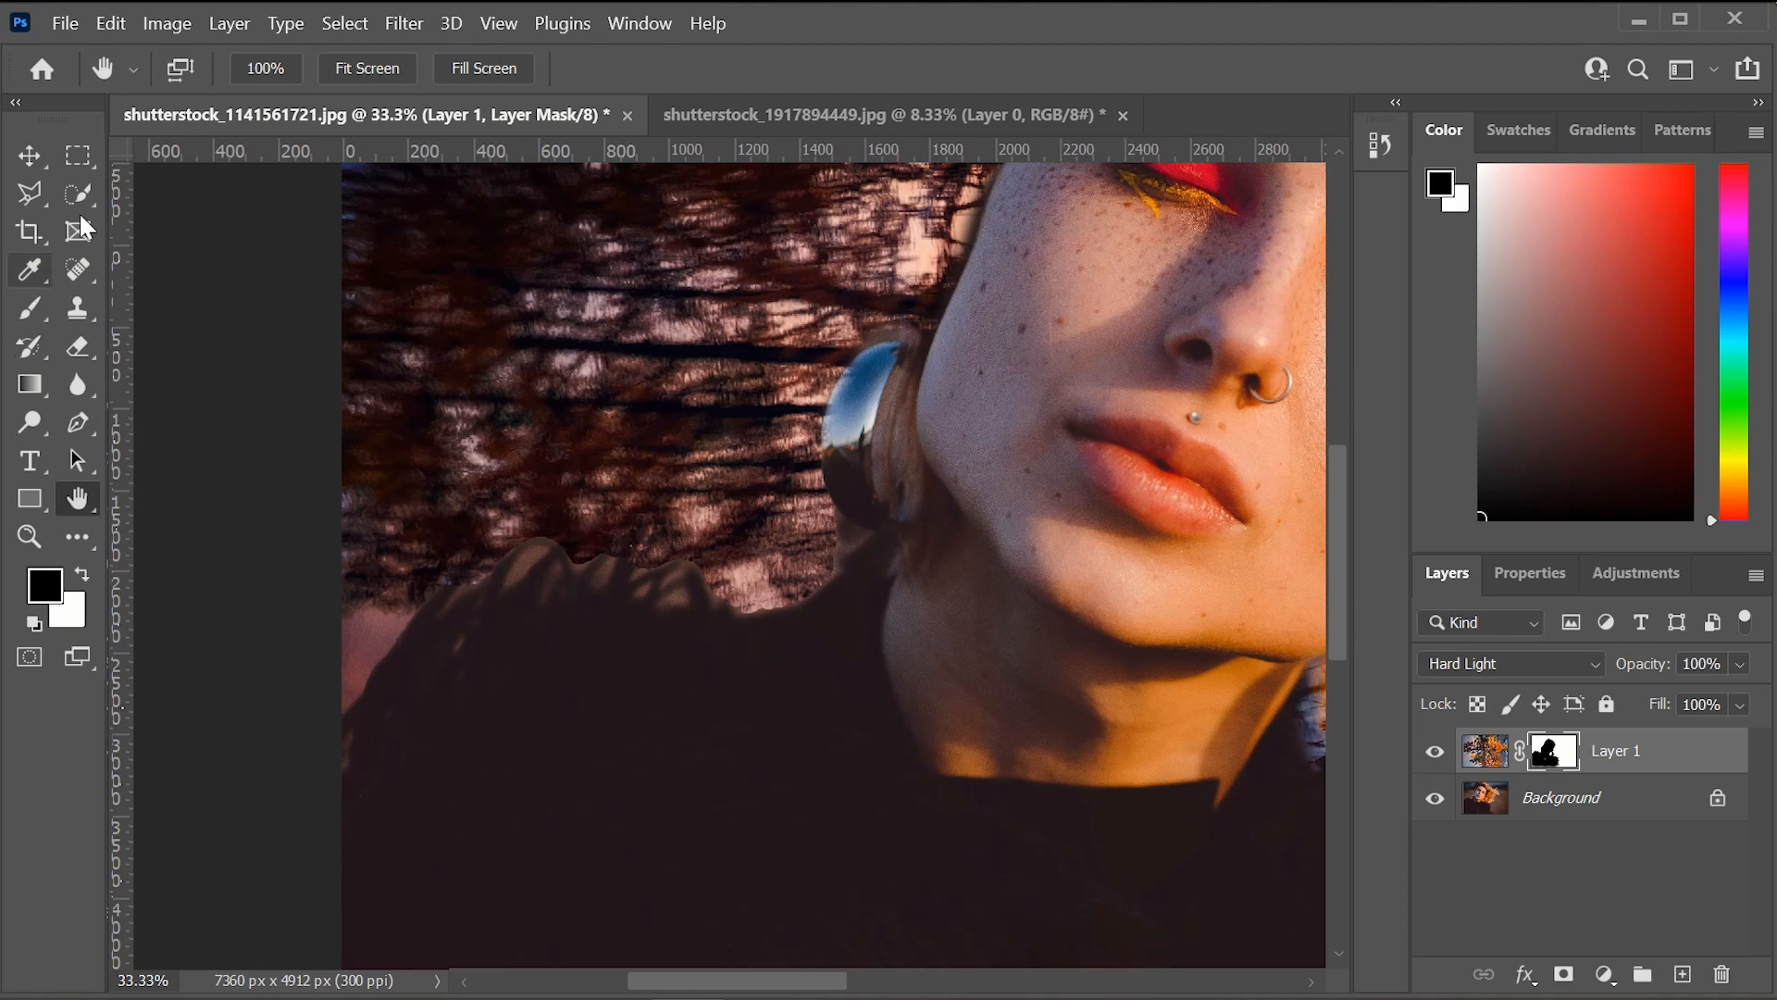
click(29, 308)
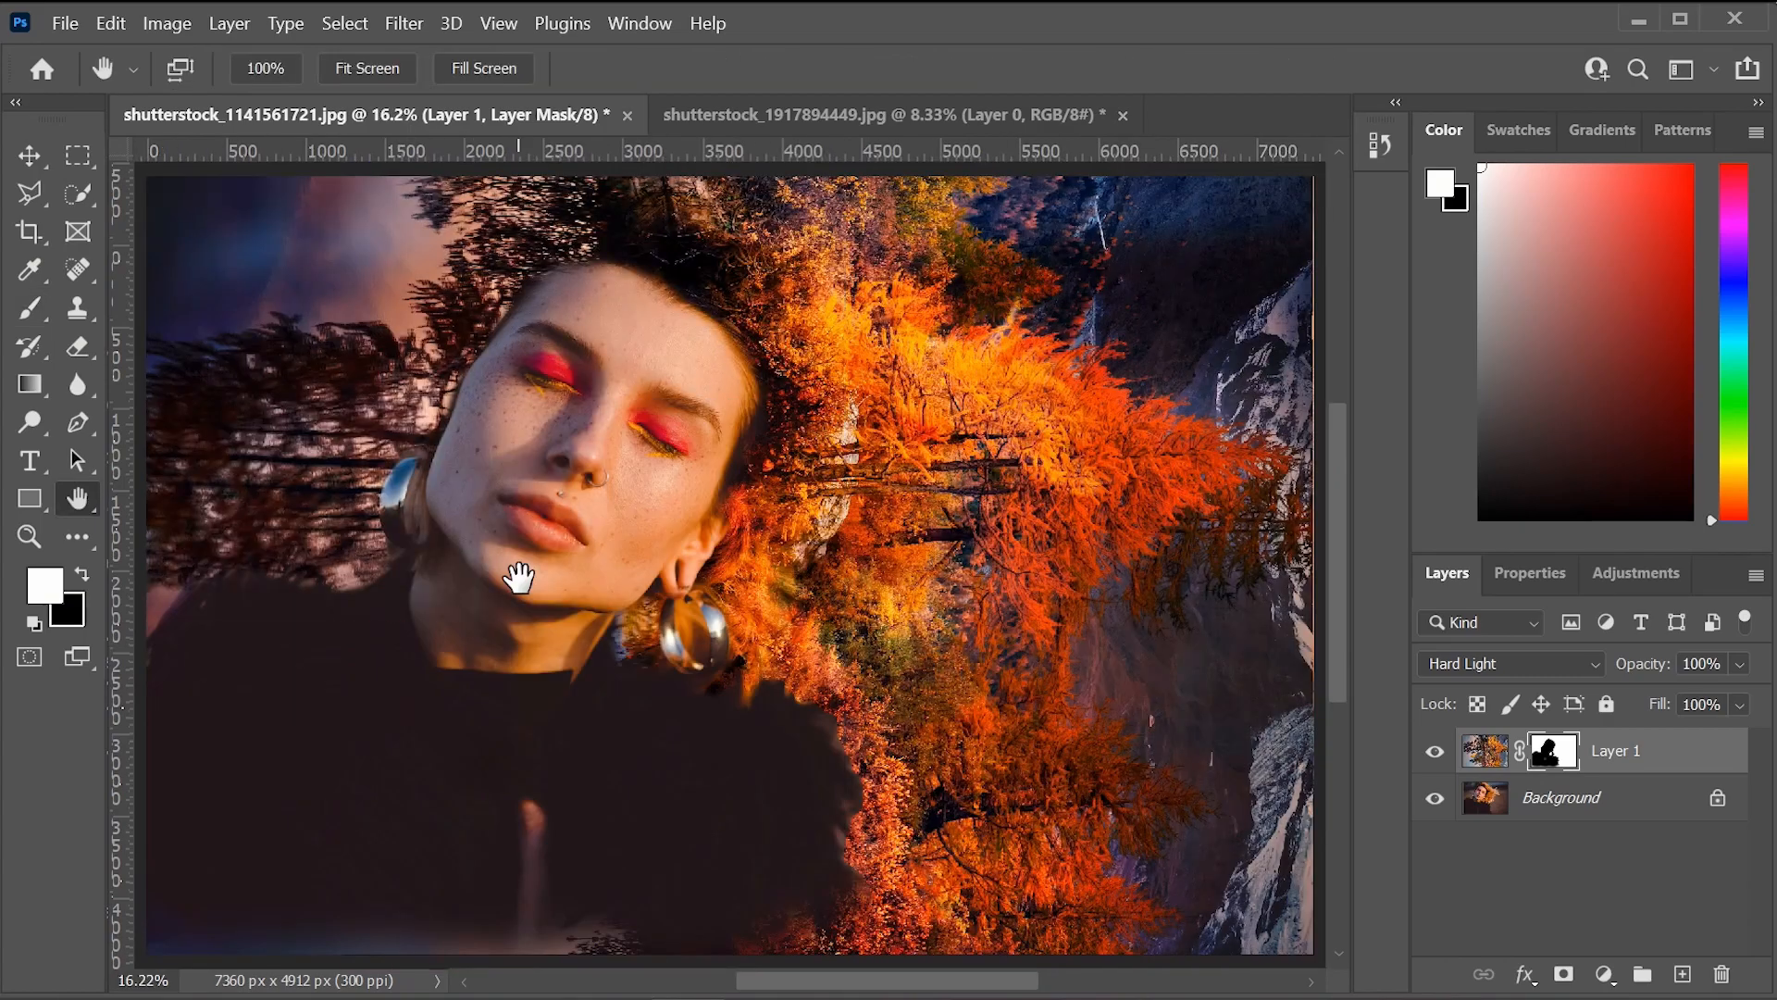
mouse_move(447, 692)
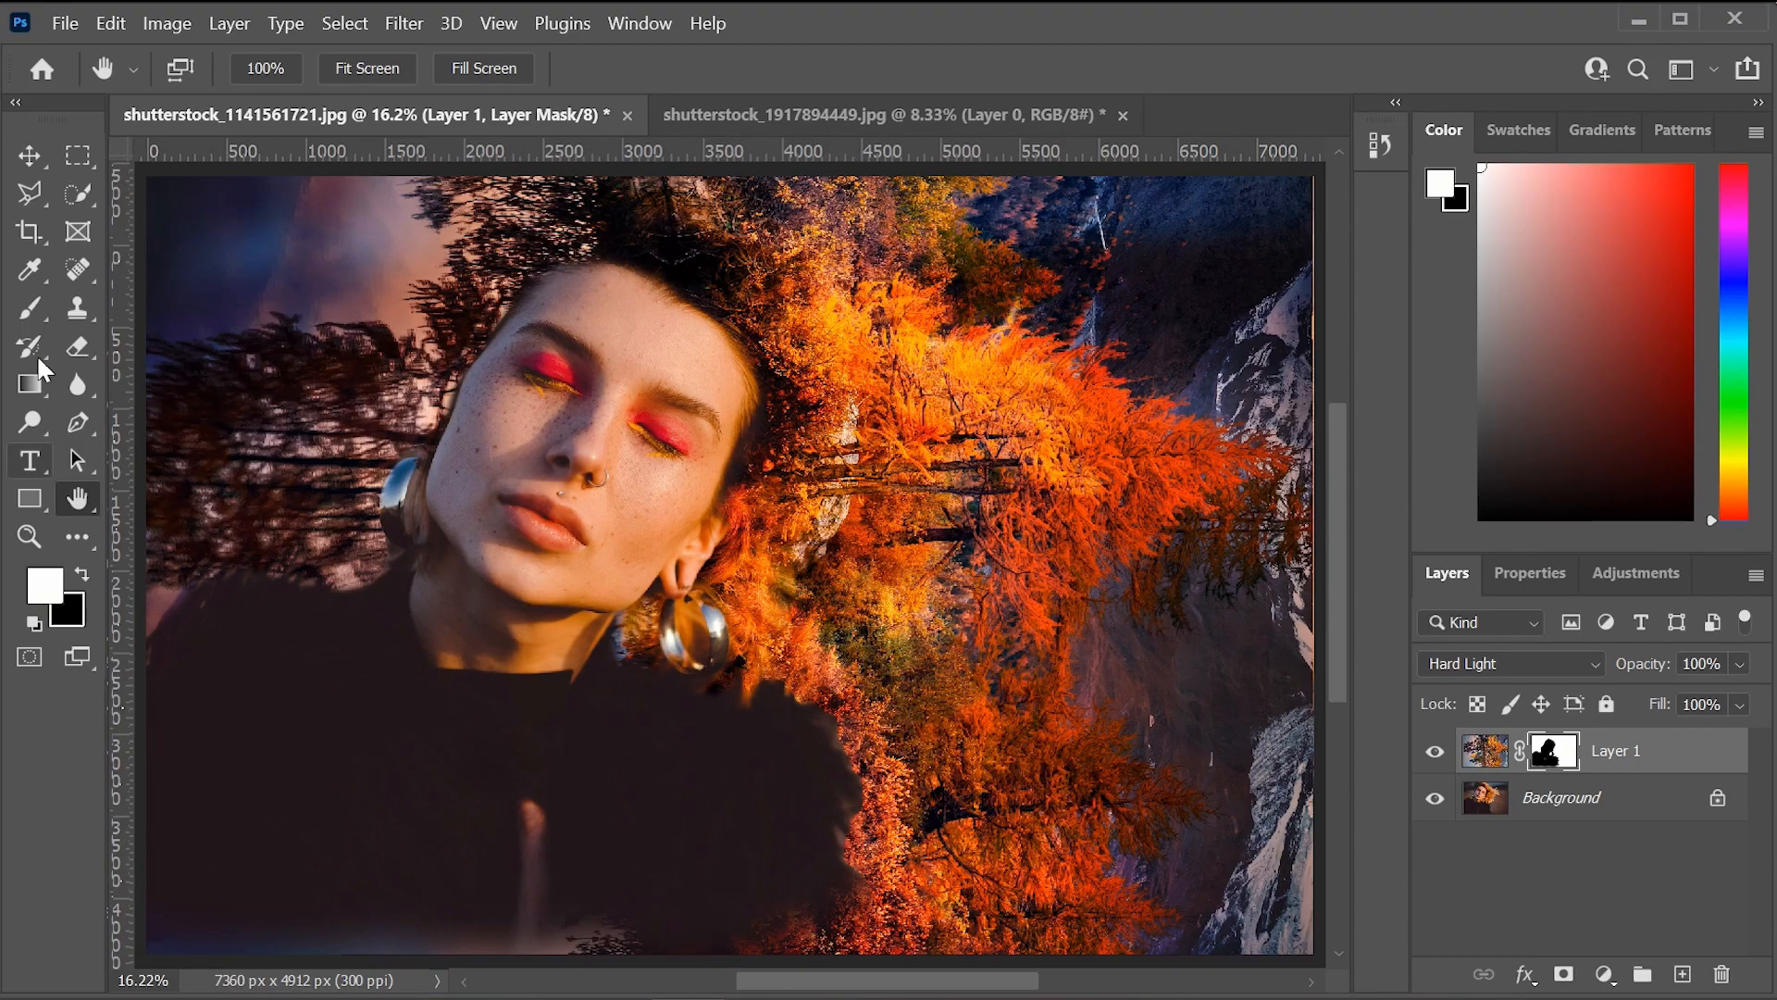
Resume mask painting with black to hide forest around her shoulders and lower edge.
click(29, 307)
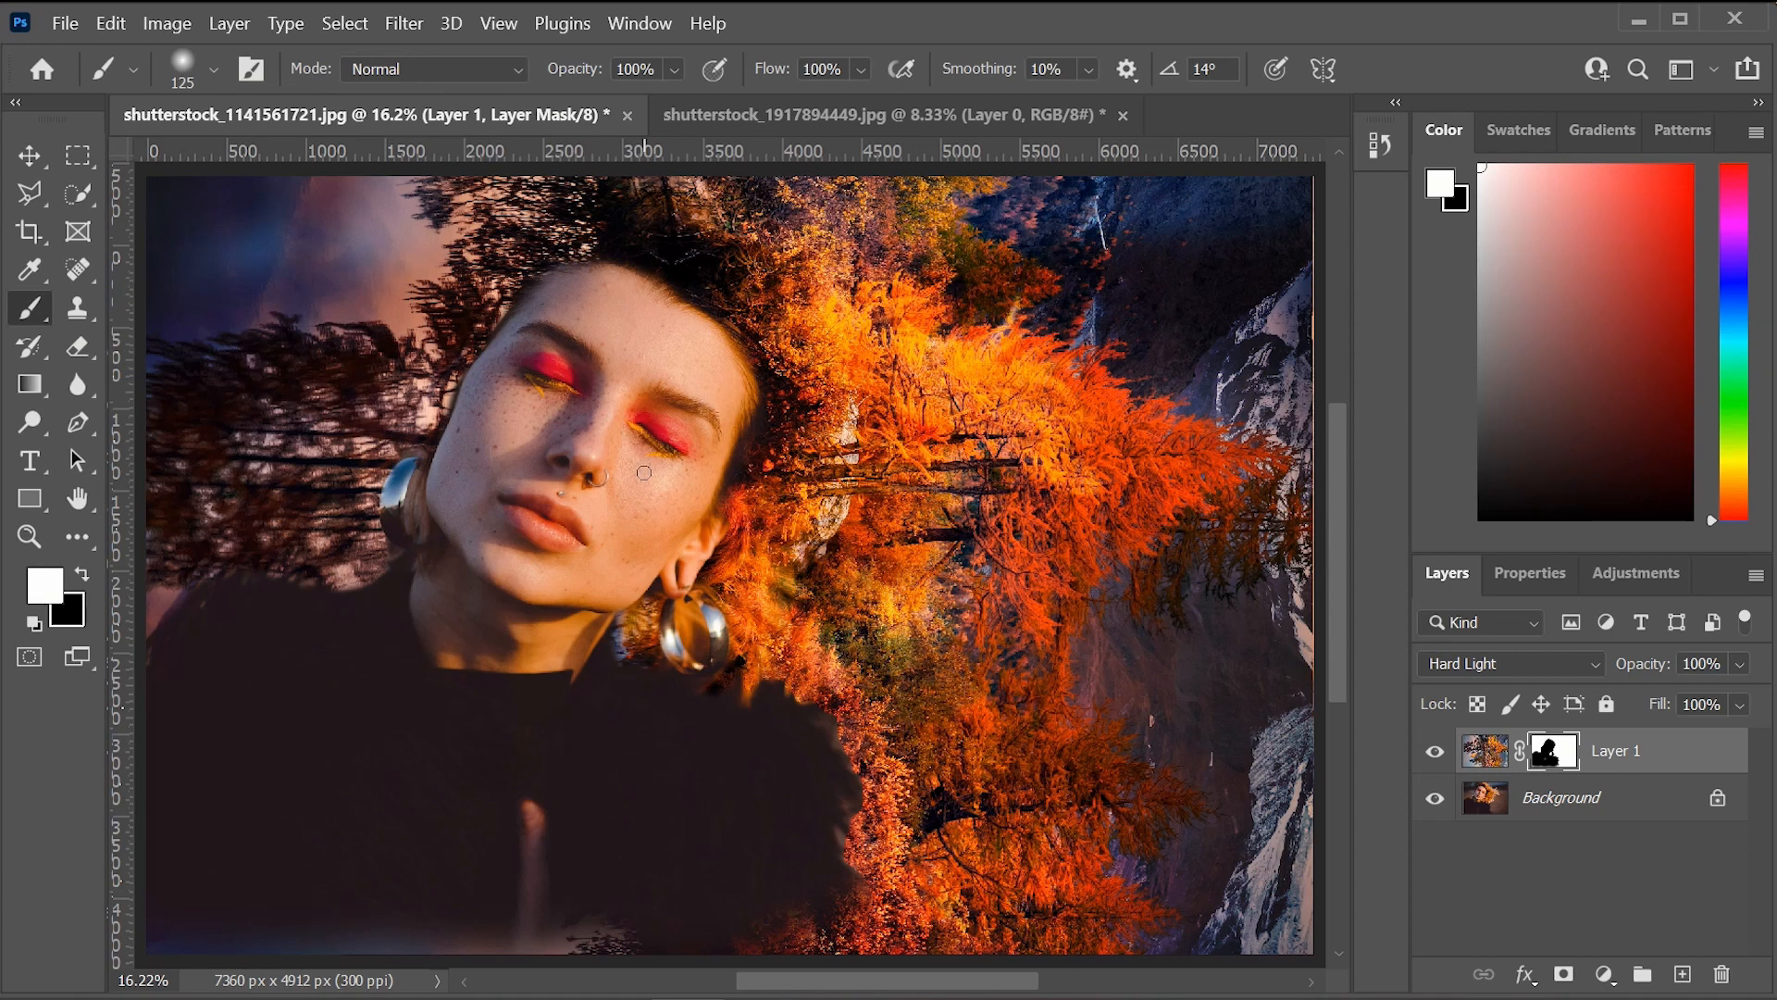
mouse_move(728, 677)
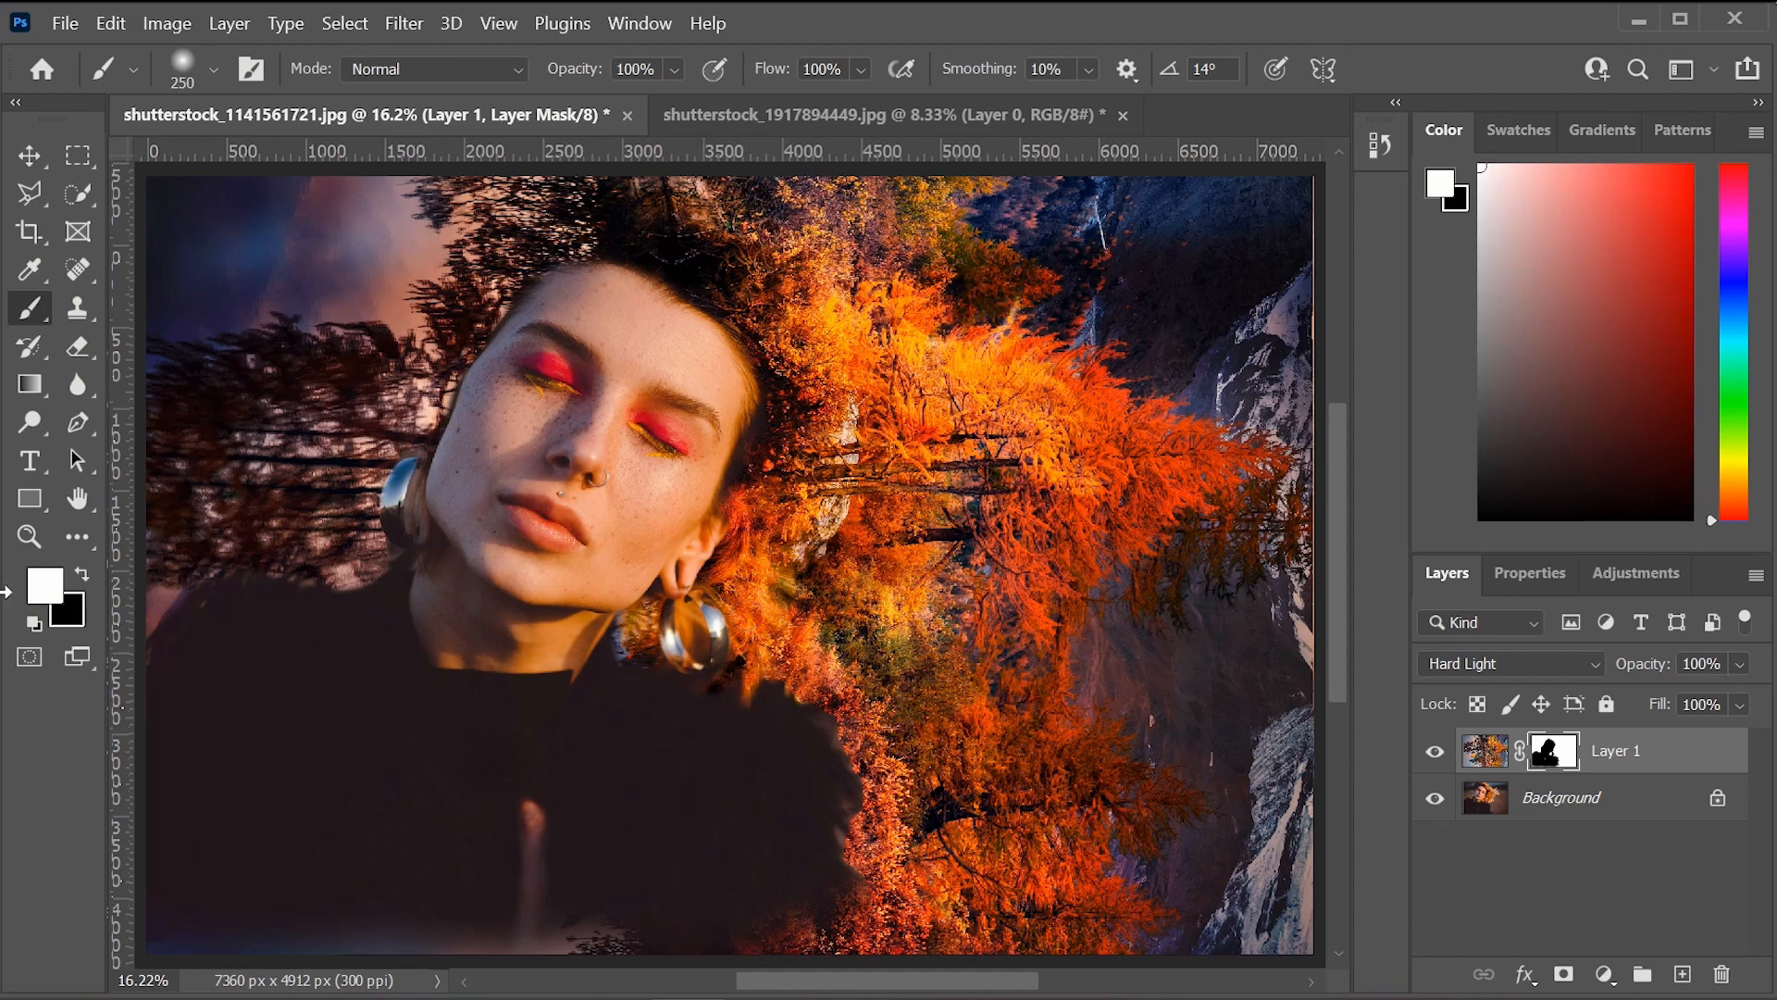
click(76, 575)
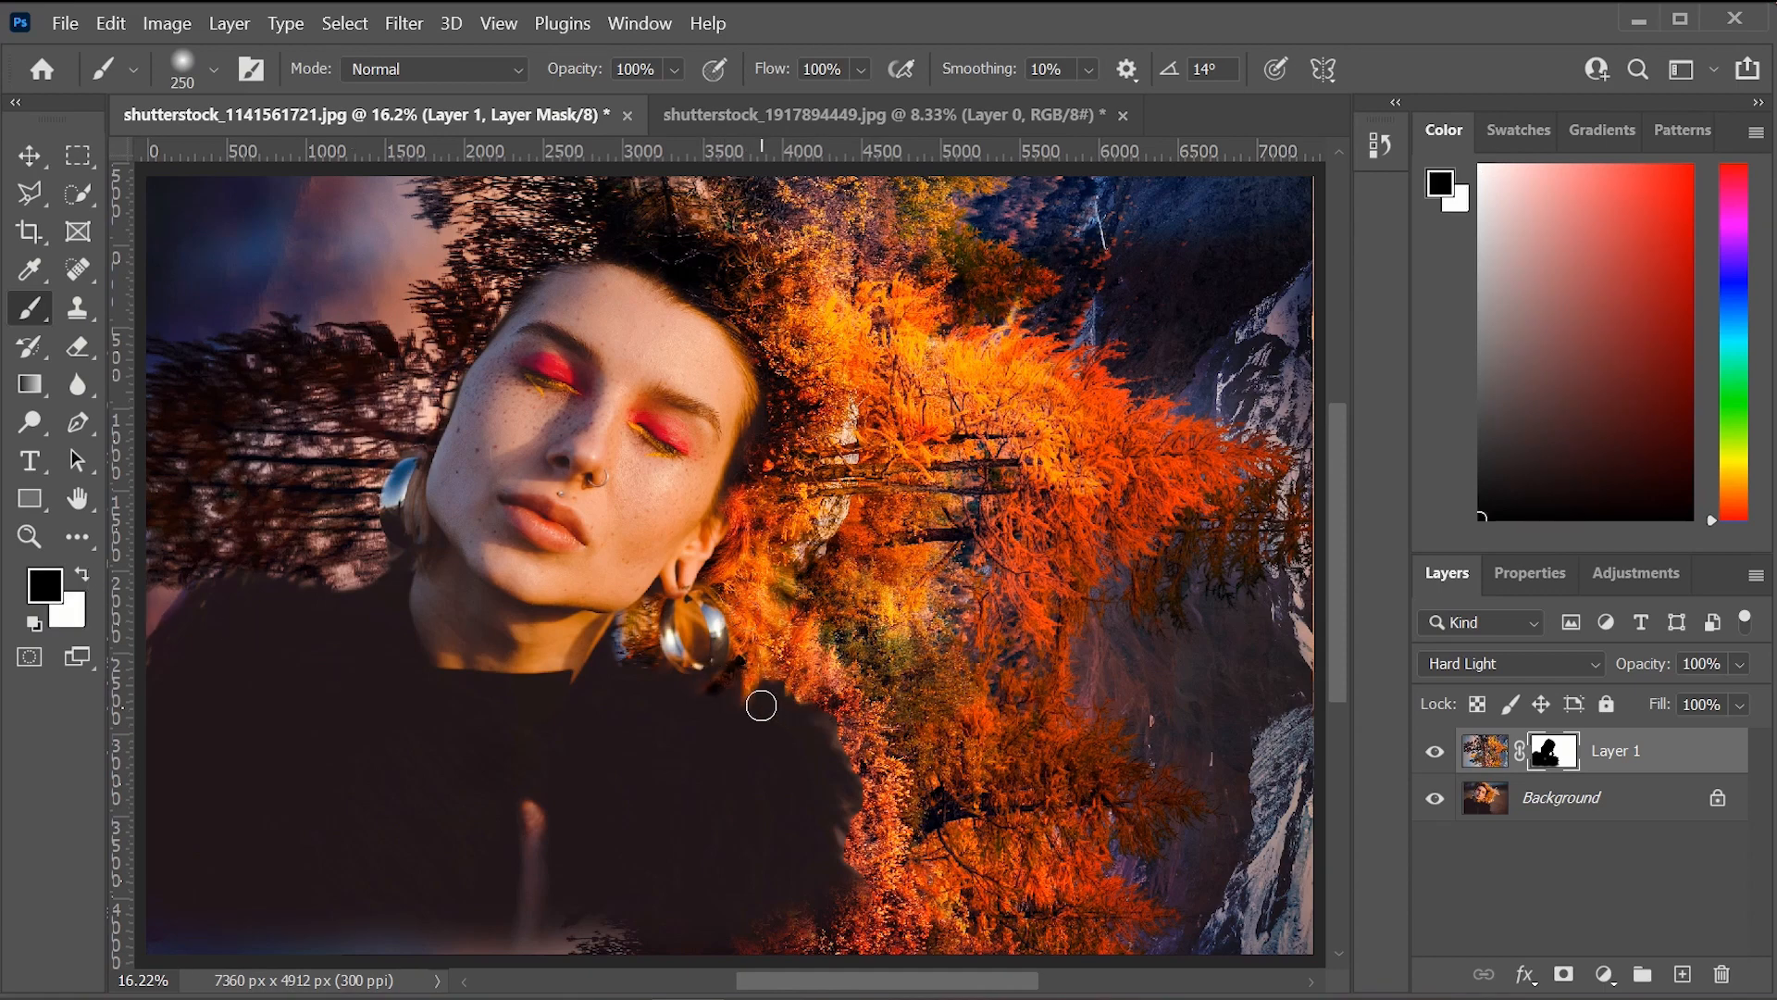
mouse_move(817, 714)
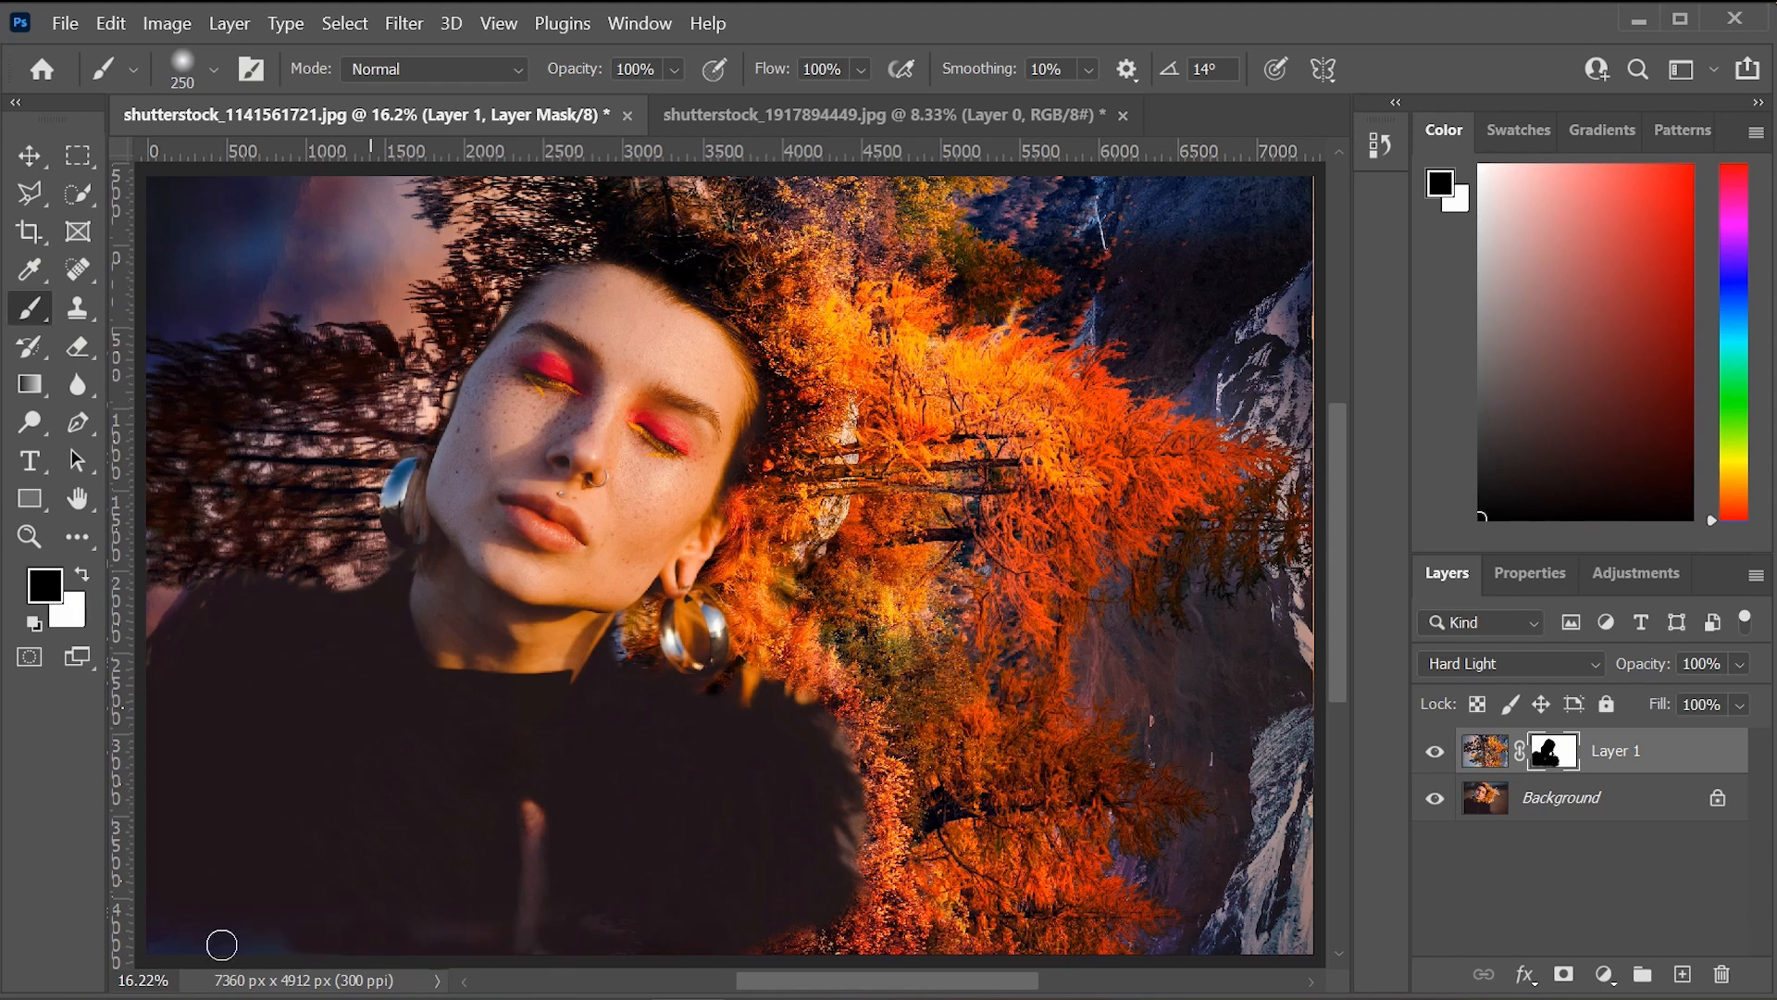
mouse_move(229, 619)
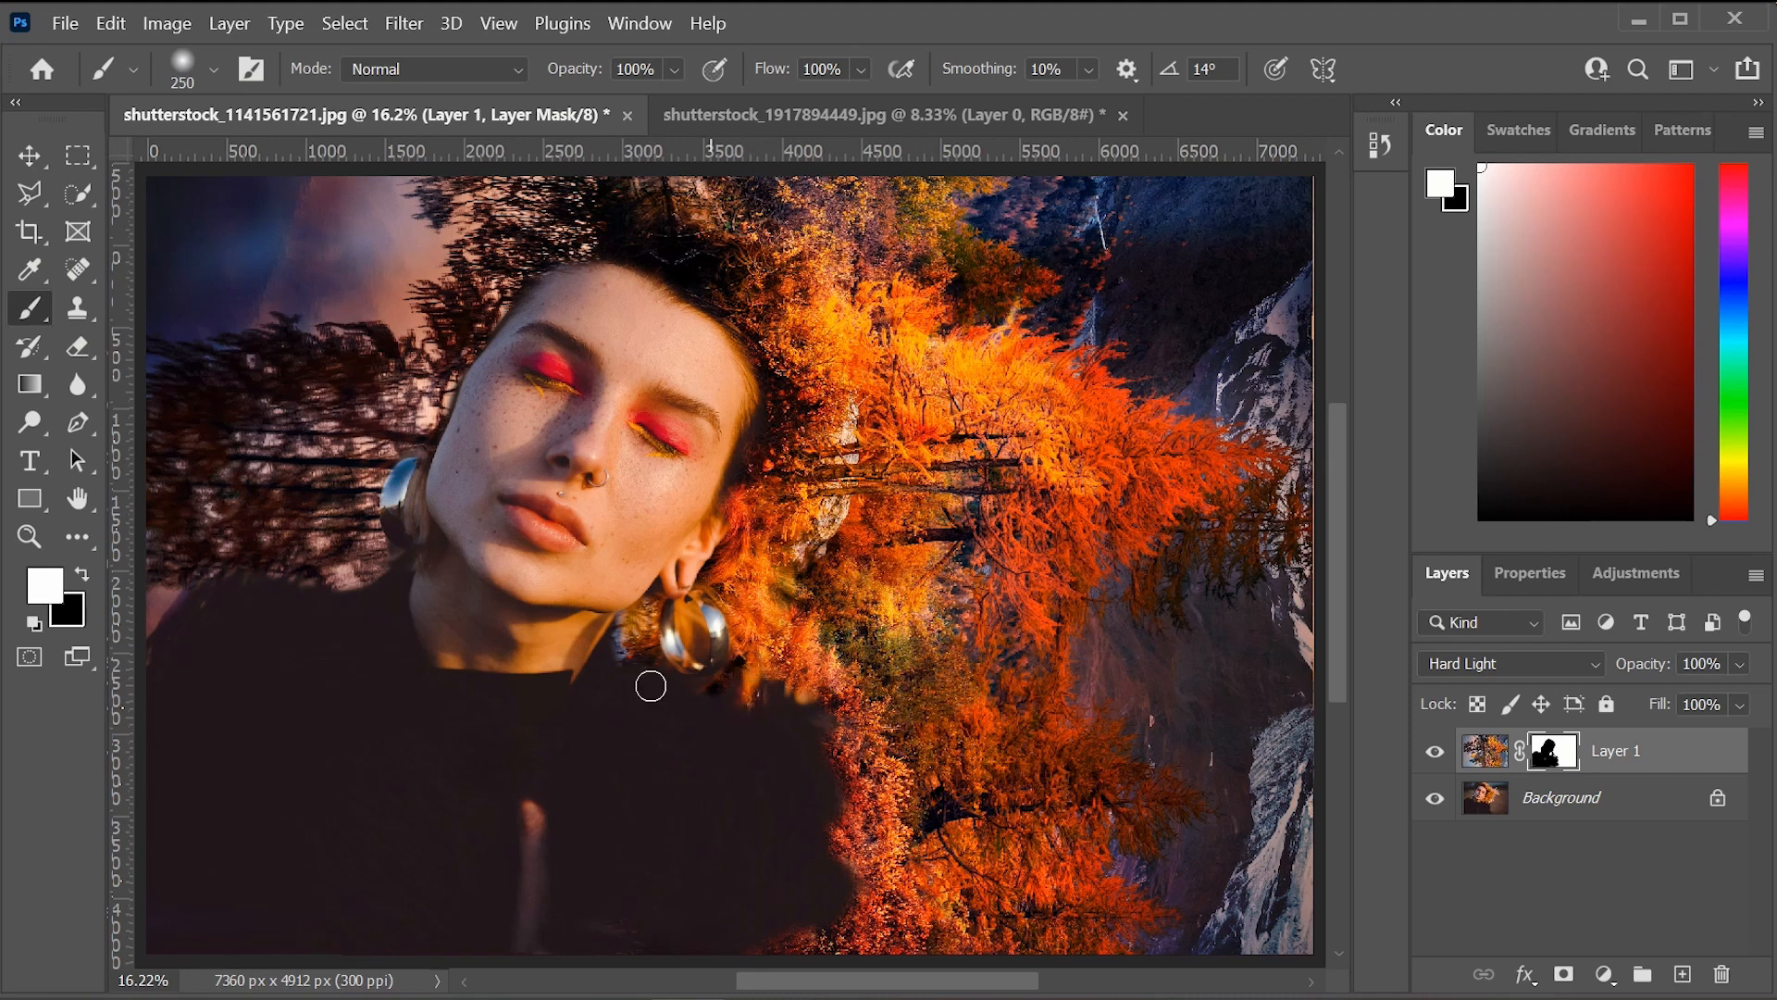
mouse_move(964, 515)
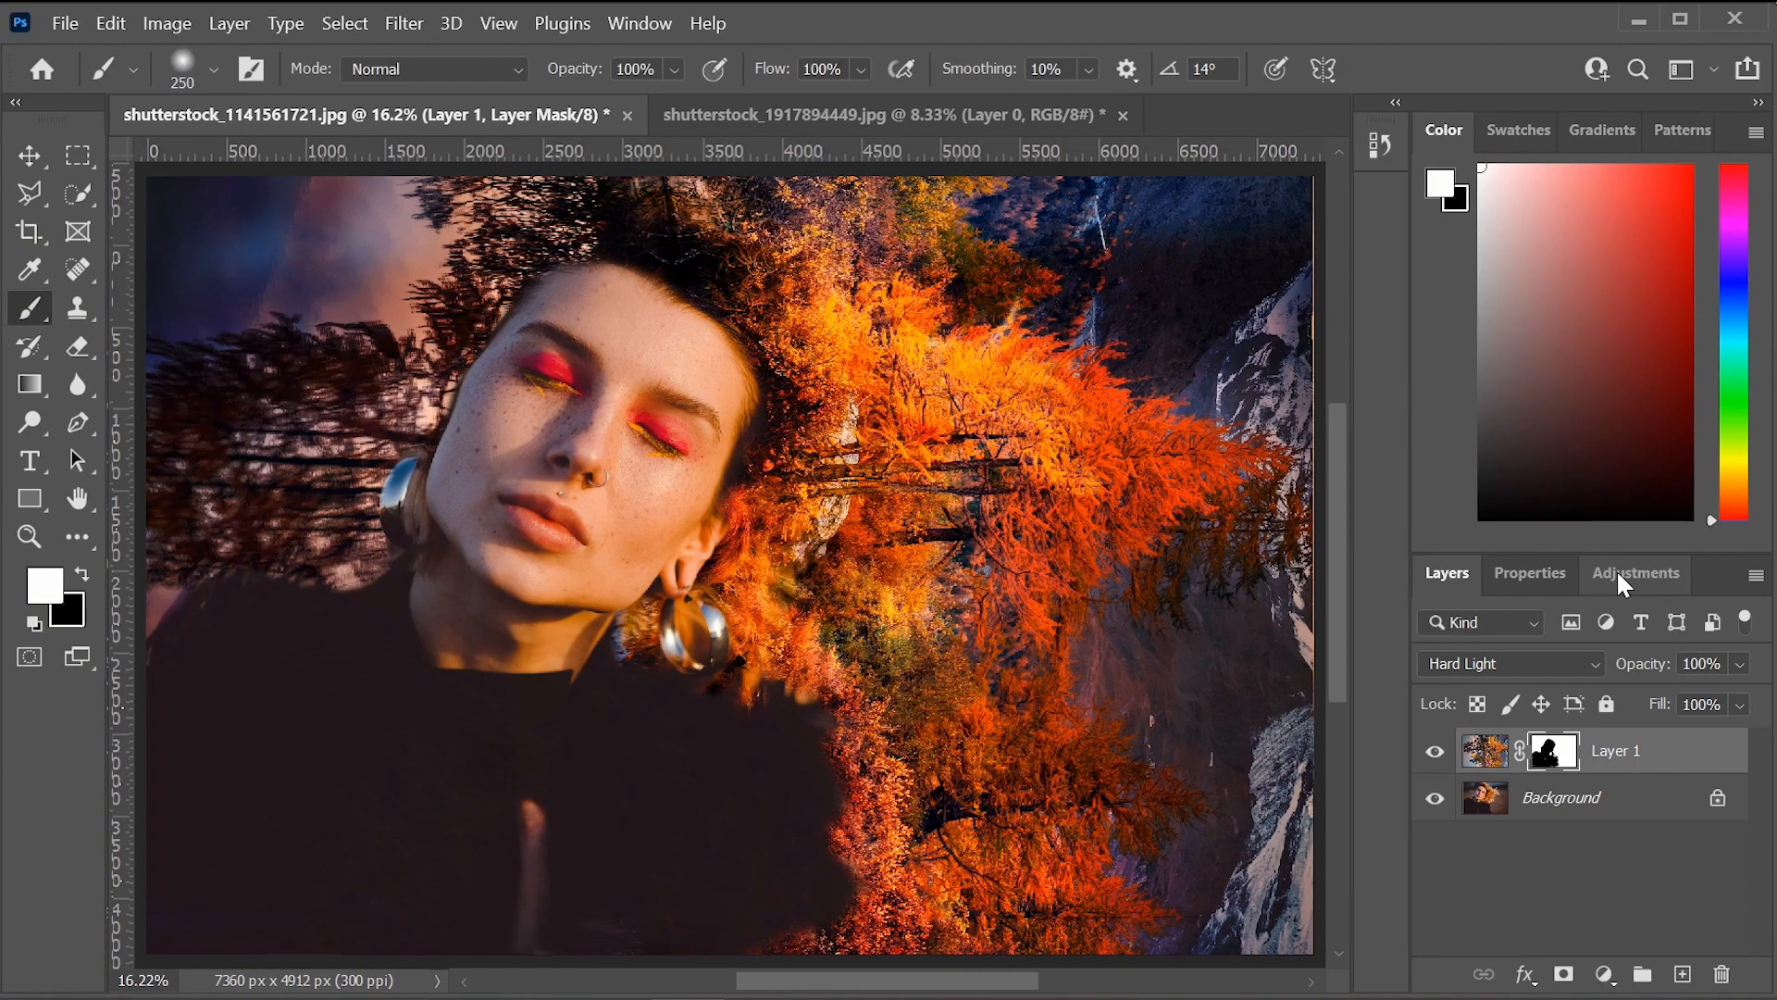
Show the adjustment-layer choices in the Layers panel group.
click(1636, 572)
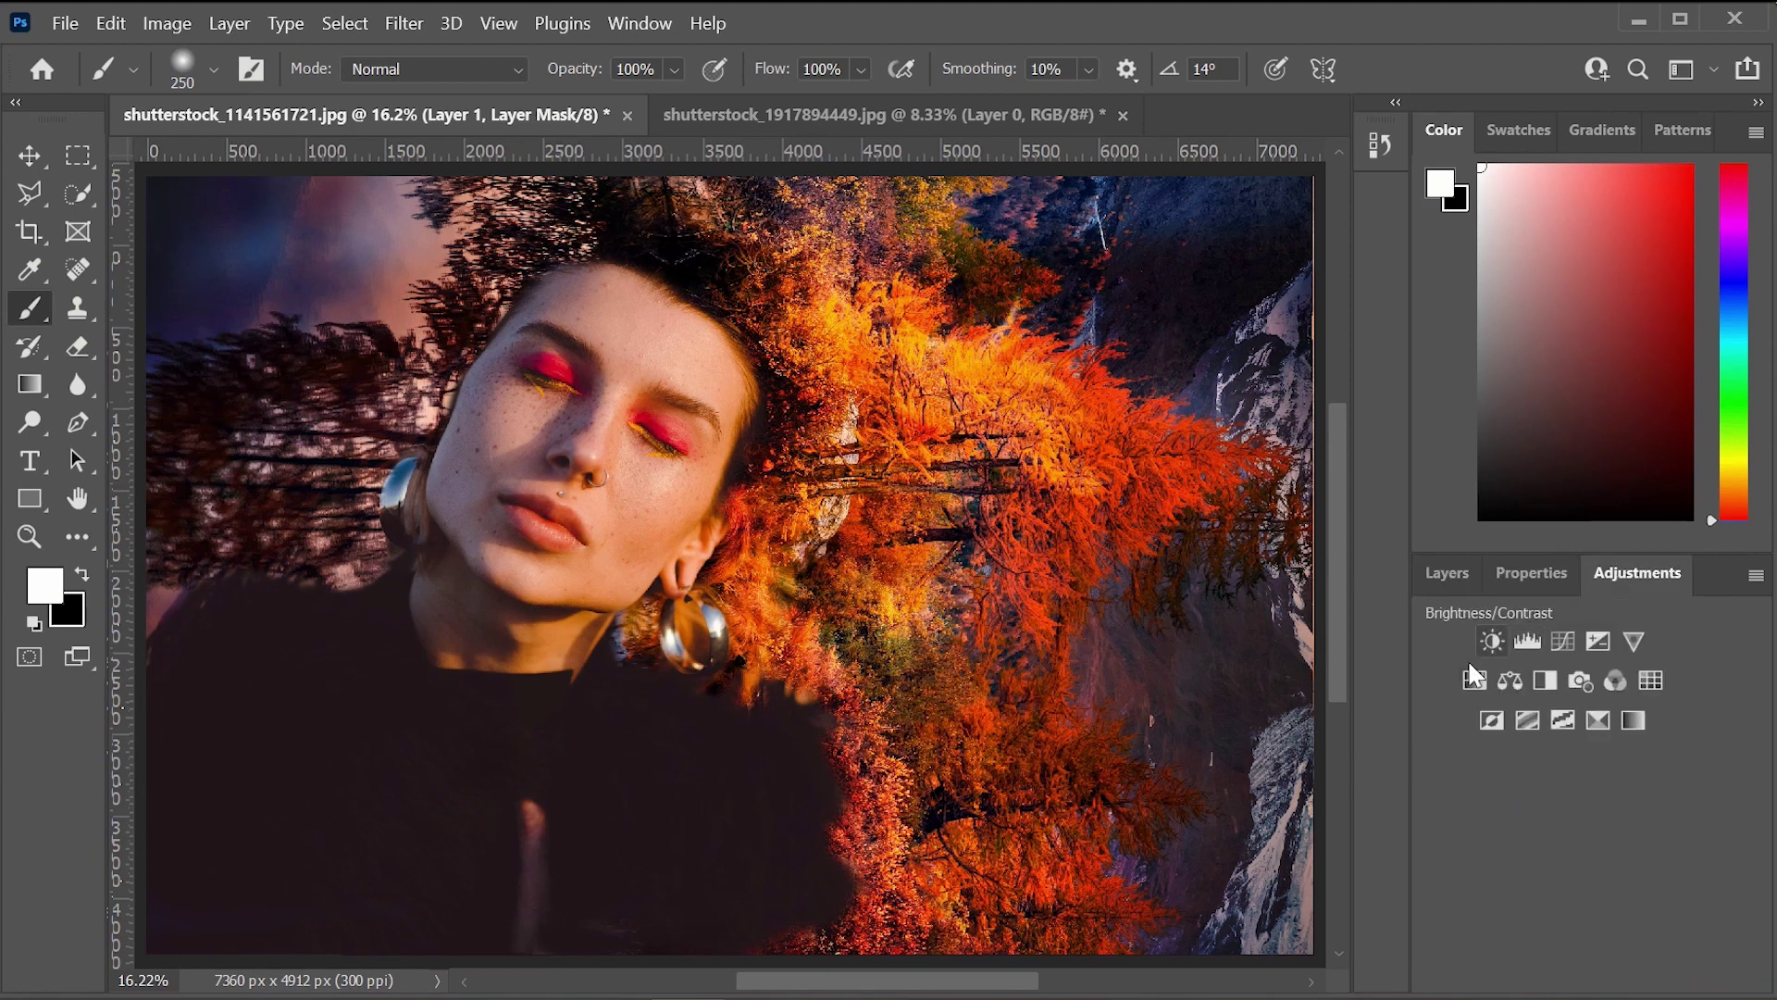
mouse_move(1494, 644)
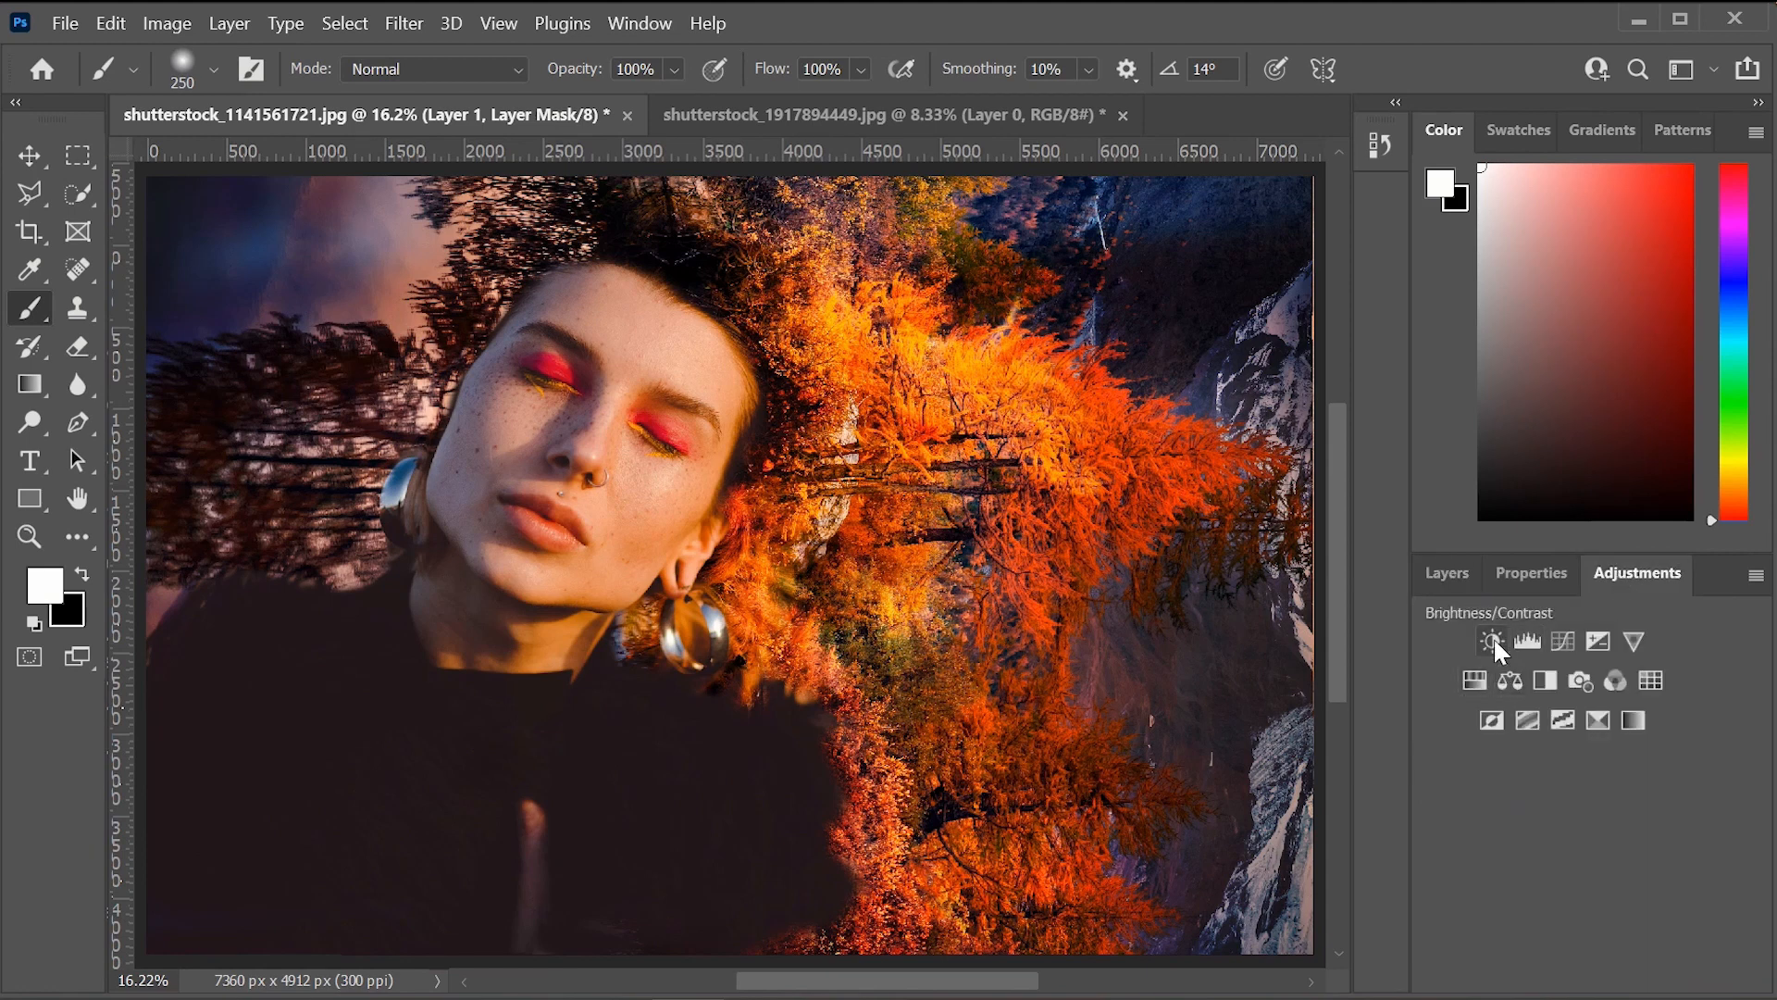
mouse_move(1493, 642)
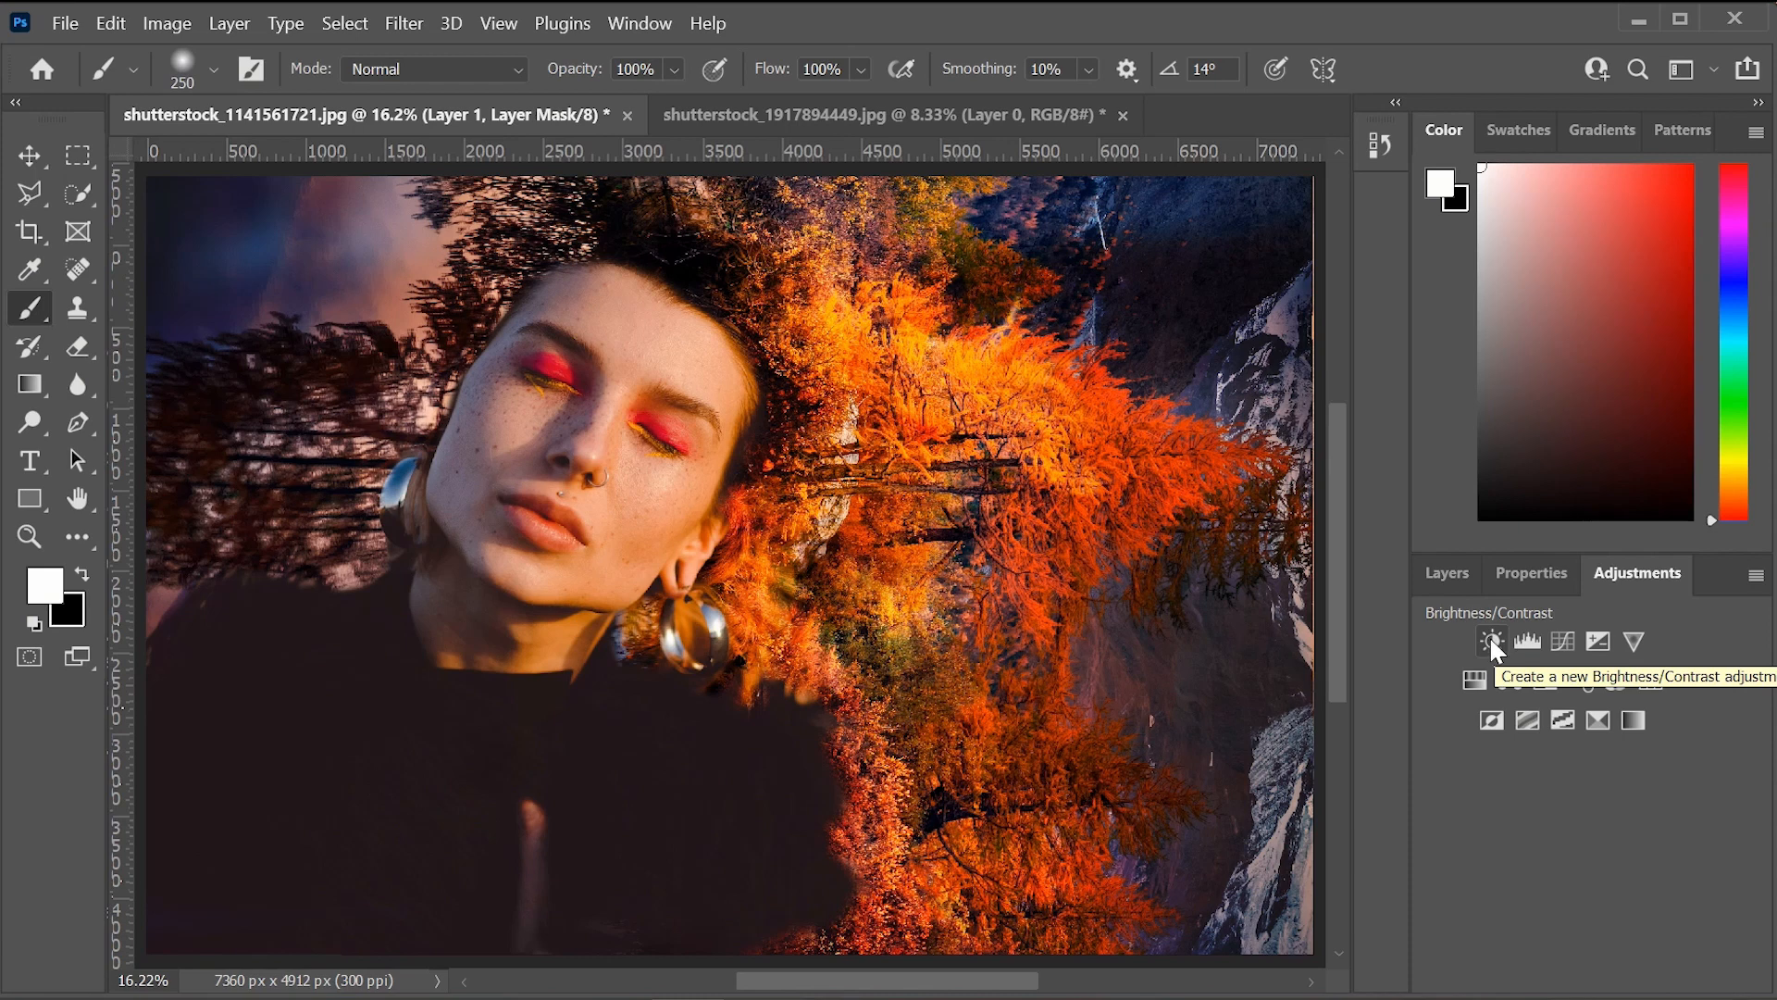
mouse_move(1526, 642)
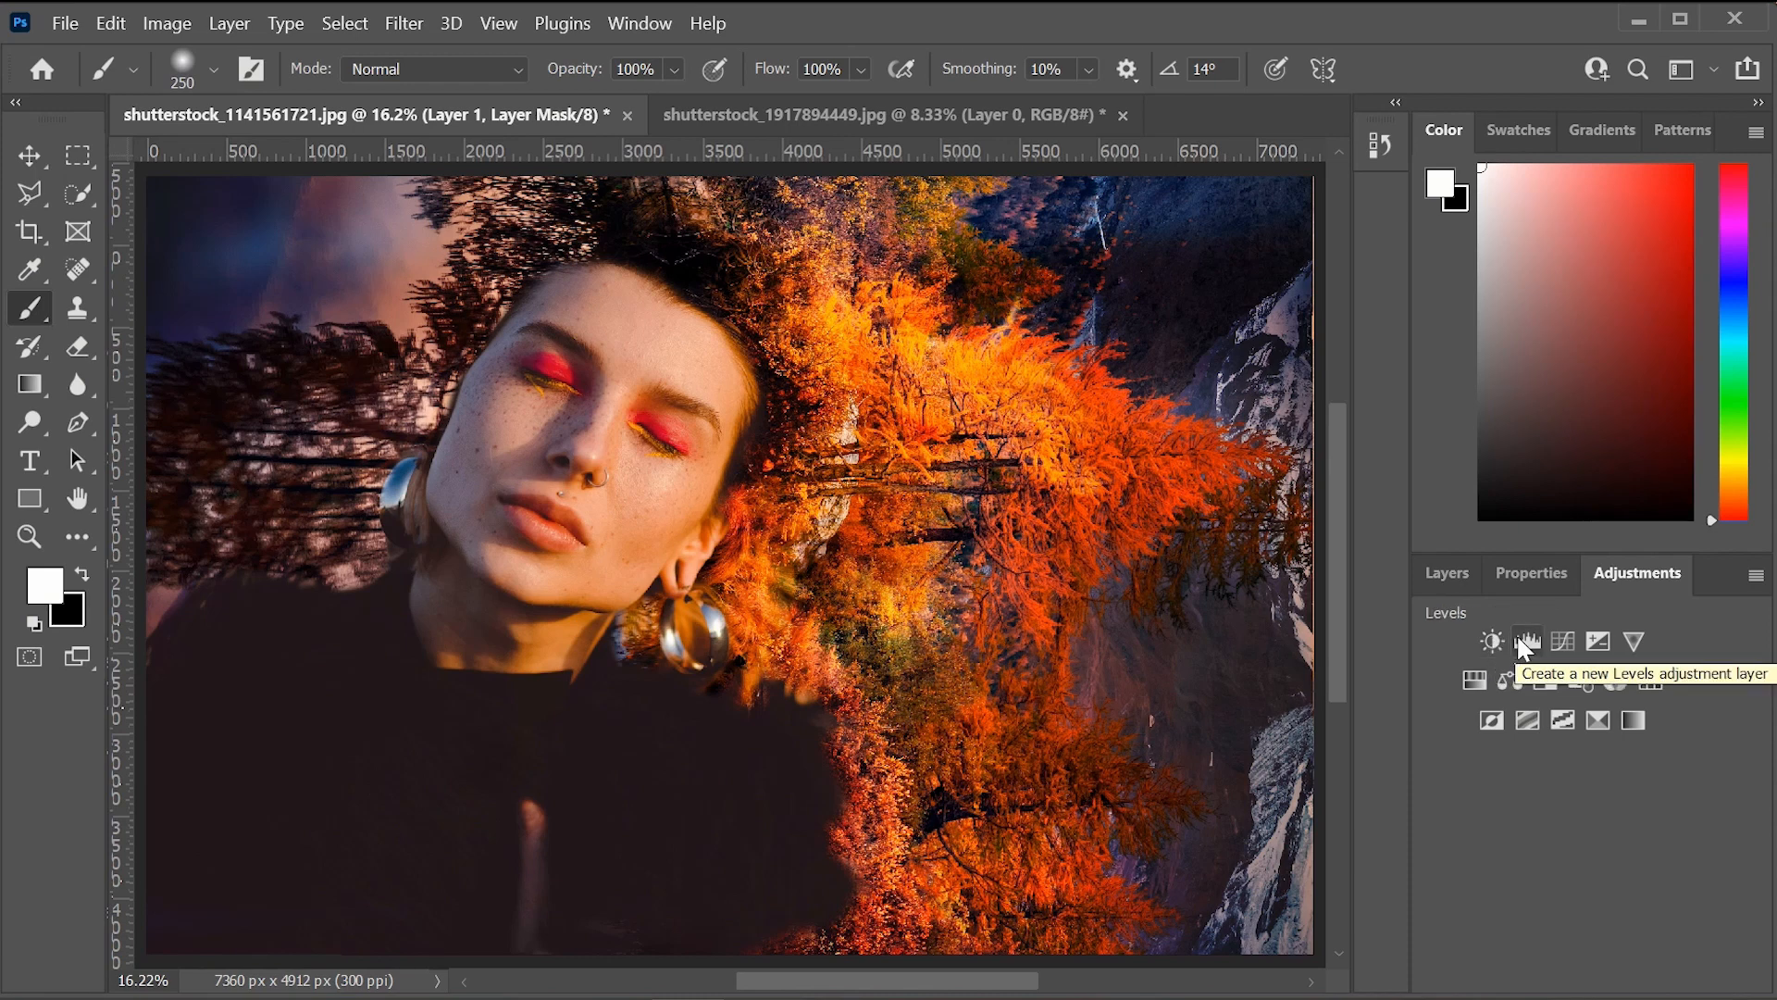
mouse_move(1510, 680)
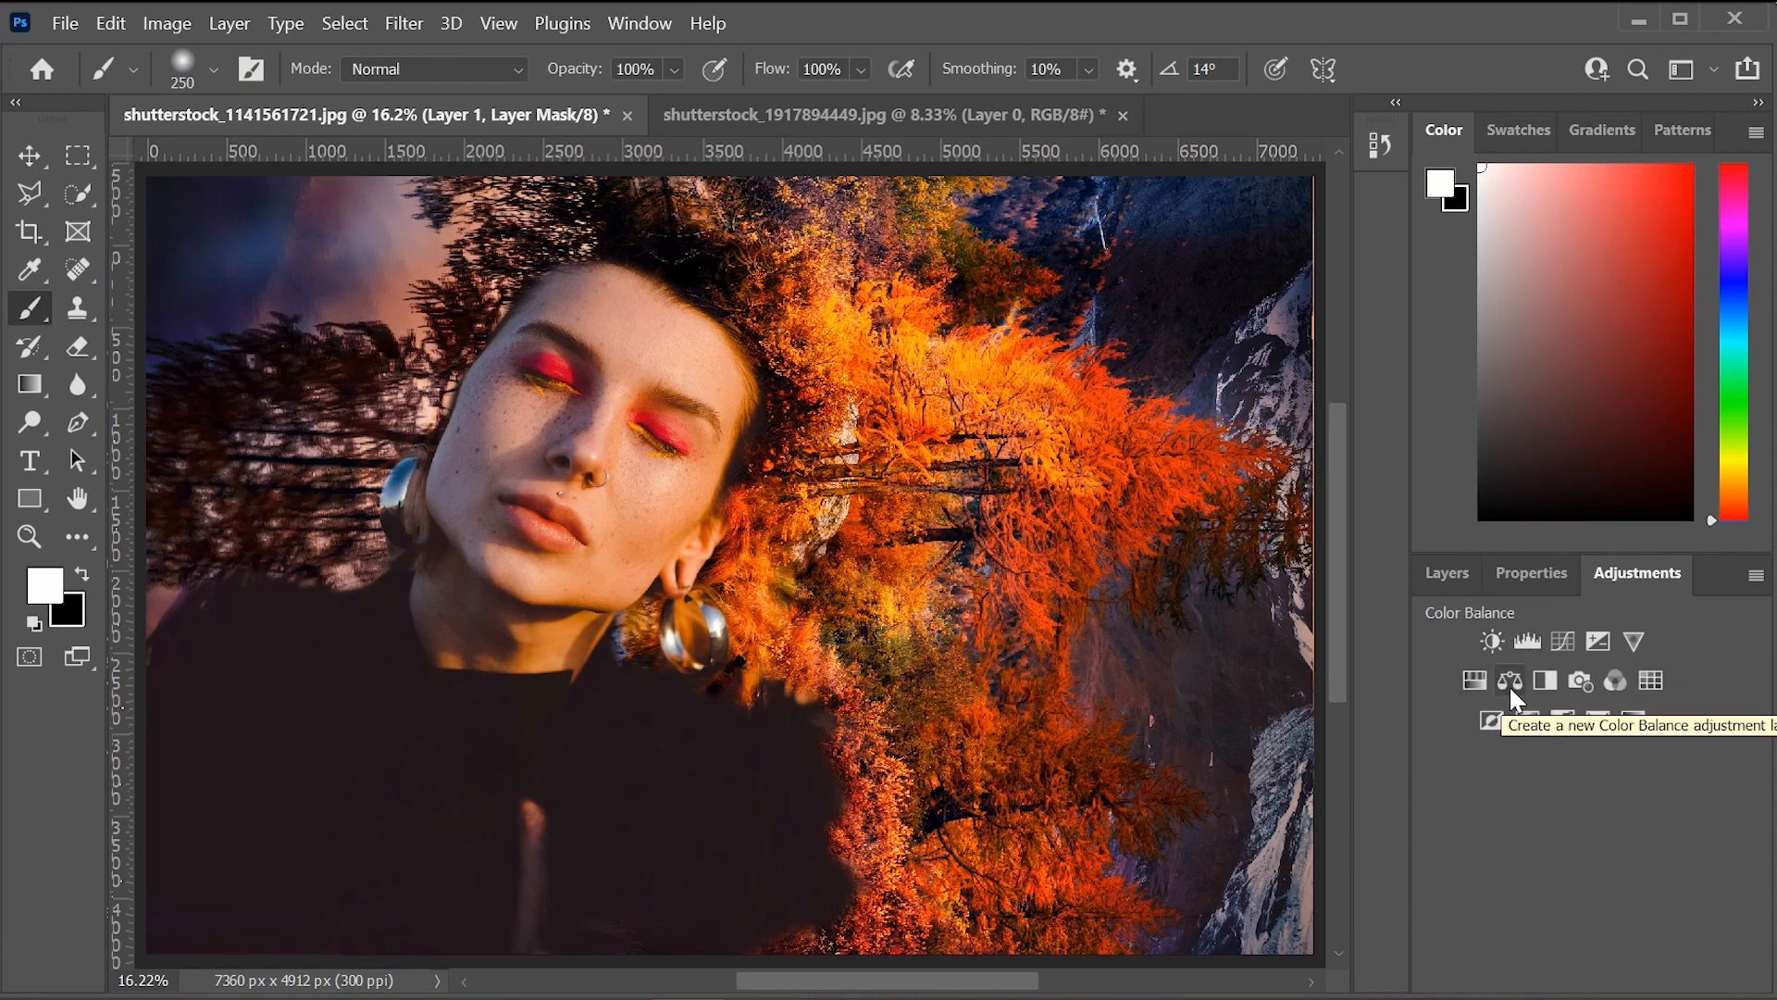
mouse_move(1476, 680)
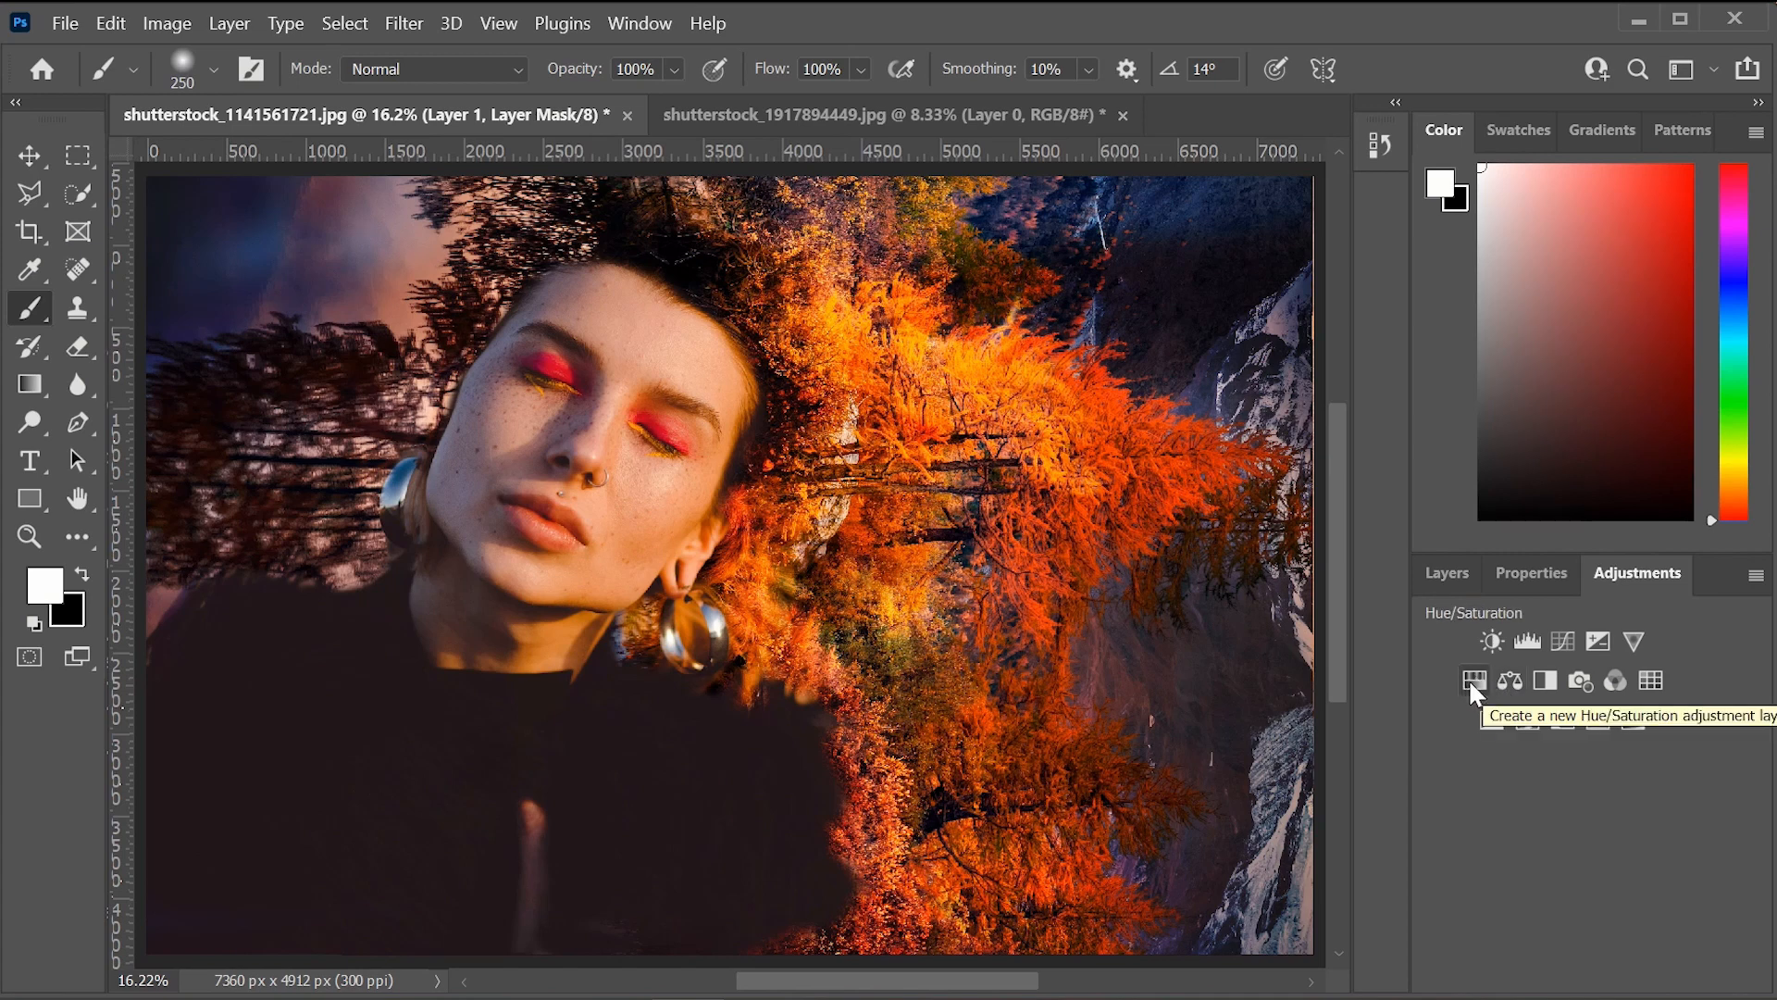
Add a Hue/Saturation adjustment layer above the forest layer.
click(1474, 681)
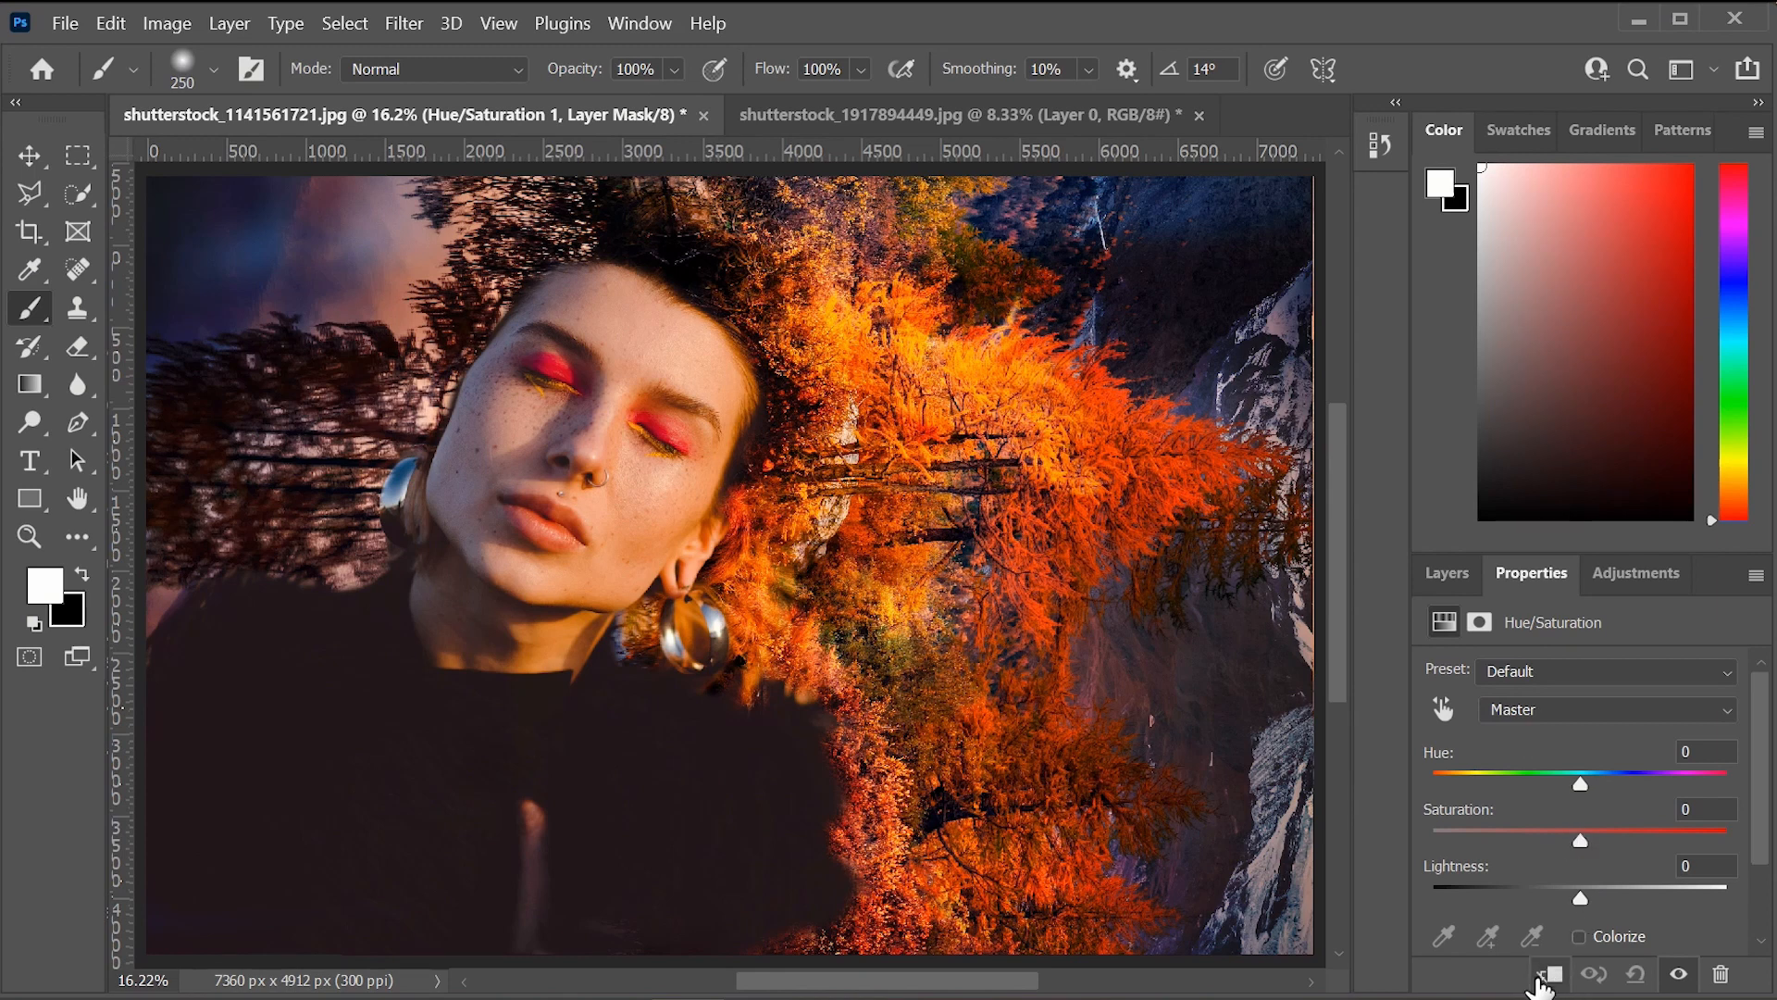
mouse_move(1550, 974)
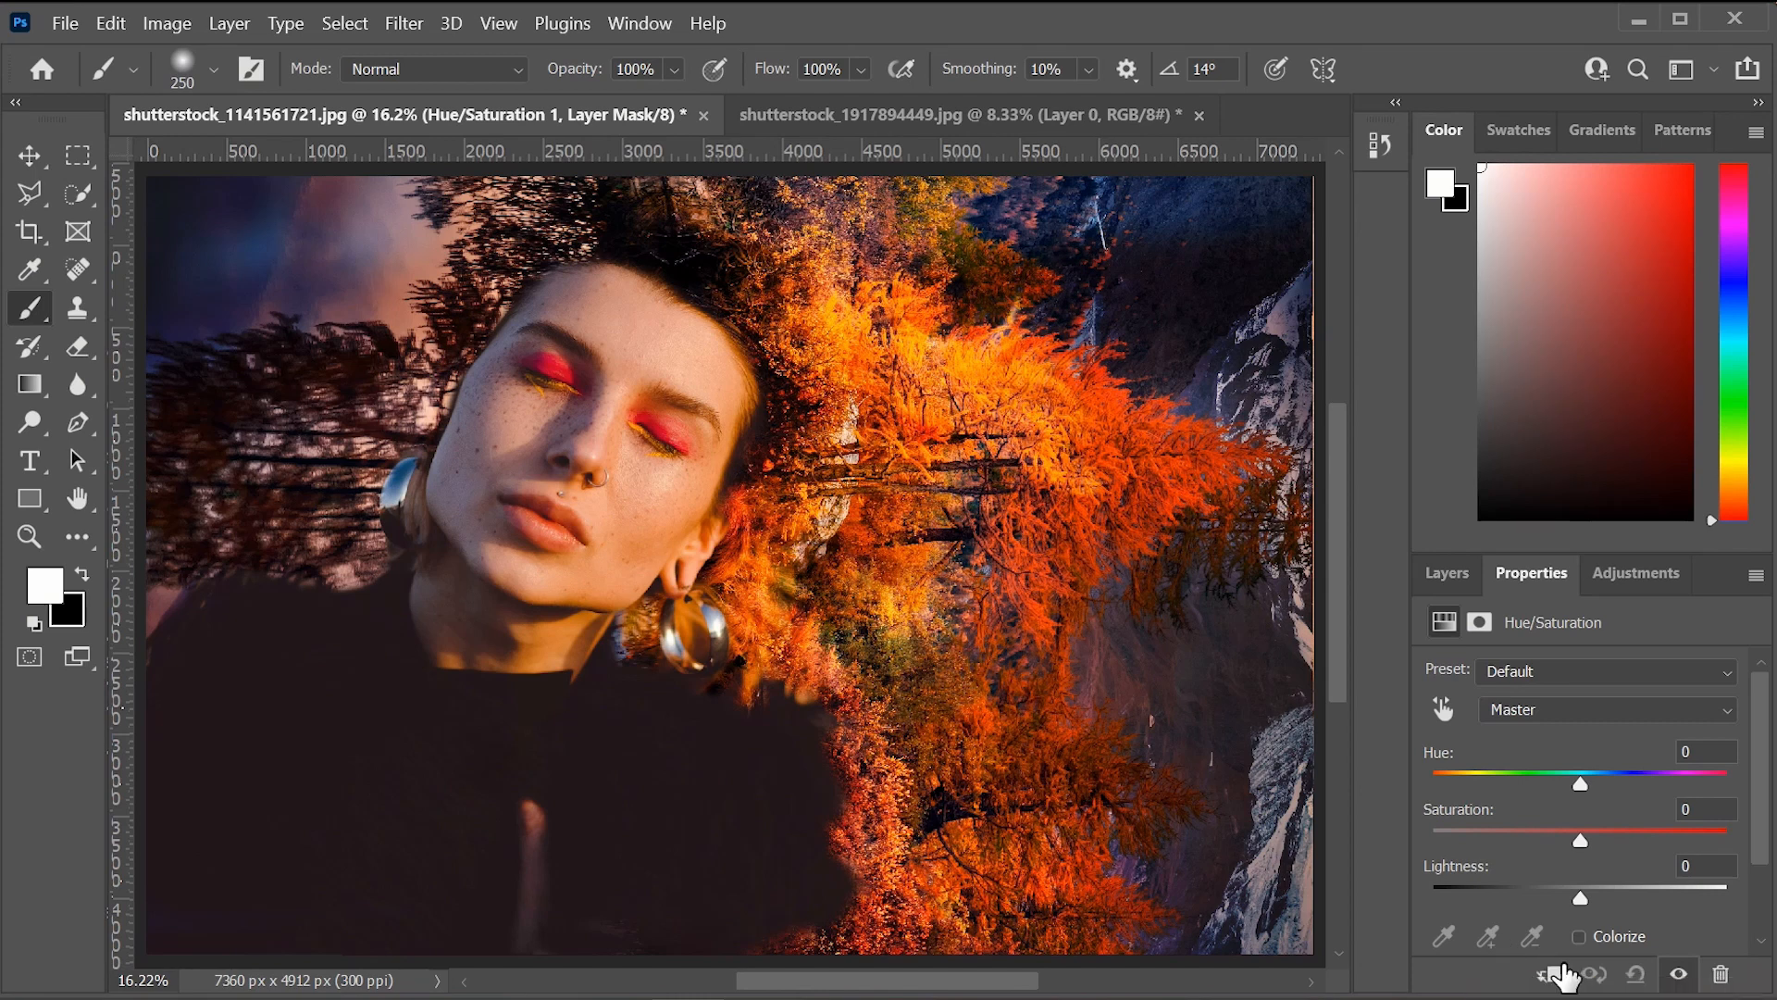
mouse_move(1579, 863)
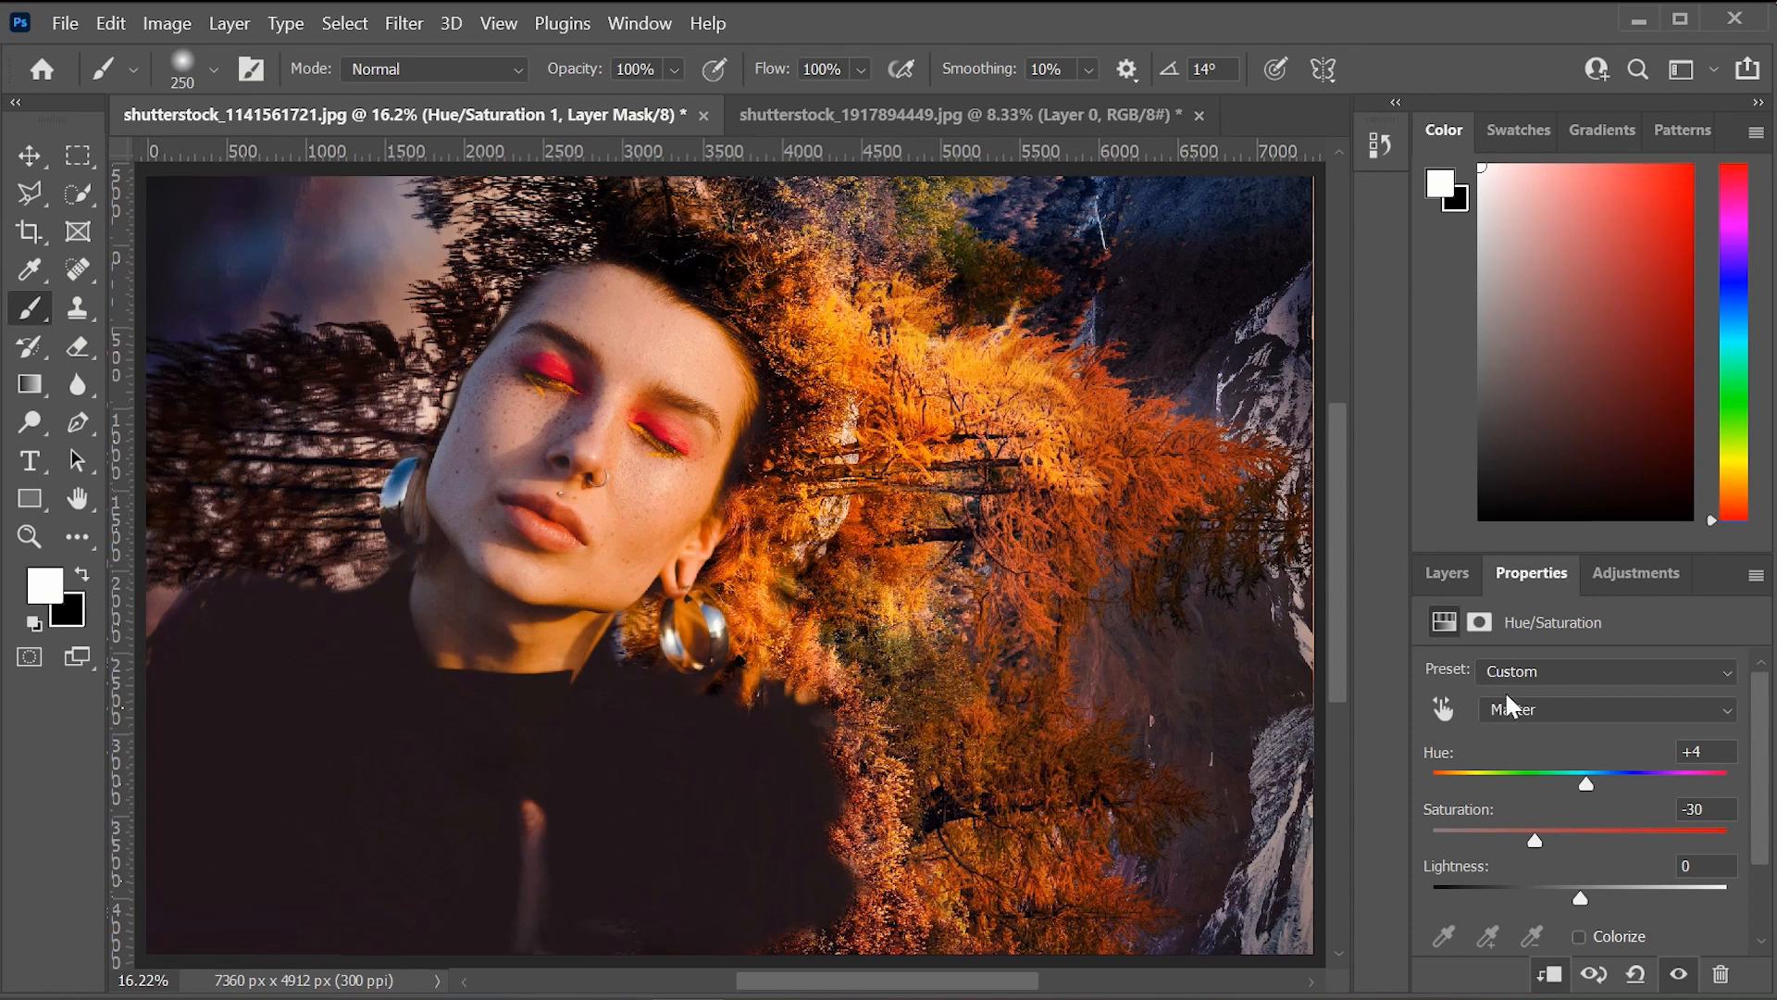
mouse_move(1581, 907)
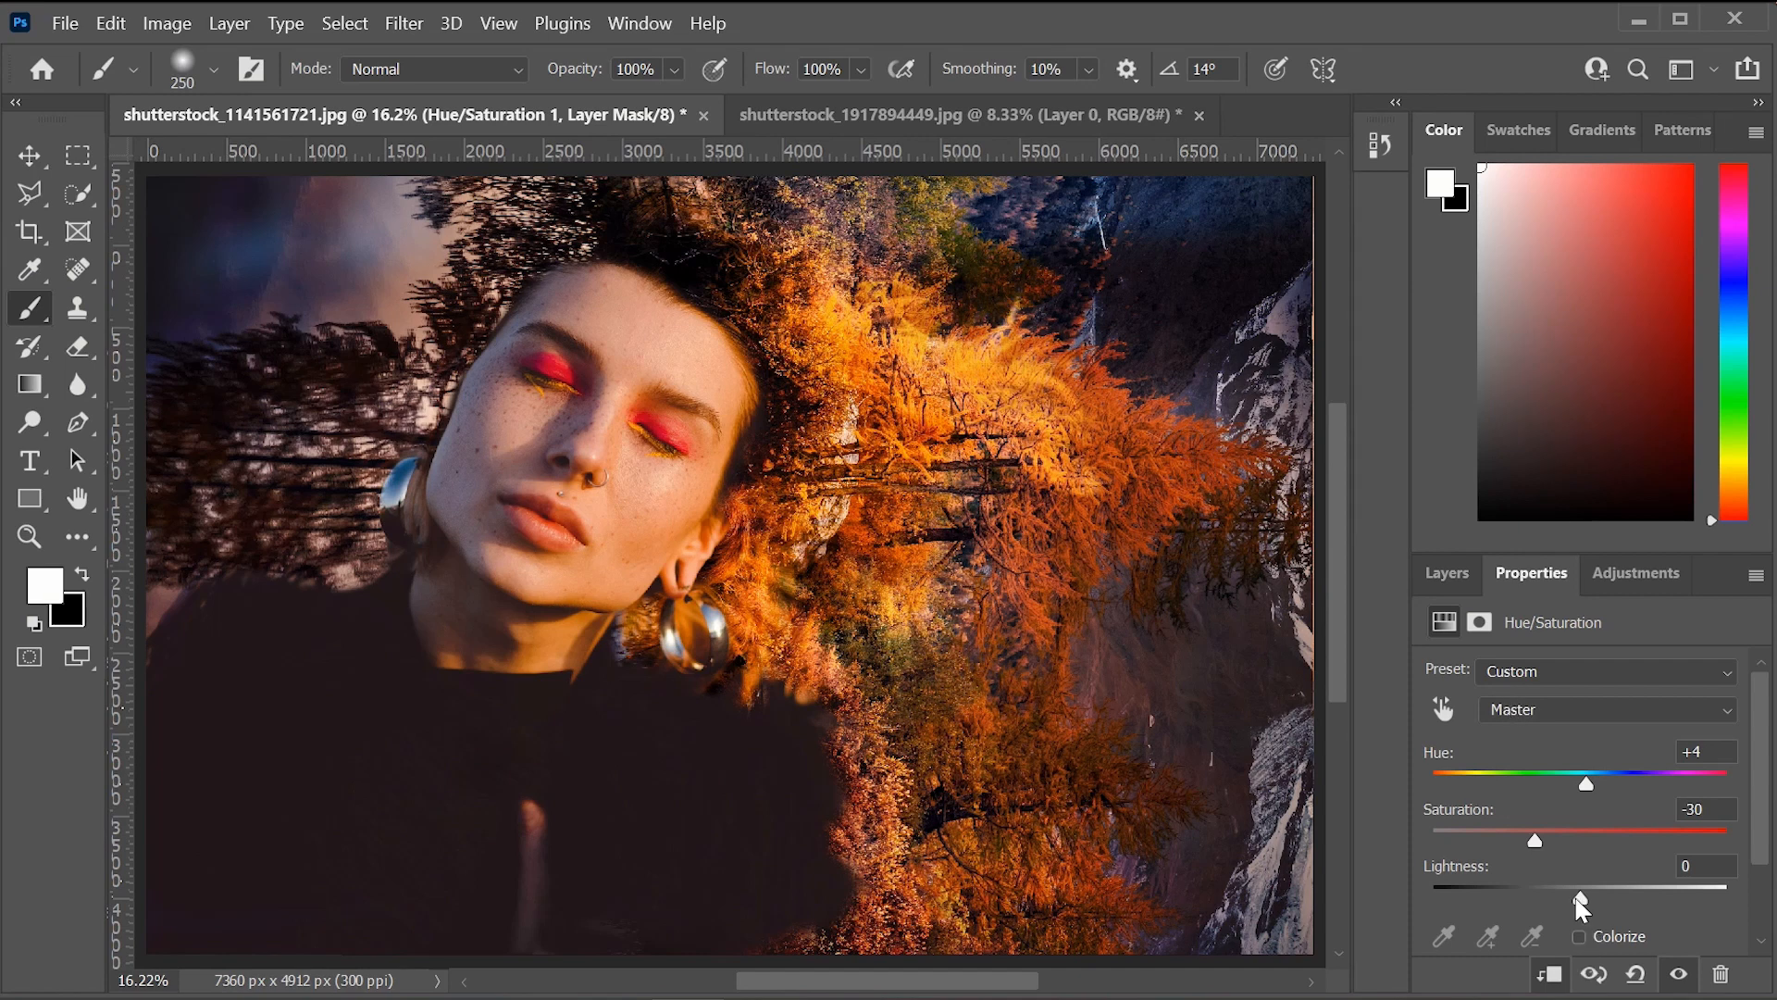